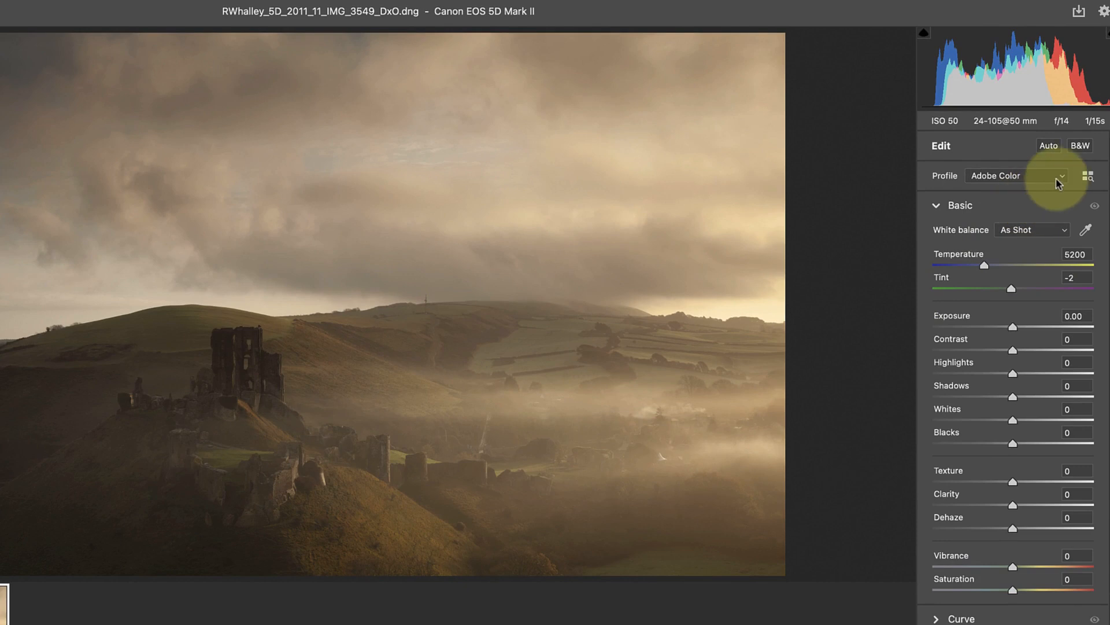
# - Apply the Adobe Neutral profile, then set Exposure to +0.50 and Contrast to -20
pyautogui.click(1062, 176)
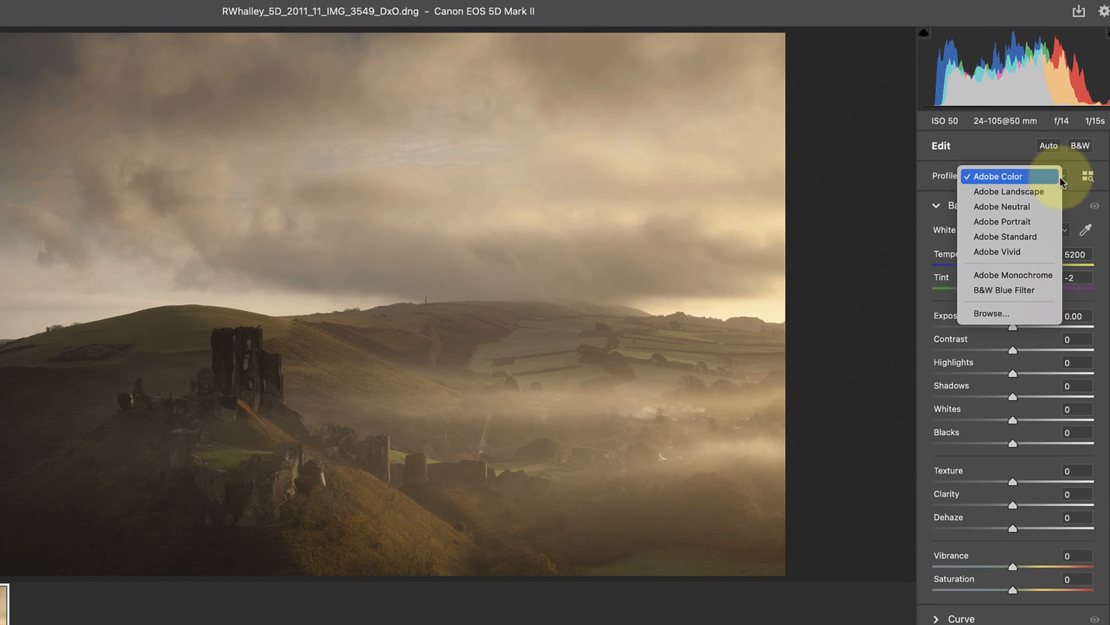
pyautogui.moveTo(1002, 206)
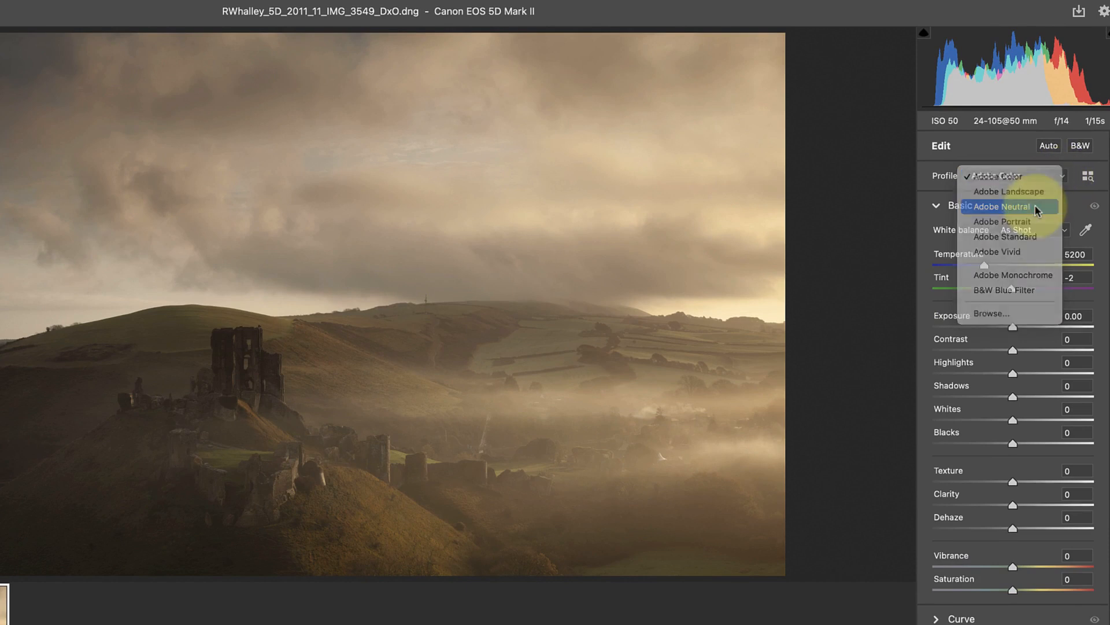
pyautogui.click(1004, 206)
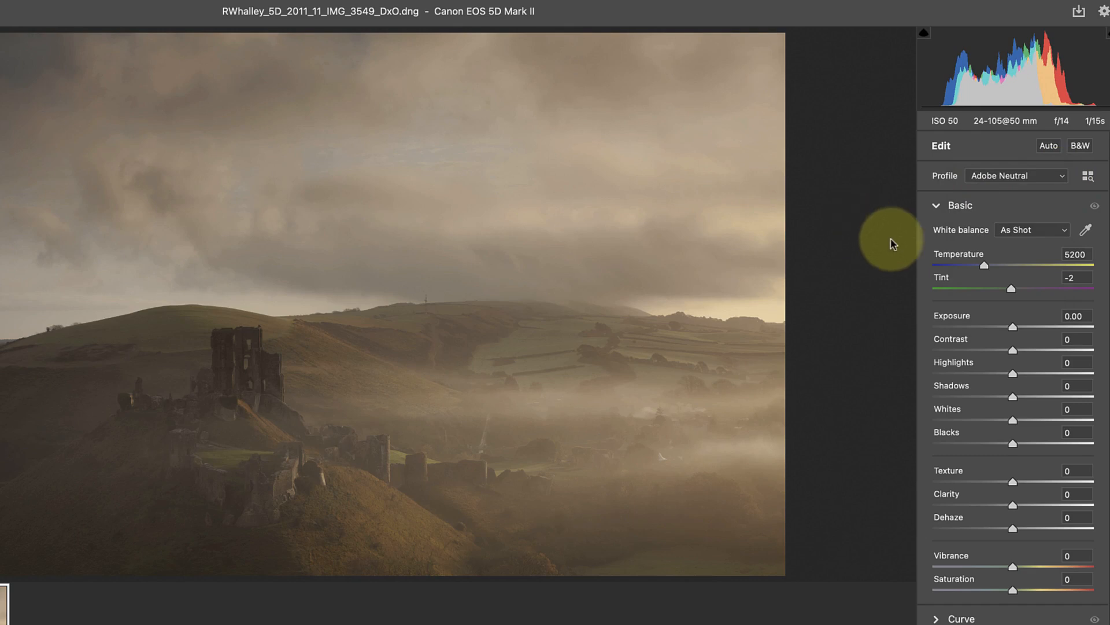
pyautogui.moveTo(1014, 329)
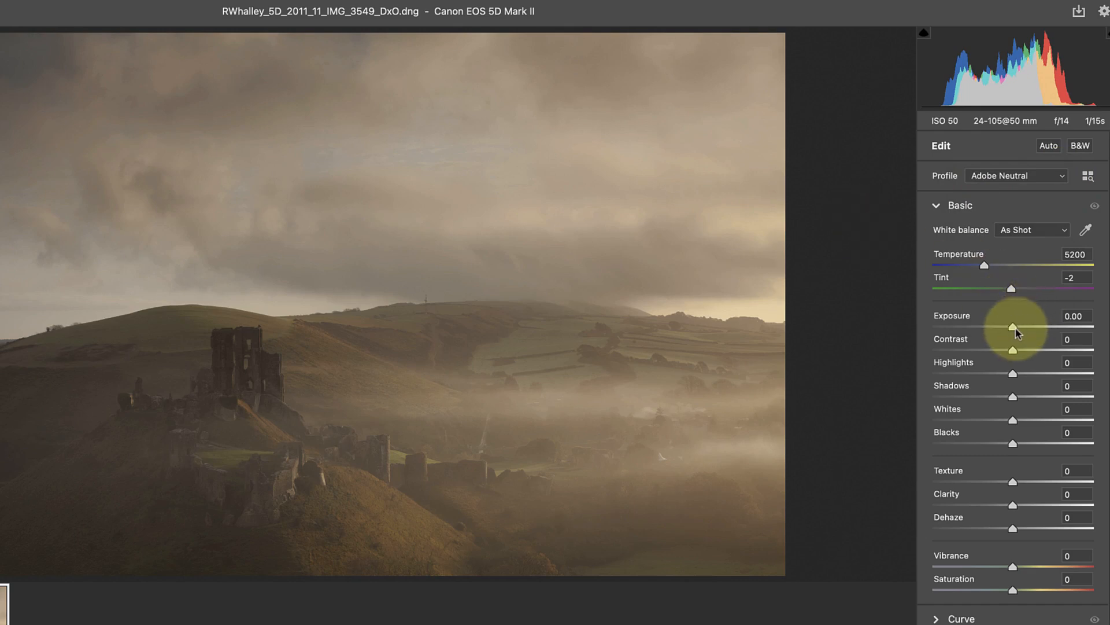
pyautogui.moveTo(994, 328); pyautogui.dragTo(1022, 327)
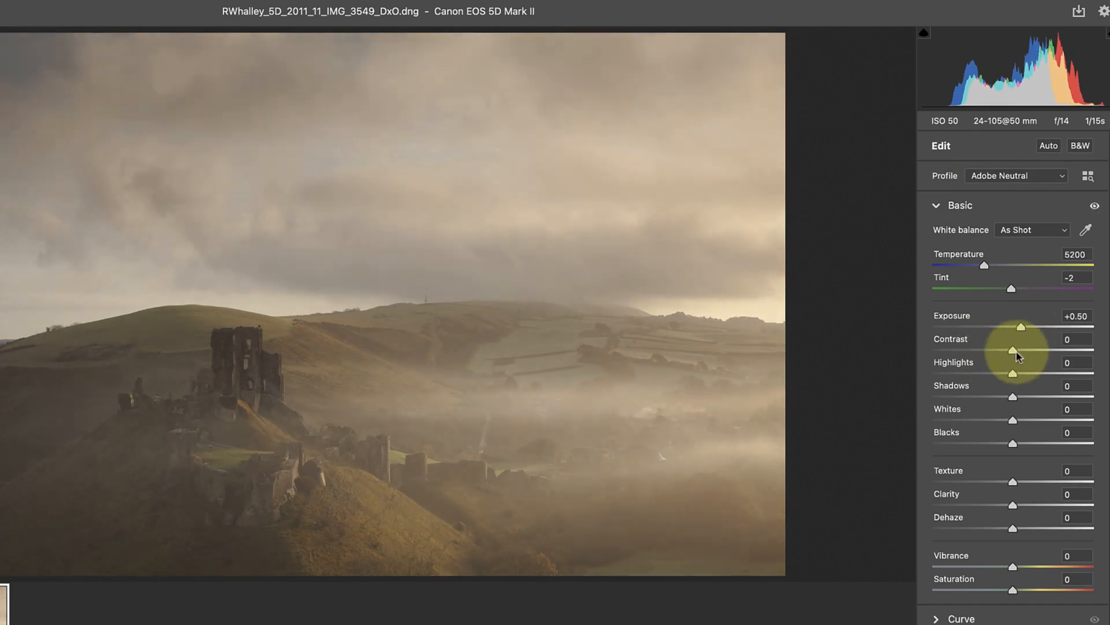
pyautogui.moveTo(1013, 350); pyautogui.dragTo(997, 350)
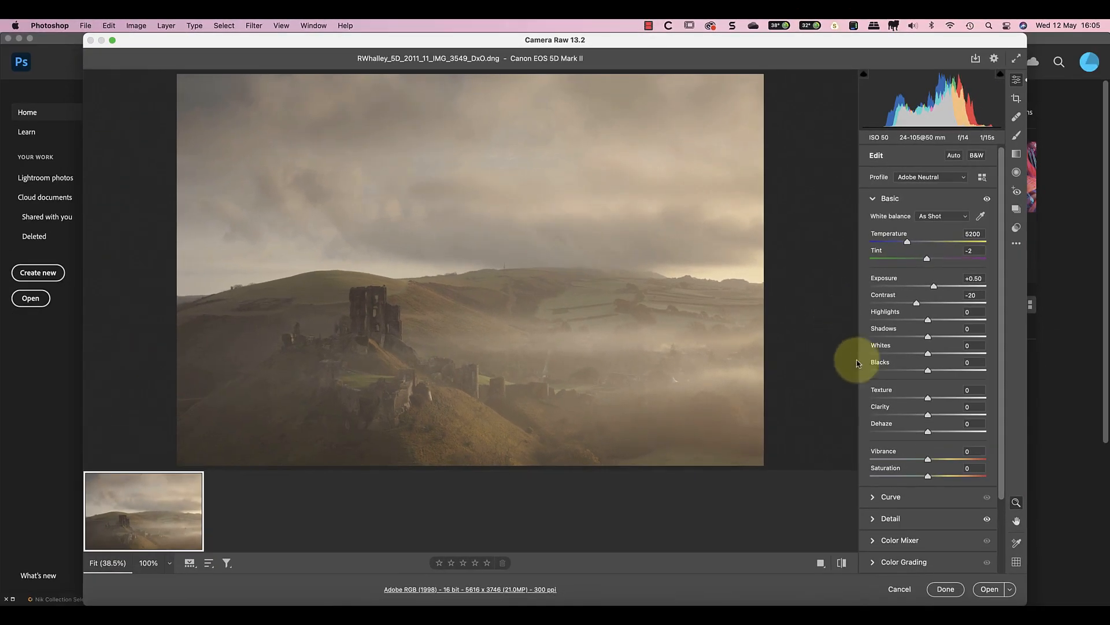
pyautogui.moveTo(846, 429)
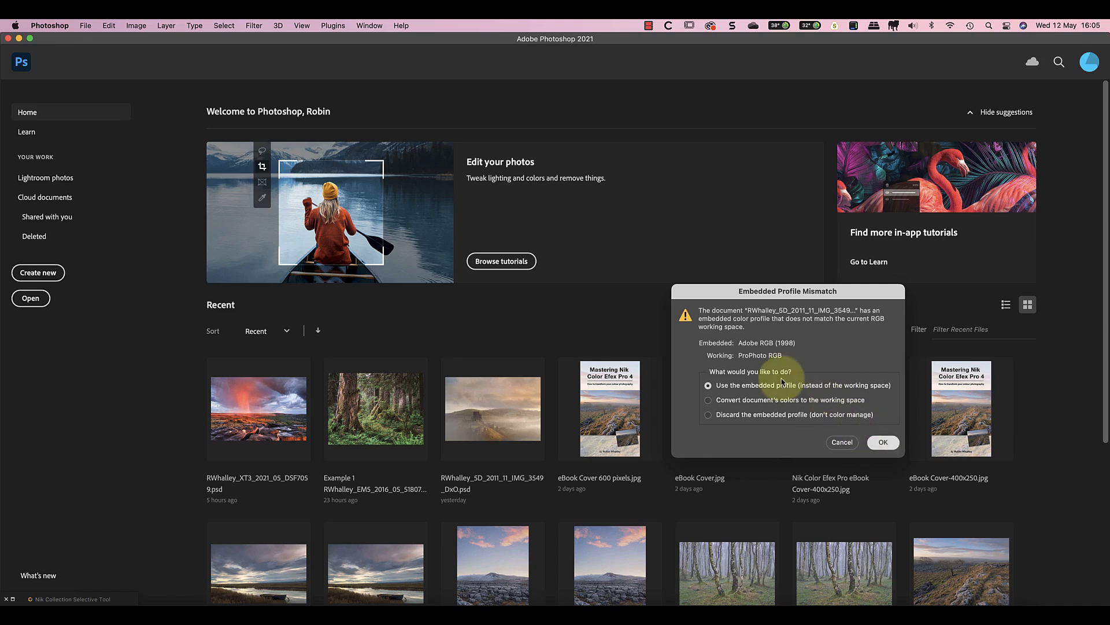
# - Open the photo with its embedded profile, duplicate Background as layer 'Nik', and launch Color Efex Pro 4
pyautogui.click(883, 441)
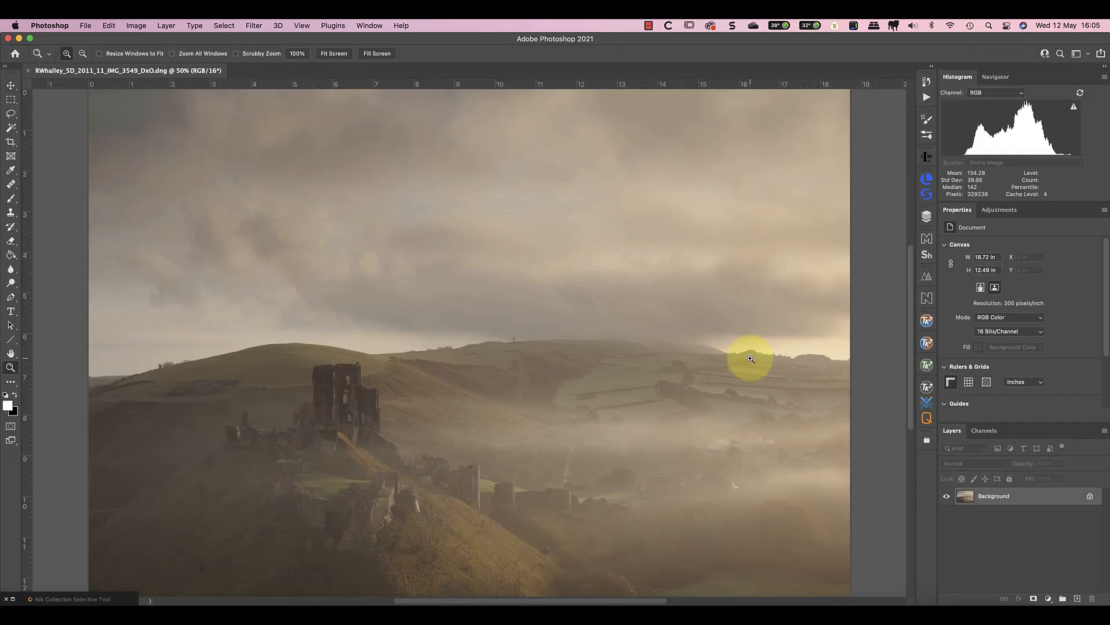
pyautogui.moveTo(744, 356)
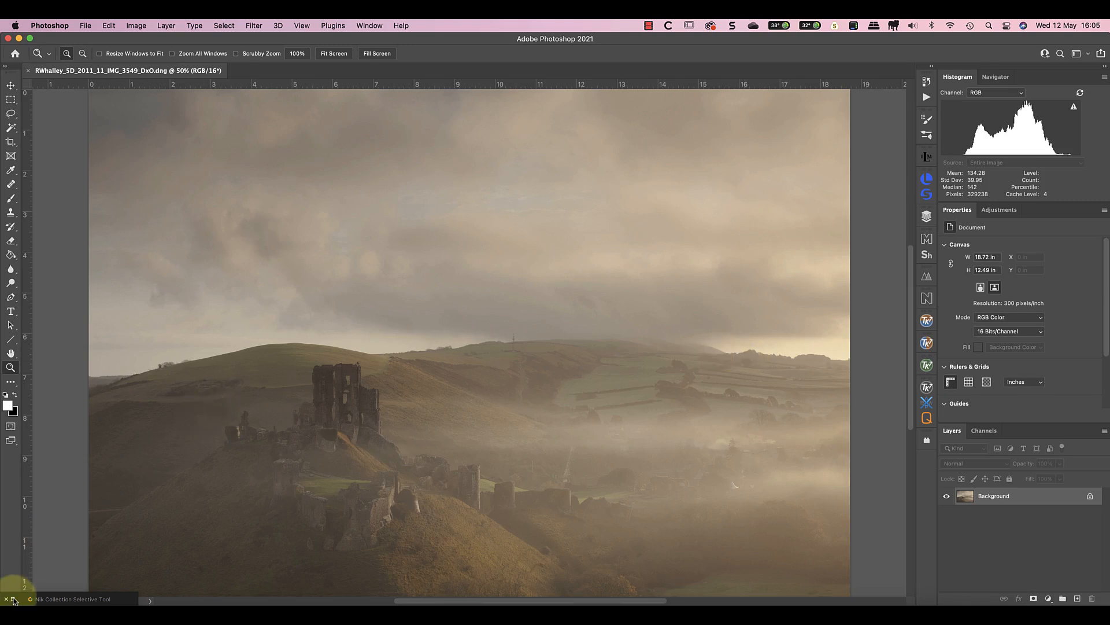
pyautogui.click(926, 156)
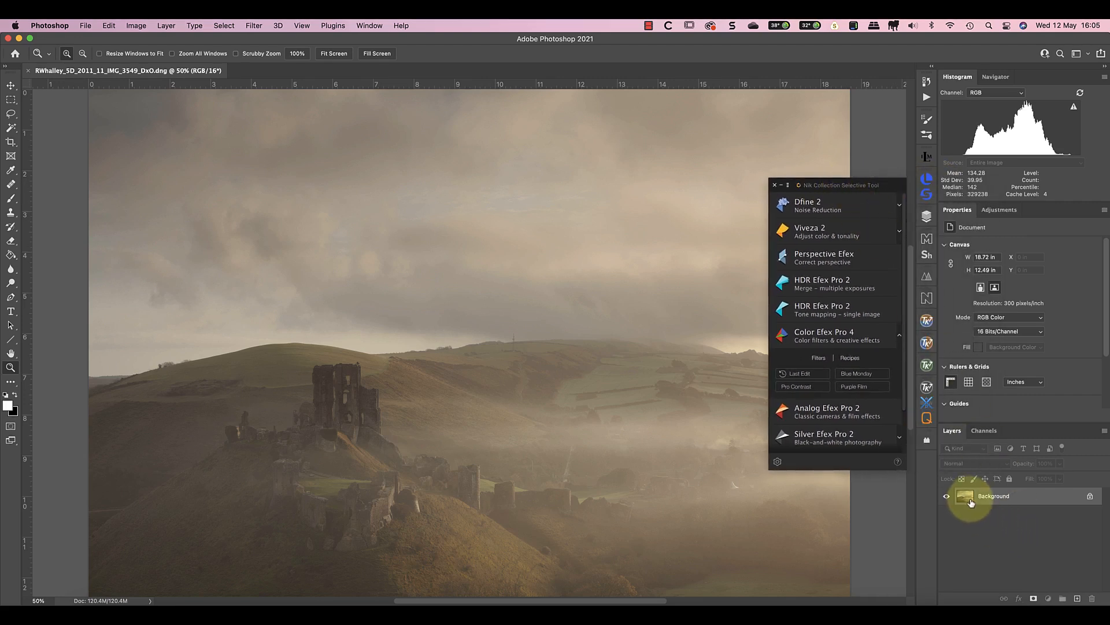
pyautogui.rightClick(993, 495)
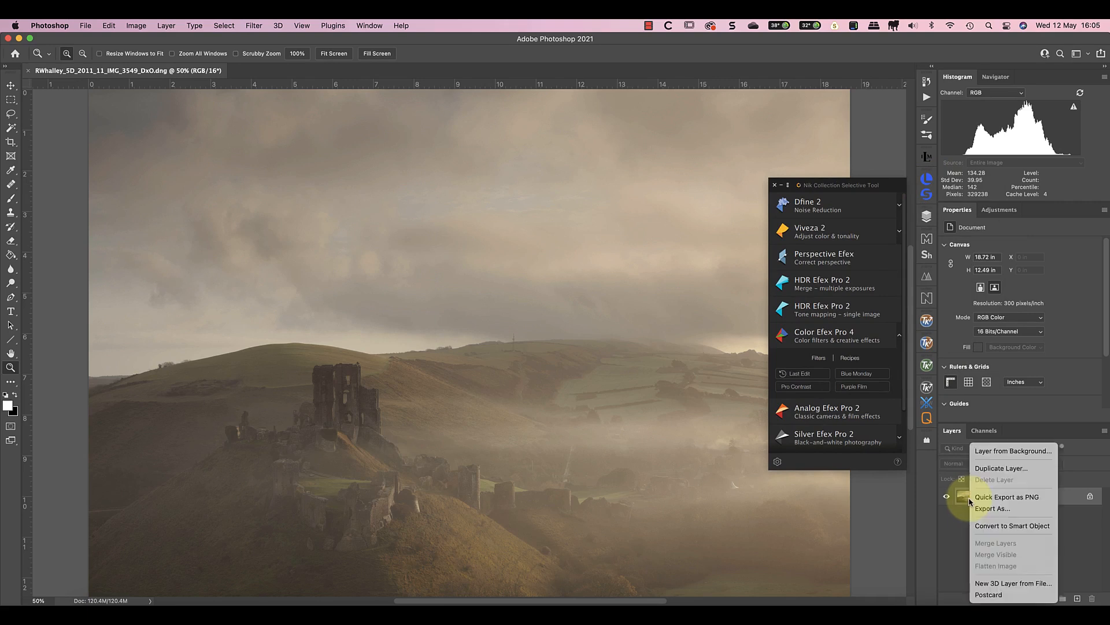
pyautogui.click(1001, 468)
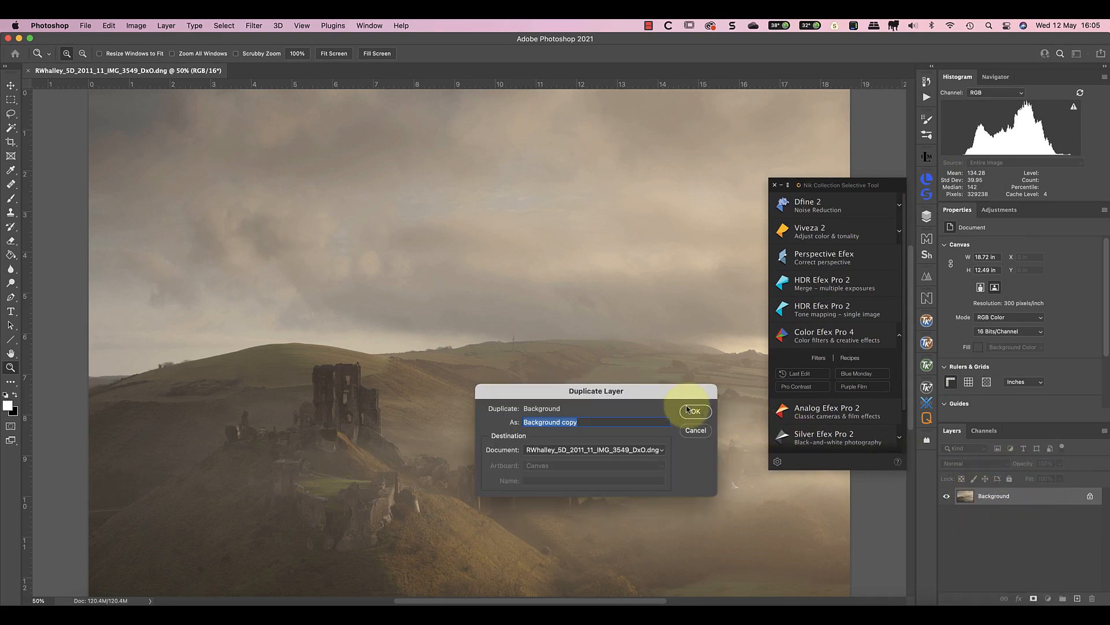
pyautogui.write('Nik')
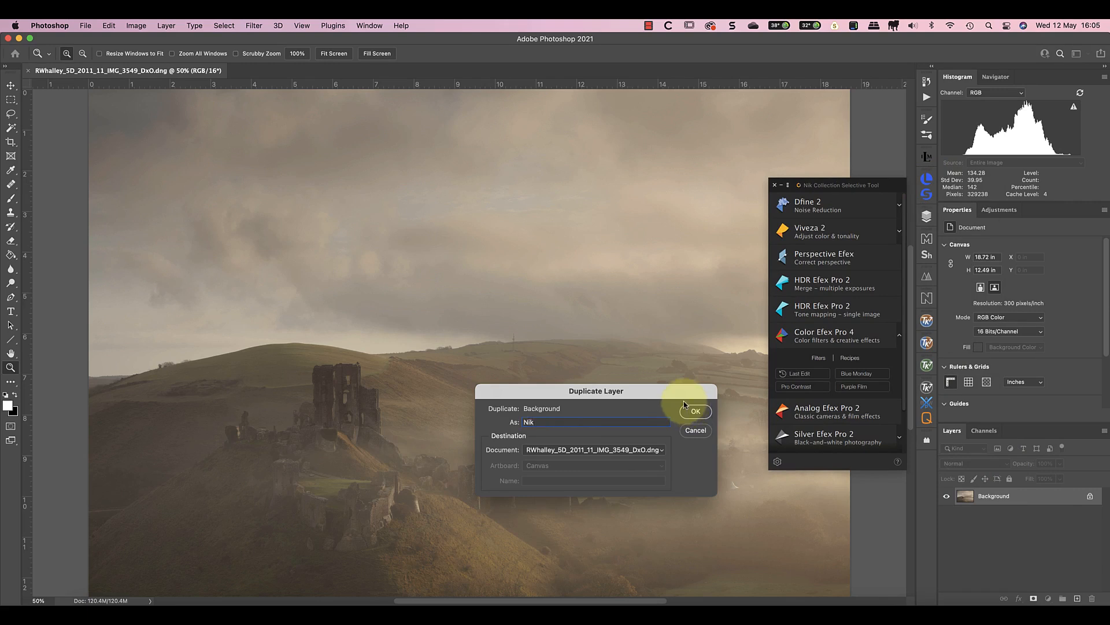
pyautogui.click(697, 411)
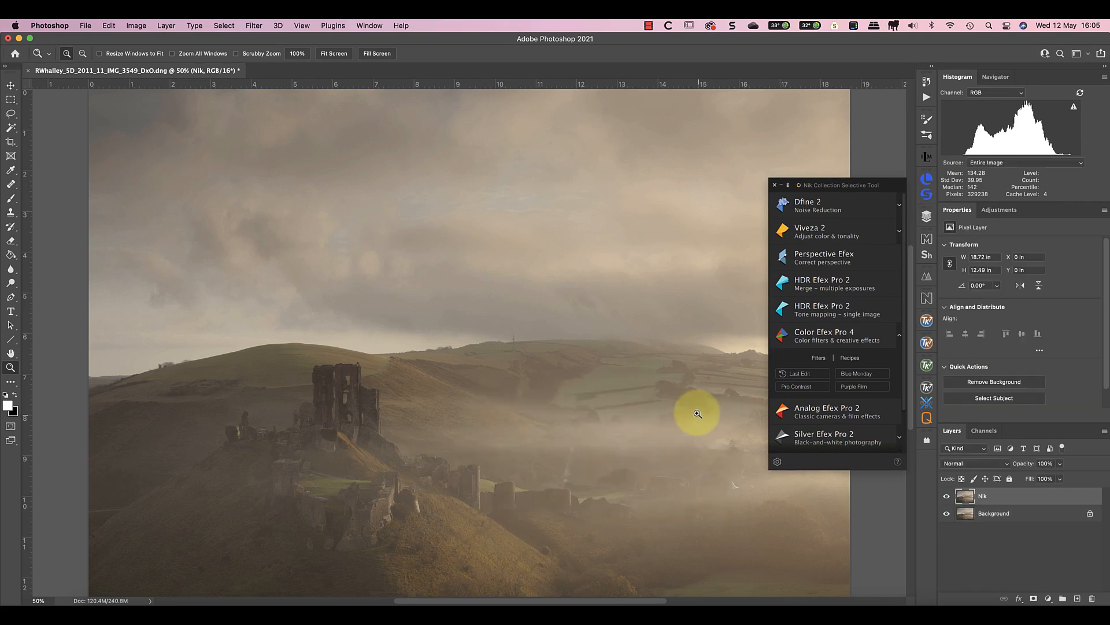
pyautogui.click(254, 25)
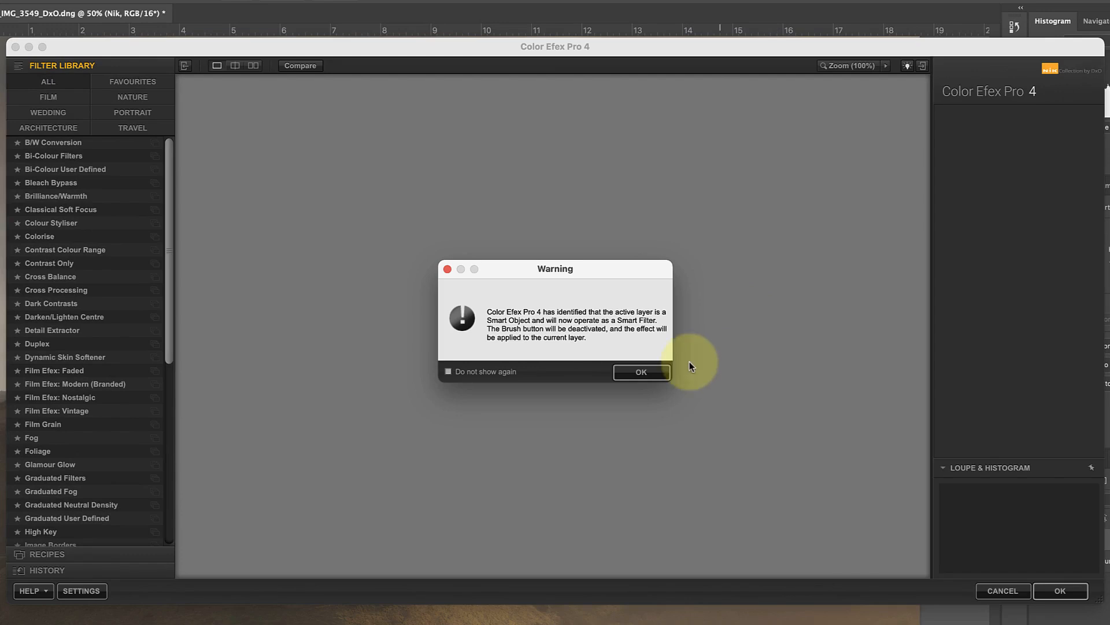
# - Dismiss the Smart Filter warning and set Pro Contrast's Correct Colour Cast to 40%
pyautogui.click(641, 372)
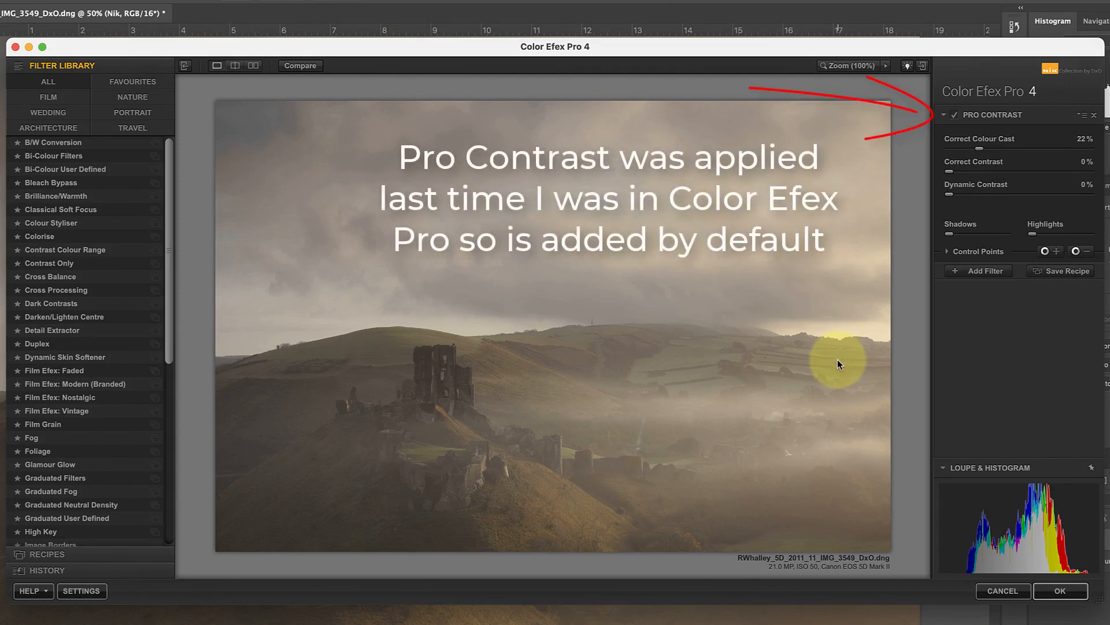
pyautogui.moveTo(915, 217)
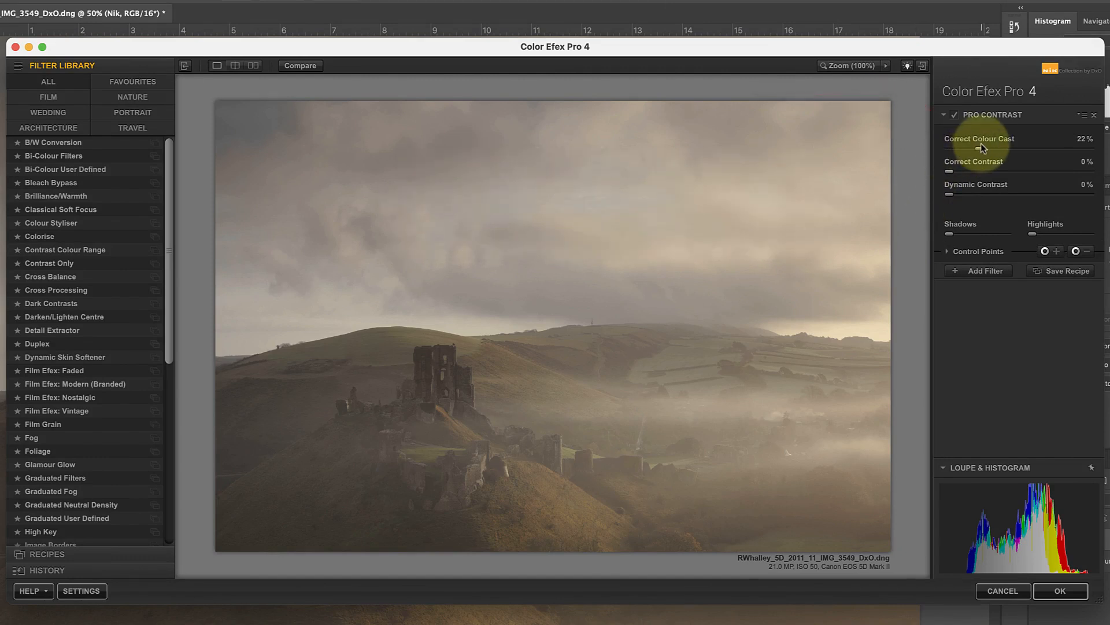
pyautogui.moveTo(981, 151); pyautogui.dragTo(949, 151)
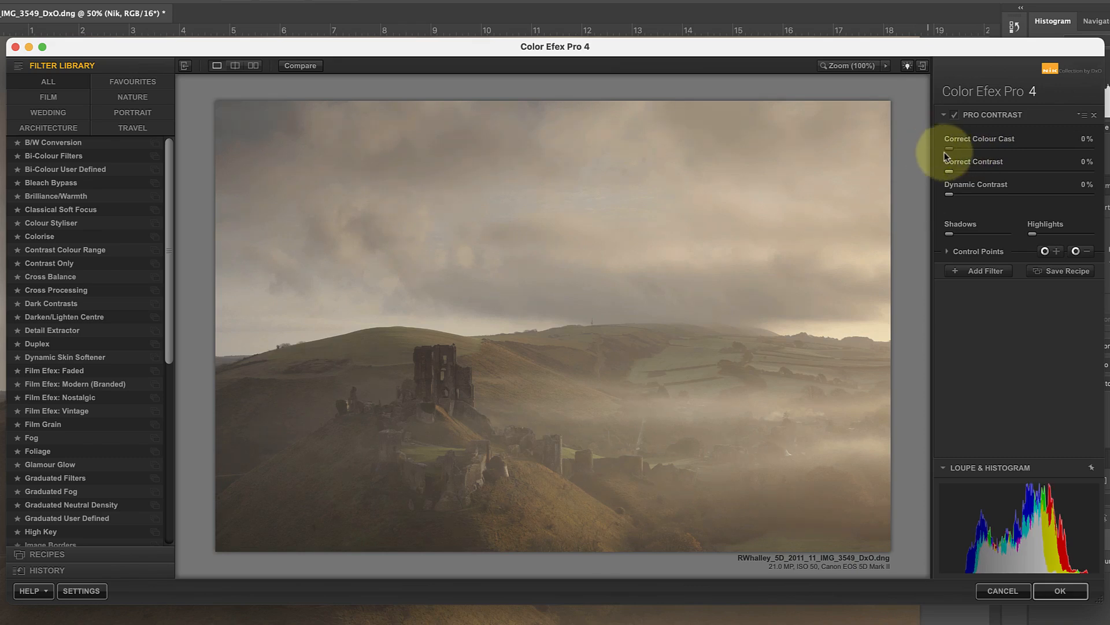
pyautogui.moveTo(966, 150); pyautogui.dragTo(1096, 150)
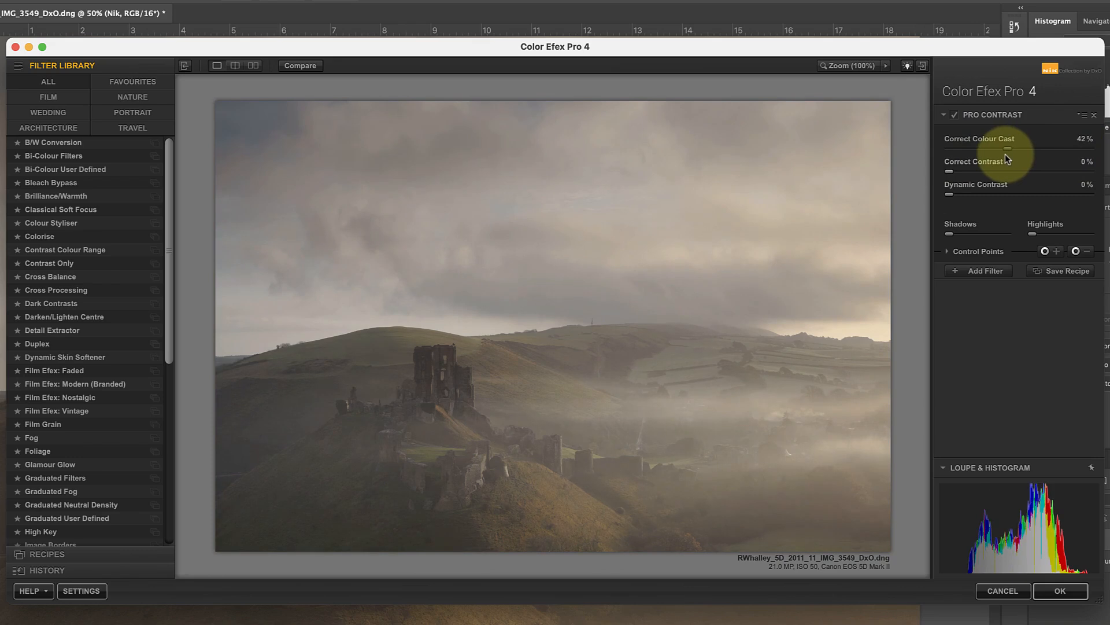
pyautogui.moveTo(1005, 151); pyautogui.dragTo(994, 150)
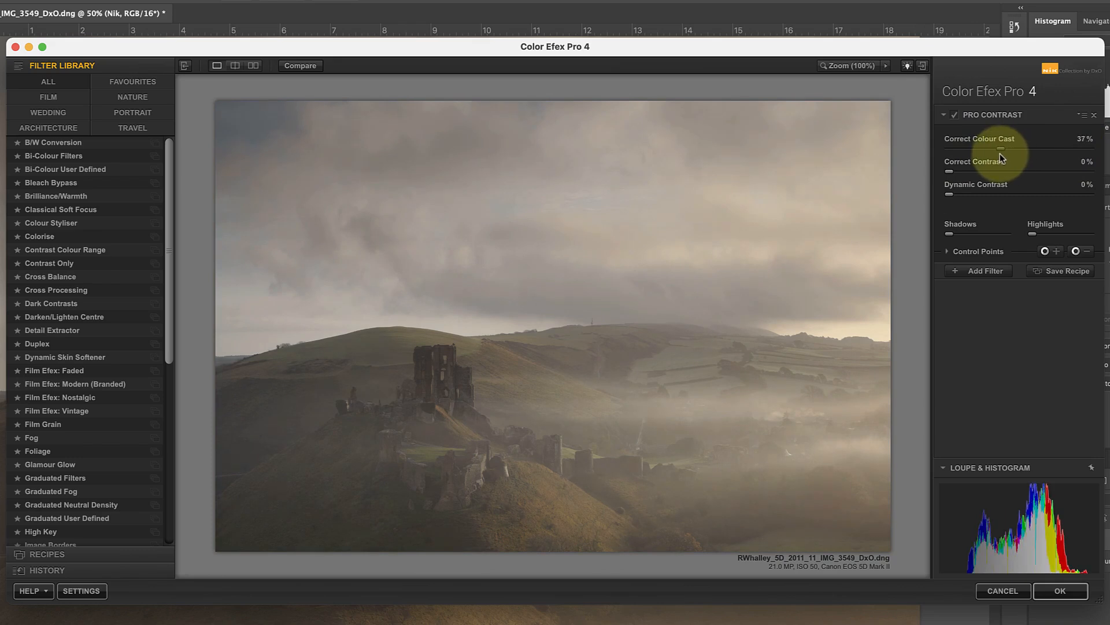
pyautogui.moveTo(999, 150); pyautogui.dragTo(1006, 151)
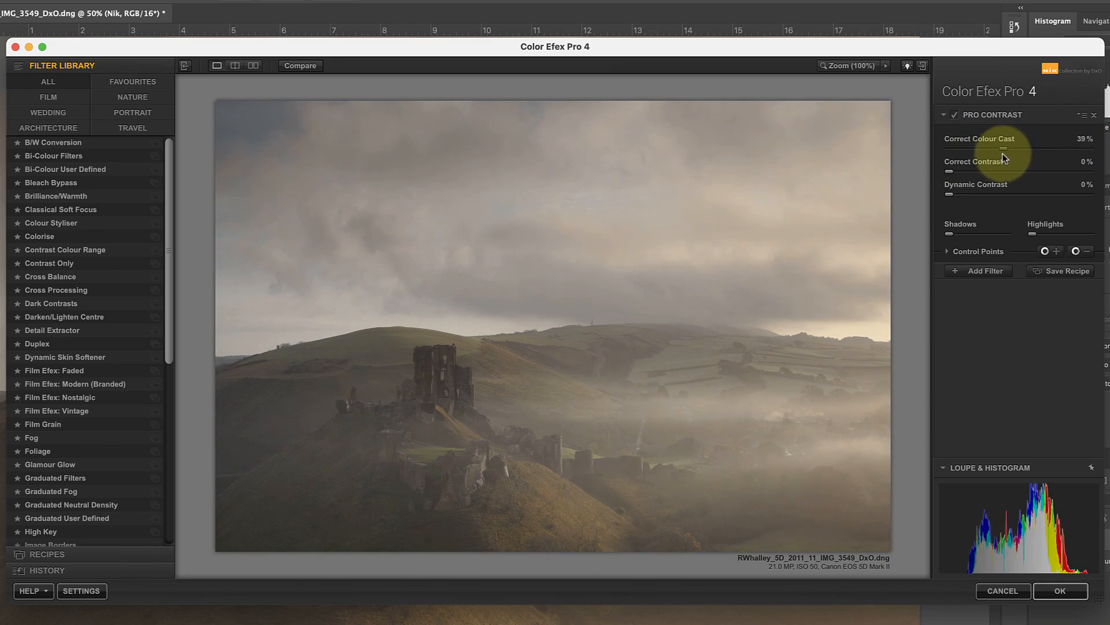
pyautogui.moveTo(1006, 149); pyautogui.dragTo(1009, 149)
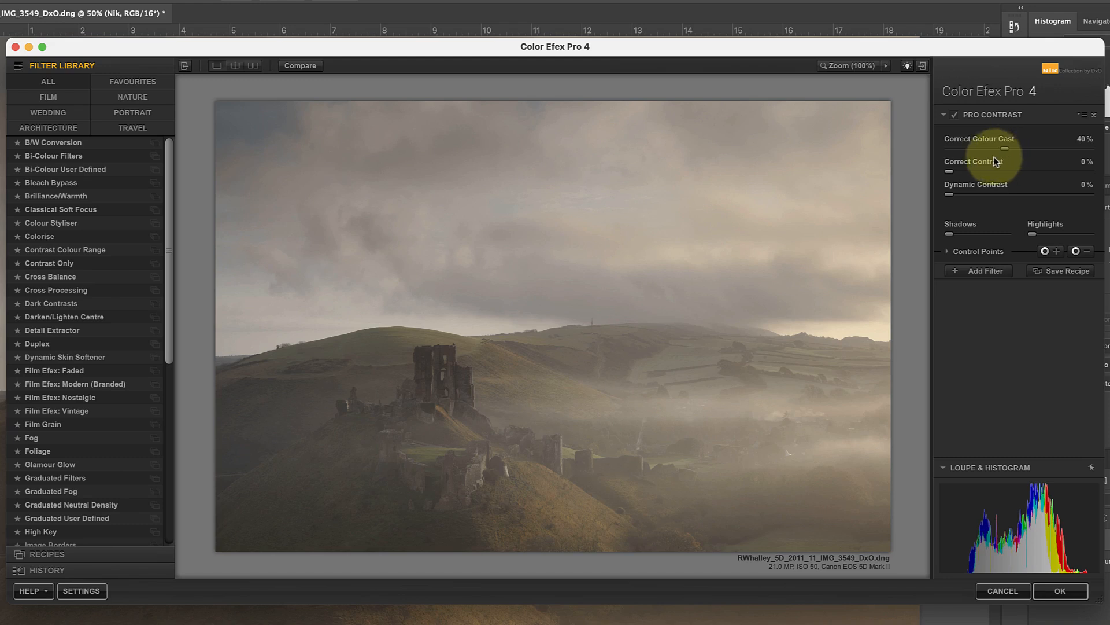
pyautogui.moveTo(894, 220)
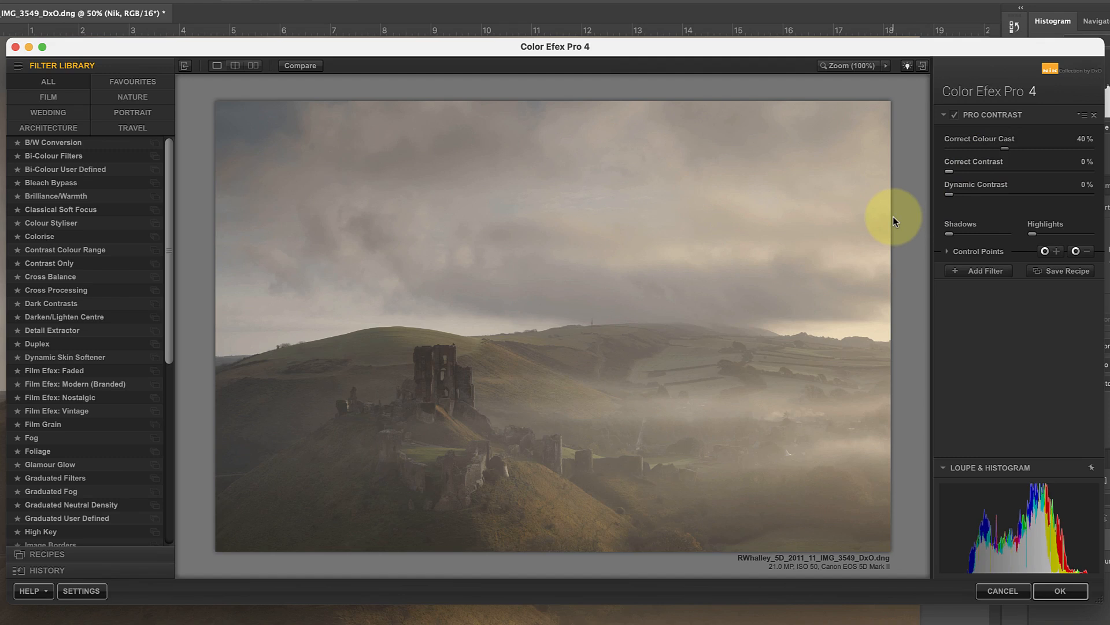
# - Add a Graduated Neutral Density filter to the stack and expand its settings
pyautogui.click(982, 271)
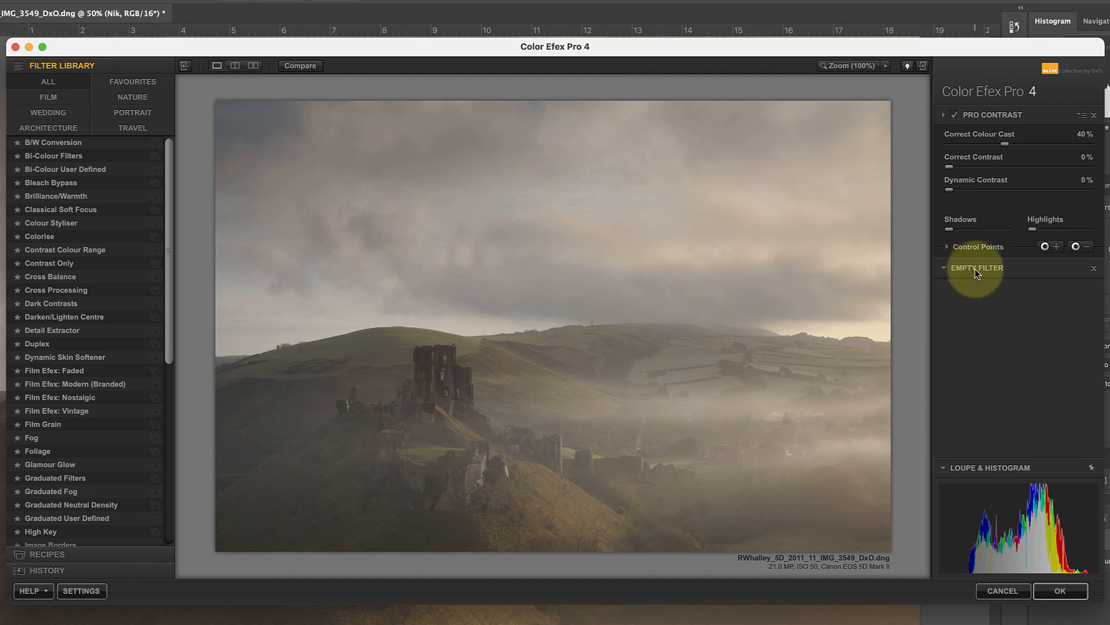
pyautogui.click(944, 114)
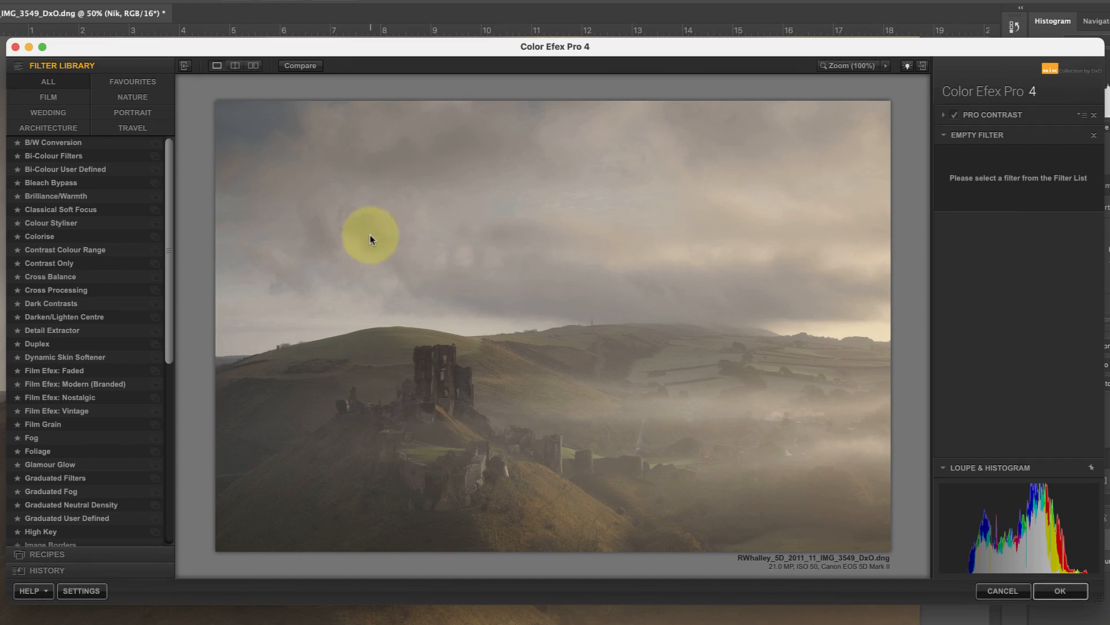
pyautogui.scroll(-3)
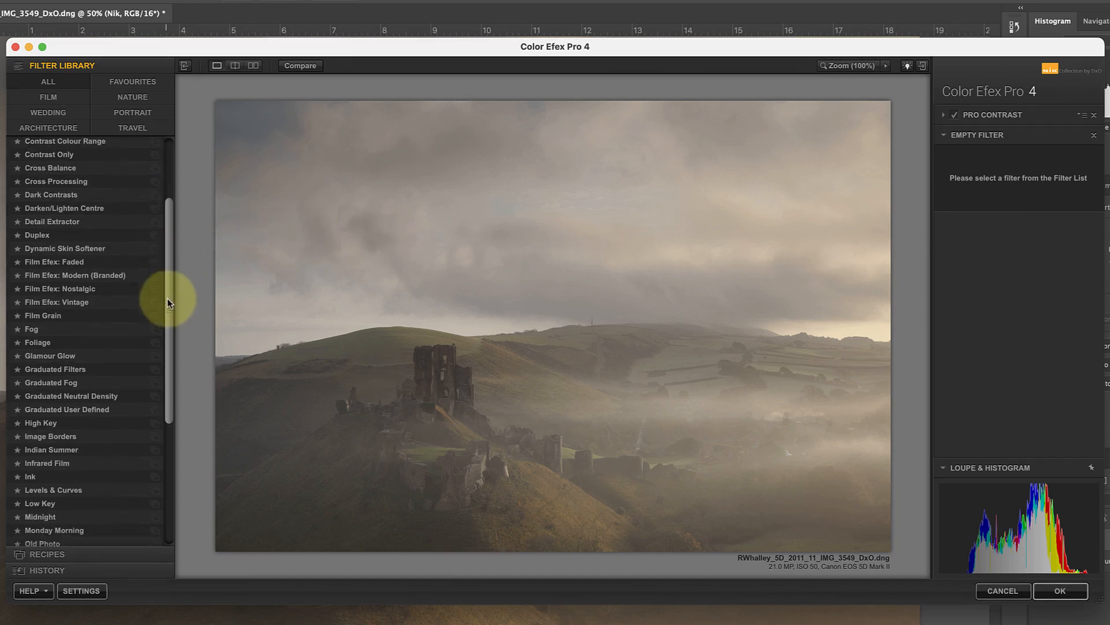
pyautogui.click(70, 351)
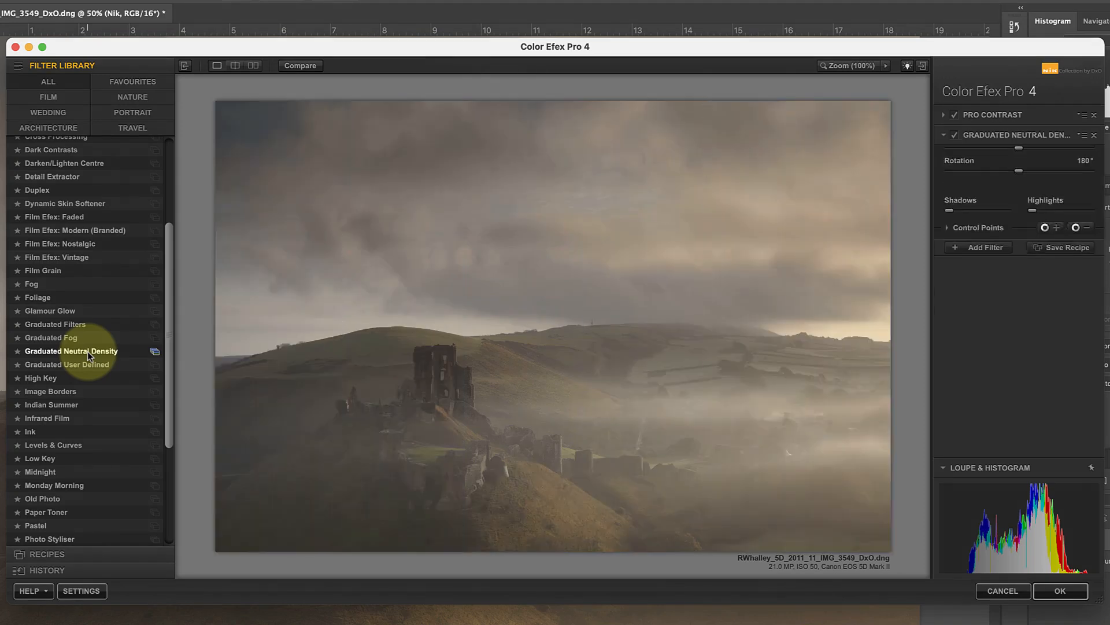
pyautogui.click(71, 350)
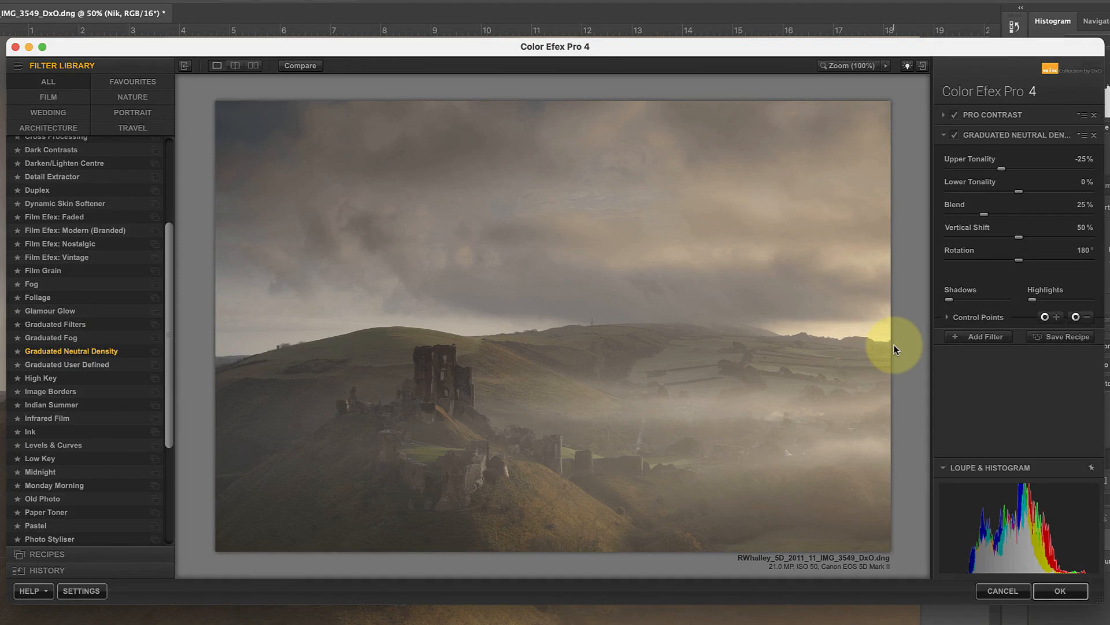
pyautogui.moveTo(1001, 174)
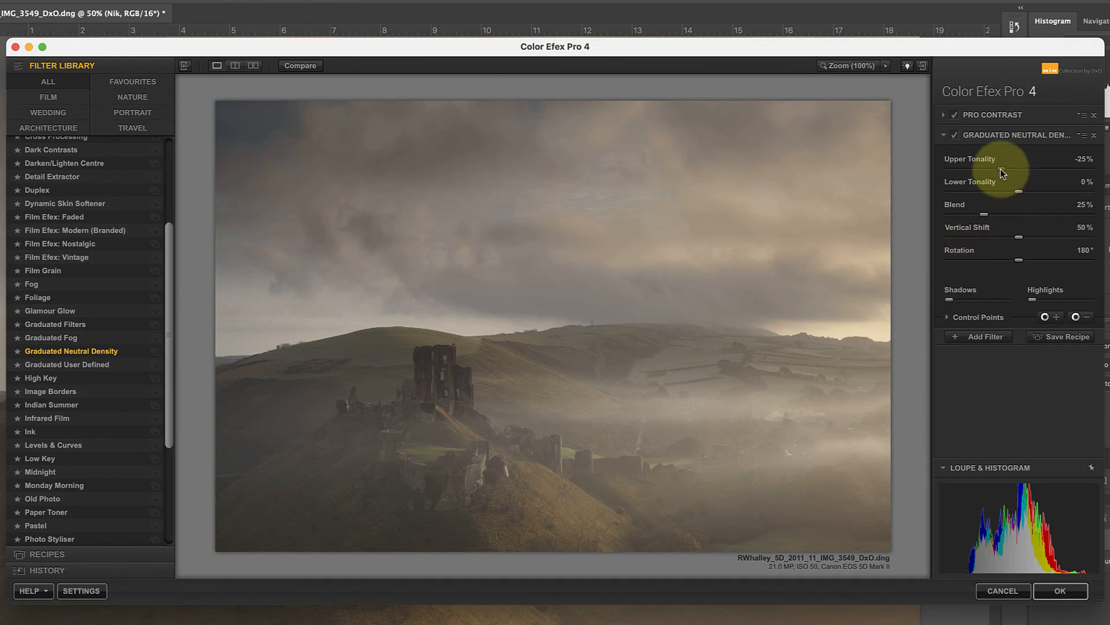
# - Set upper tonality -15%, lower tonality 10%, blend 25% and vertical shift 46%
pyautogui.moveTo(999, 170); pyautogui.dragTo(1009, 170)
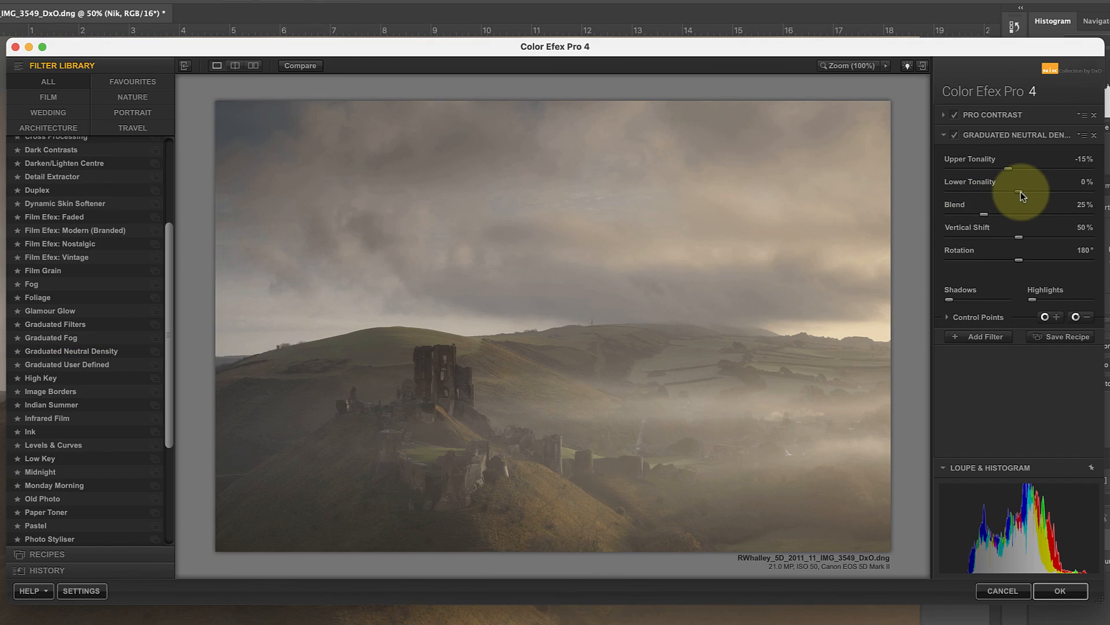
pyautogui.moveTo(1030, 193); pyautogui.dragTo(1035, 193)
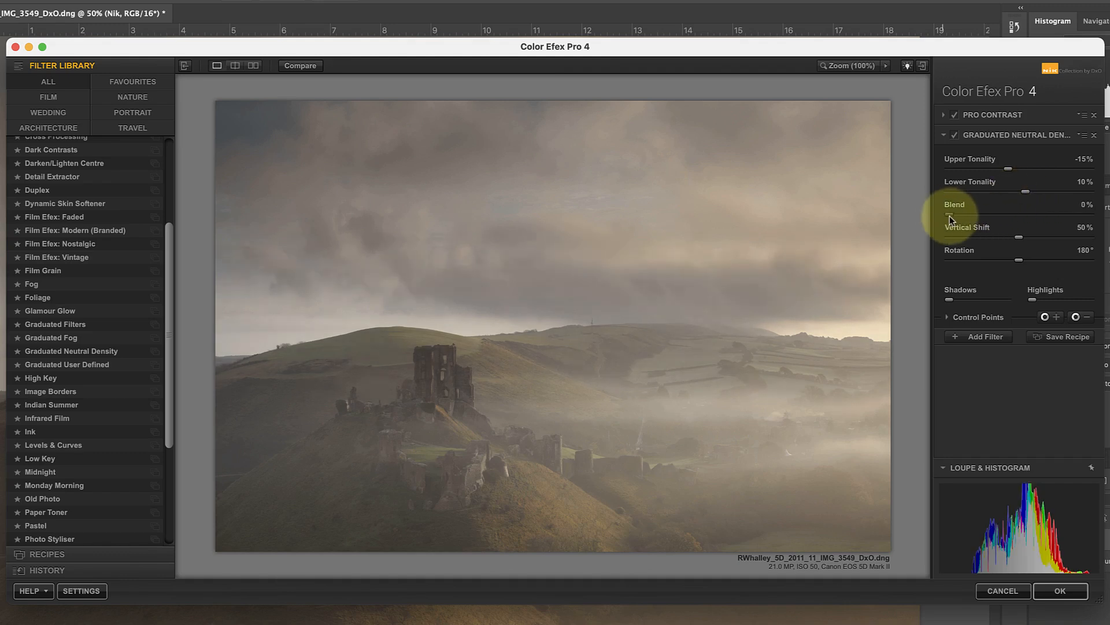
pyautogui.moveTo(944, 213); pyautogui.dragTo(968, 214)
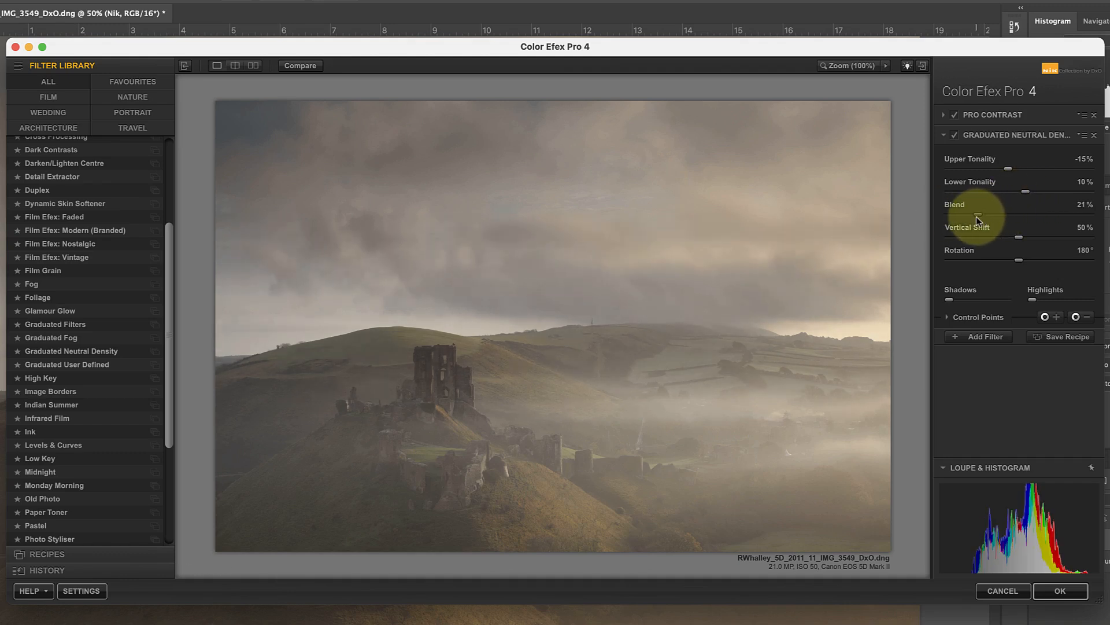
pyautogui.moveTo(984, 212); pyautogui.dragTo(991, 212)
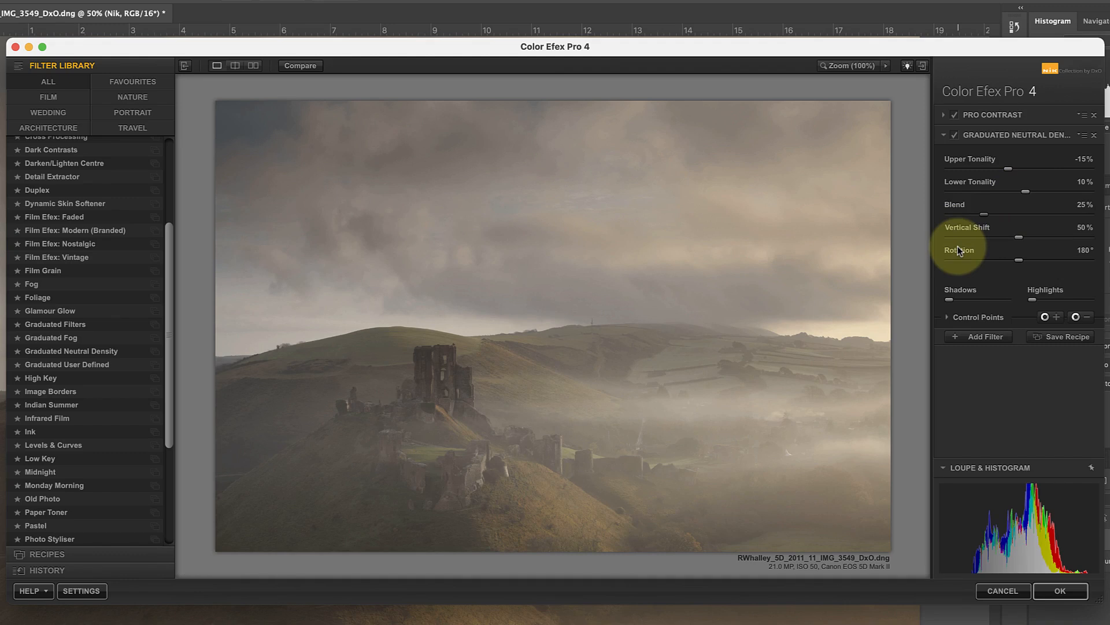
pyautogui.moveTo(962, 248)
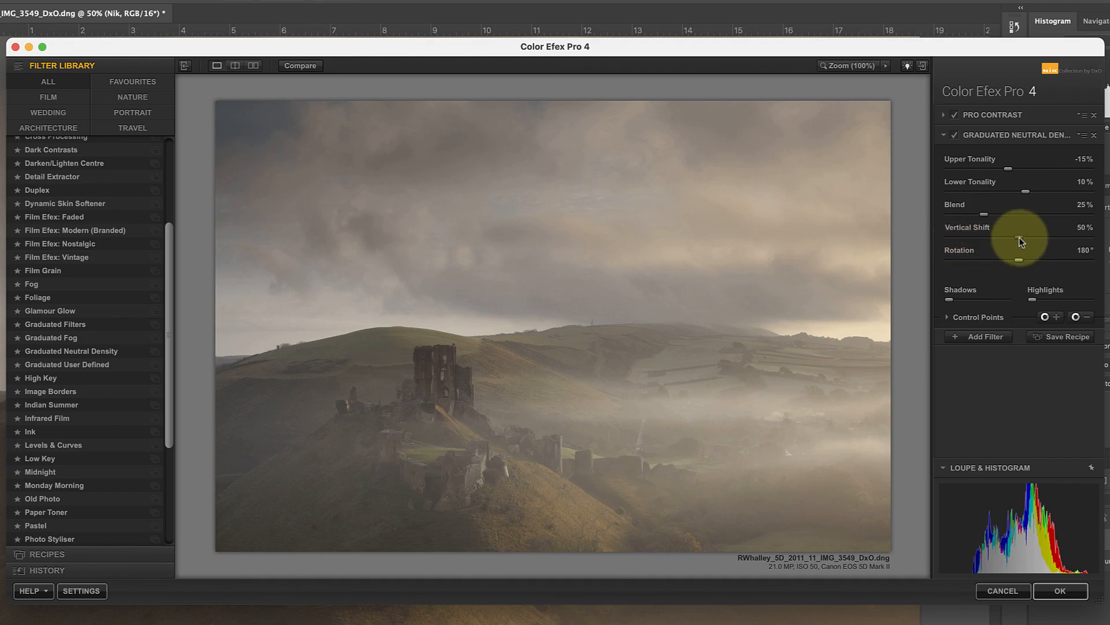
pyautogui.moveTo(1018, 239); pyautogui.dragTo(1009, 239)
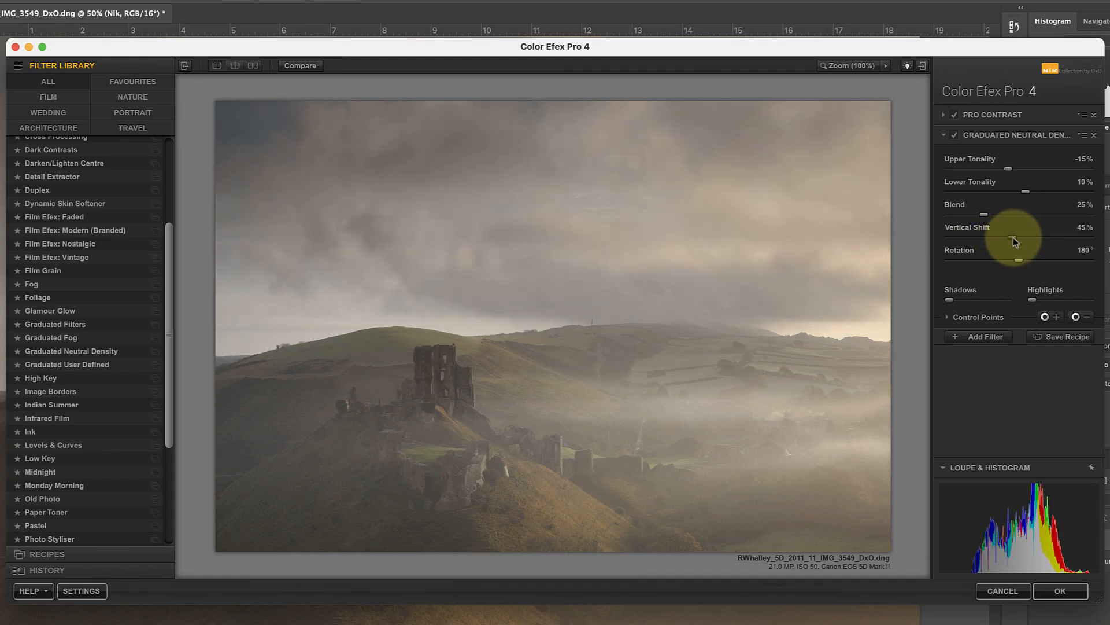
pyautogui.moveTo(1014, 239); pyautogui.dragTo(1018, 239)
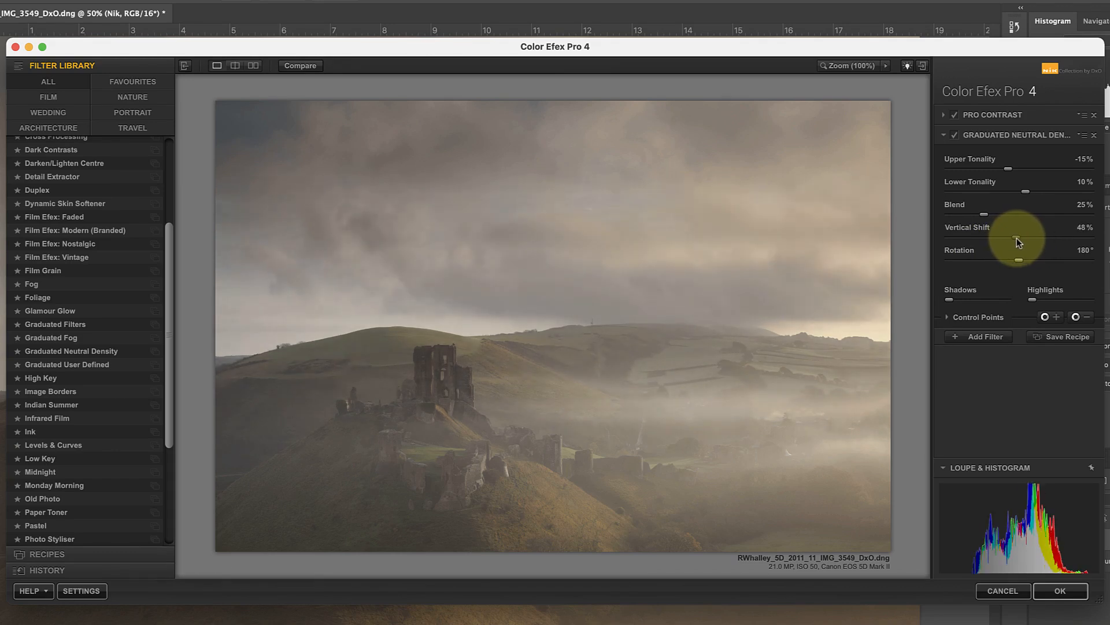
pyautogui.moveTo(1020, 239); pyautogui.dragTo(1018, 241)
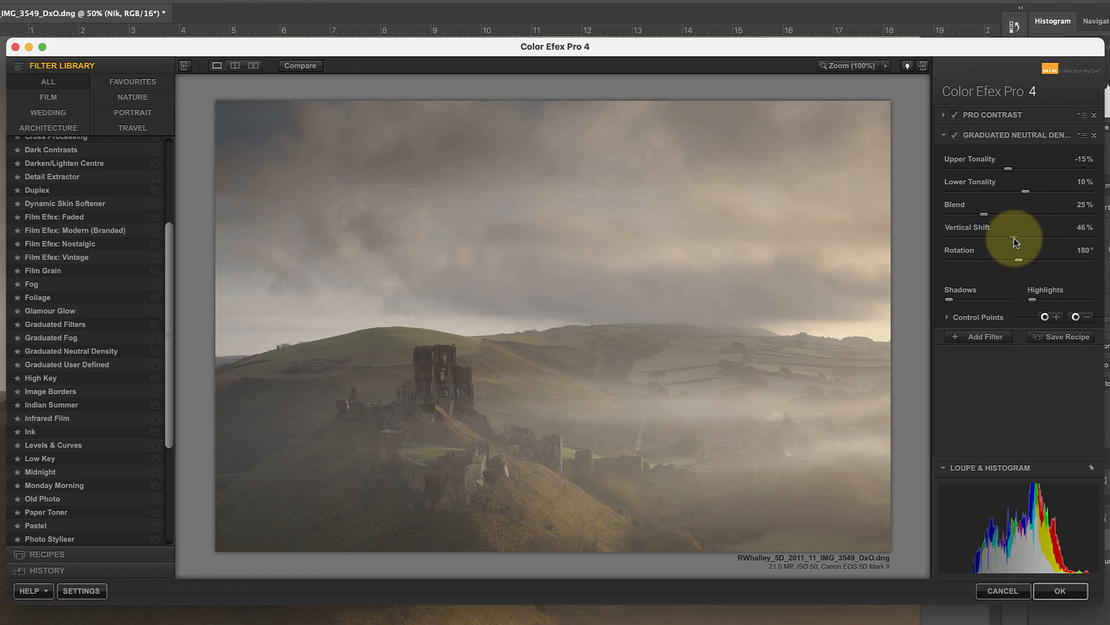
pyautogui.moveTo(1012, 248)
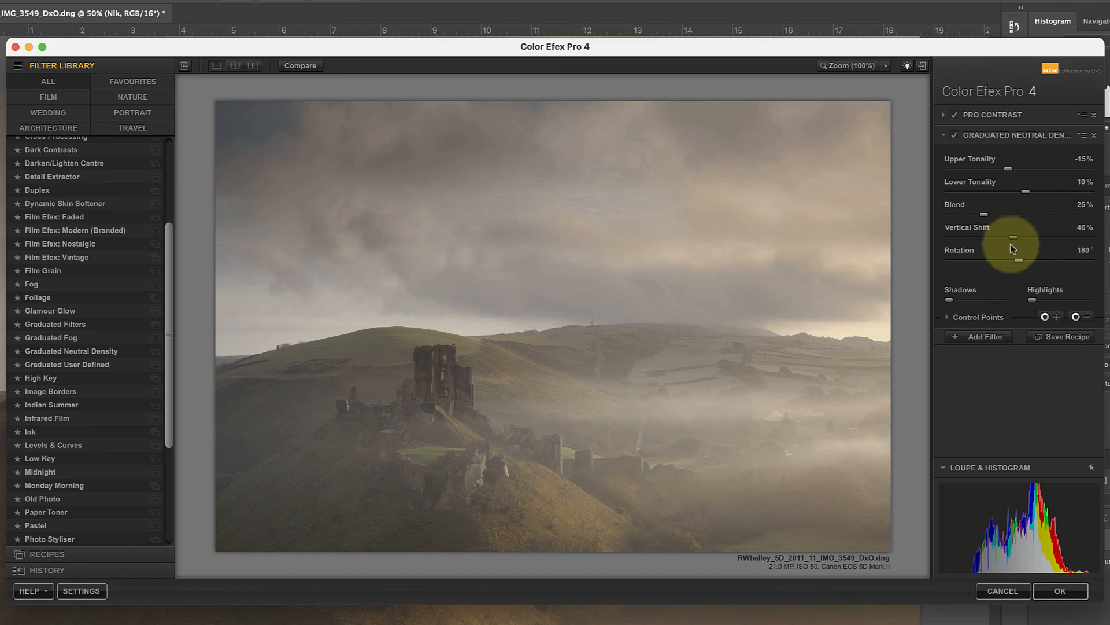
# - Add Pro Contrast from the Filter Library with Correct Contrast 22% and Dynamic Contrast about 38%
pyautogui.click(983, 336)
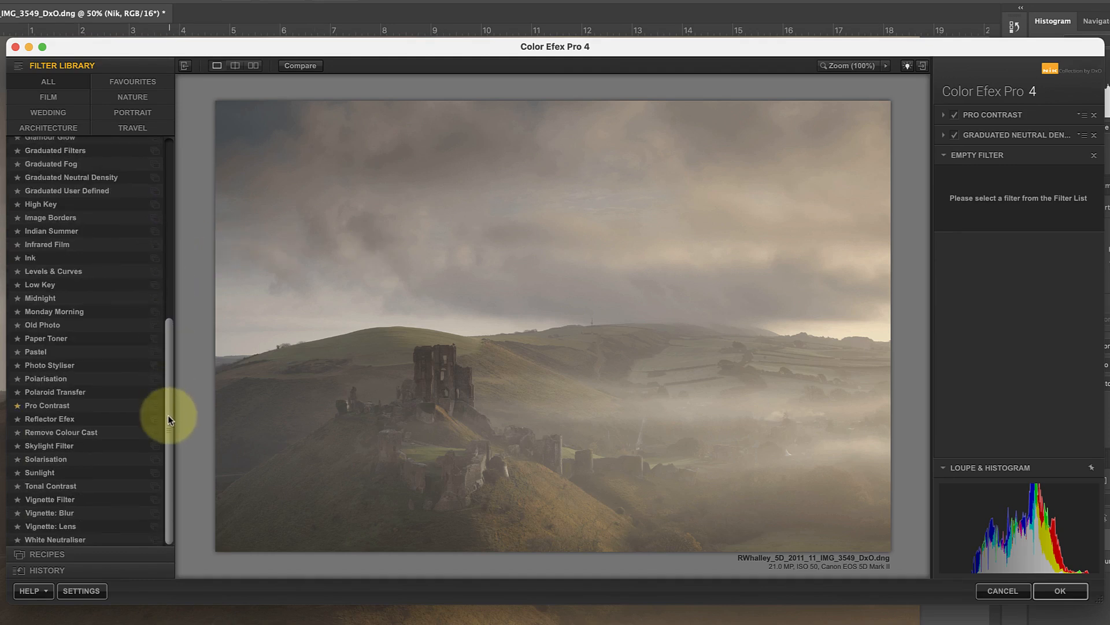
pyautogui.click(48, 405)
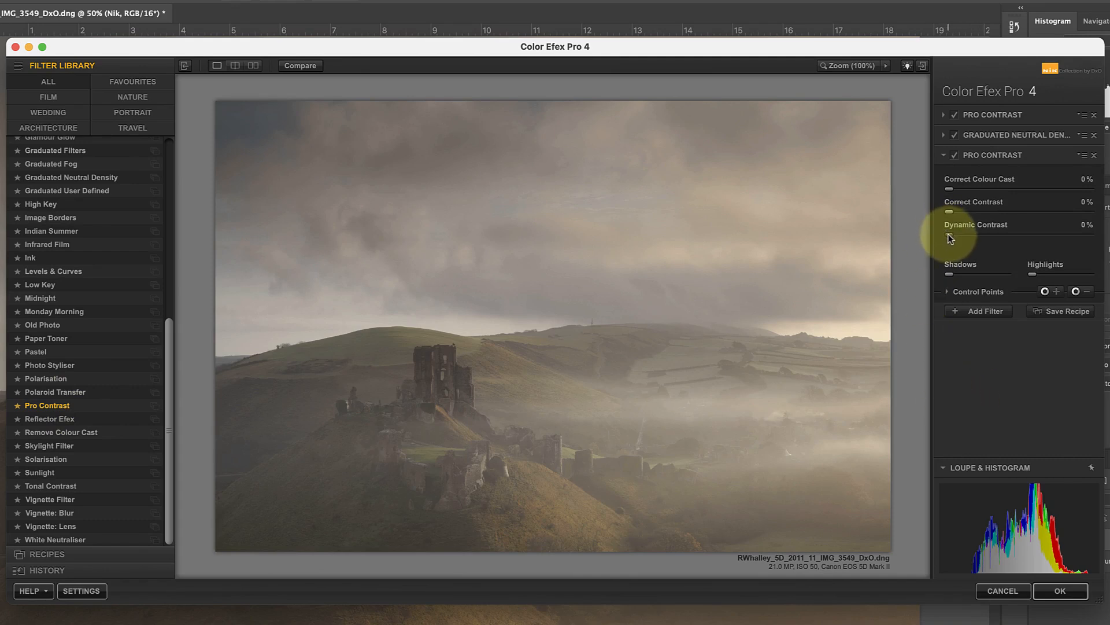
pyautogui.moveTo(946, 237); pyautogui.dragTo(999, 237)
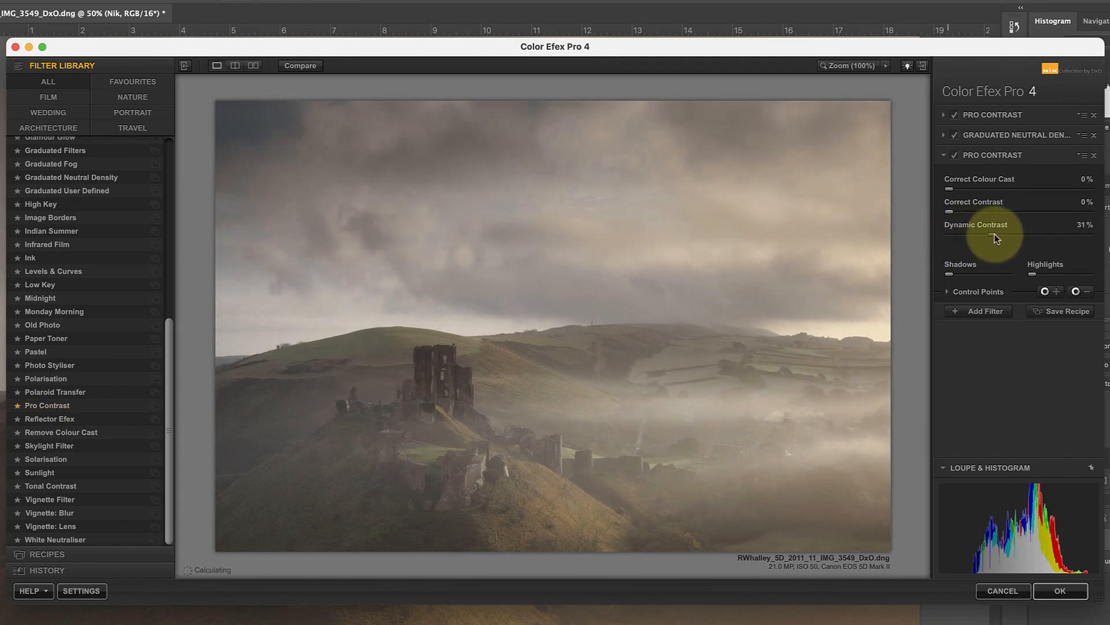
pyautogui.moveTo(996, 237); pyautogui.dragTo(977, 233)
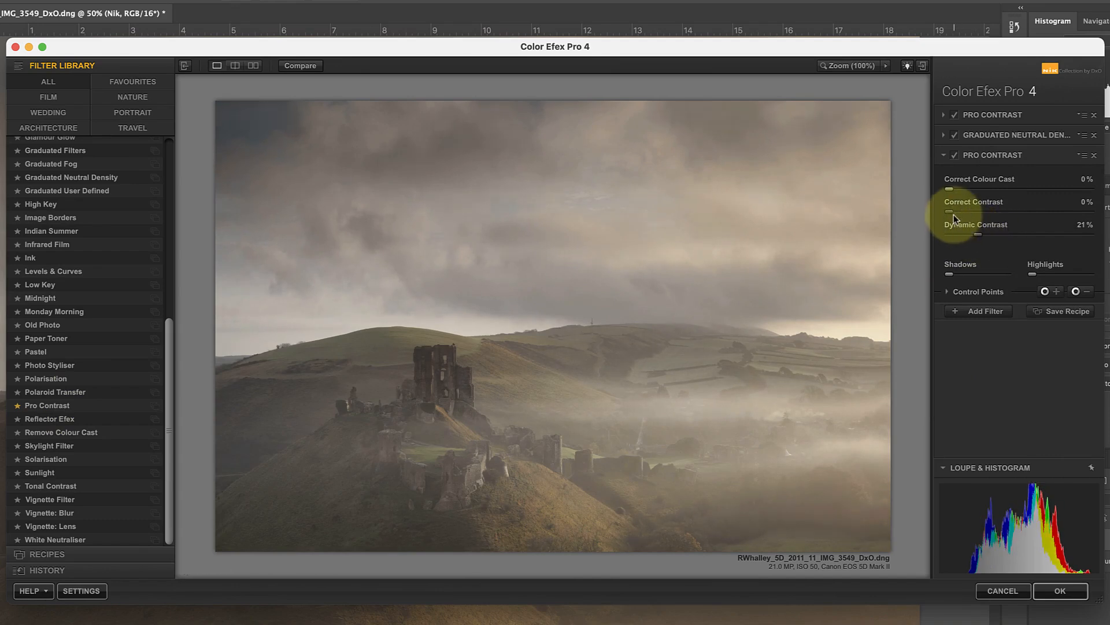
pyautogui.moveTo(947, 210); pyautogui.dragTo(981, 210)
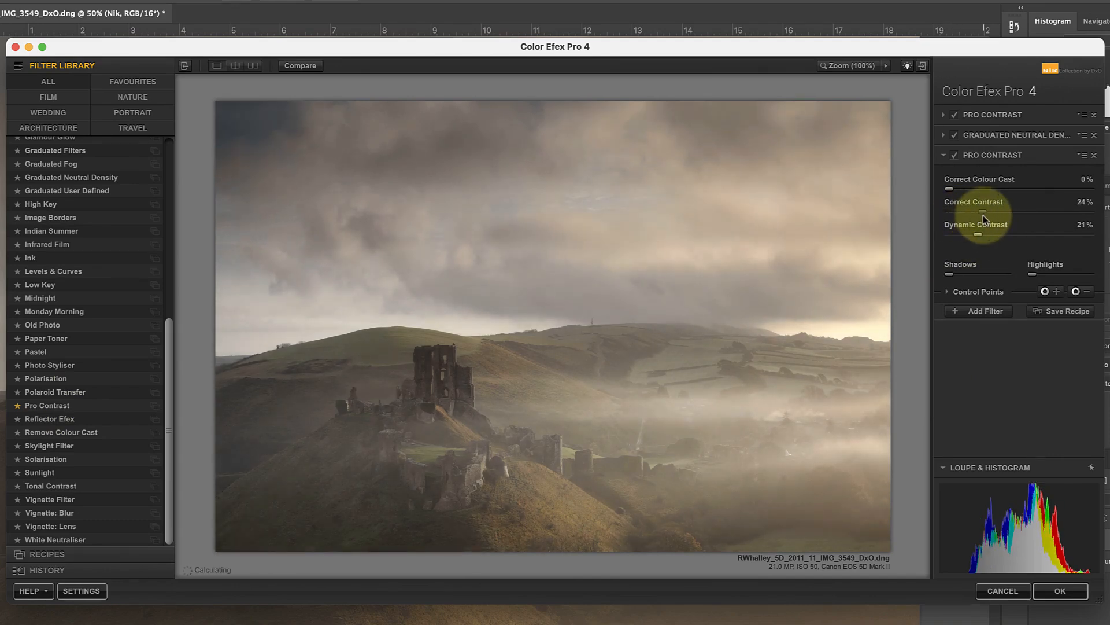
pyautogui.moveTo(981, 234); pyautogui.dragTo(999, 233)
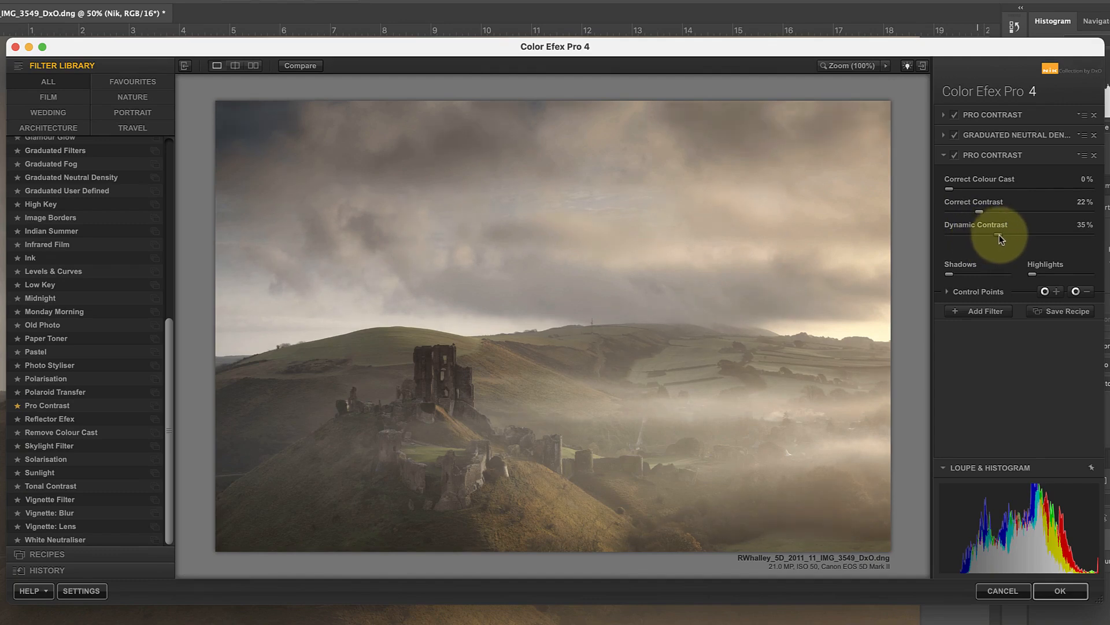
pyautogui.moveTo(992, 235); pyautogui.dragTo(999, 235)
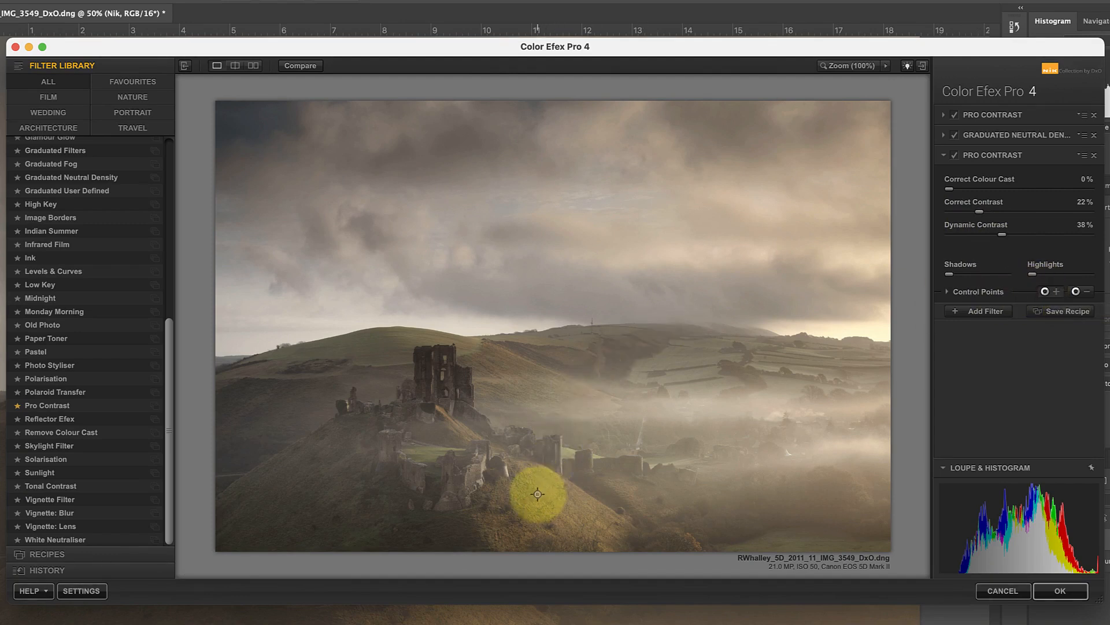
# - Place control points on the lower hillside and sky, raising contrast correction to 27% and dynamic contrast to 51%
pyautogui.click(537, 493)
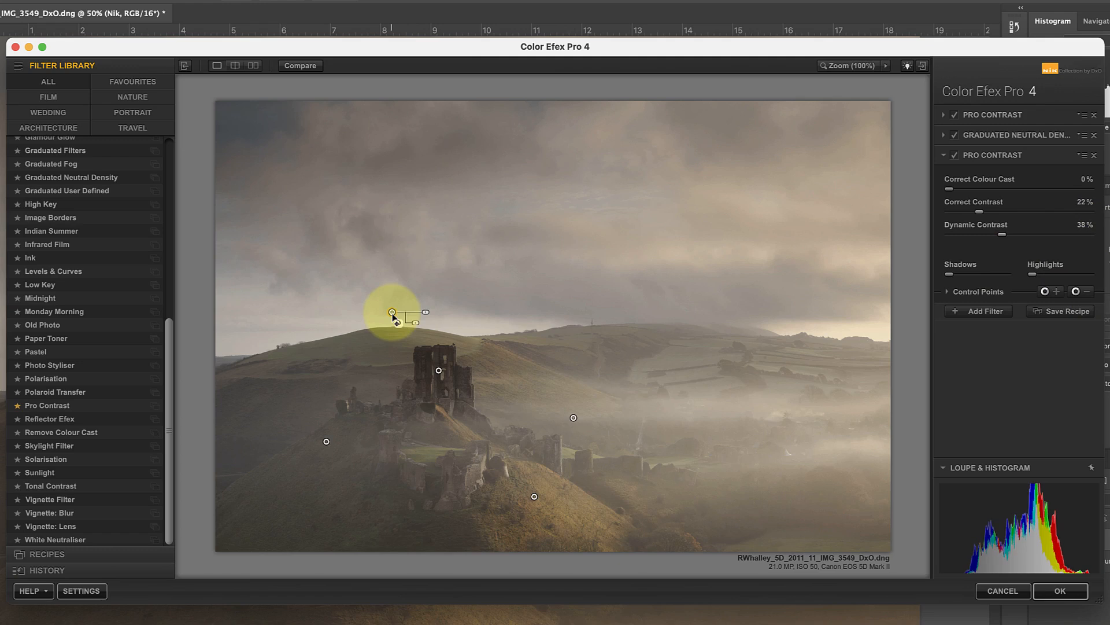
pyautogui.moveTo(393, 313); pyautogui.dragTo(468, 303)
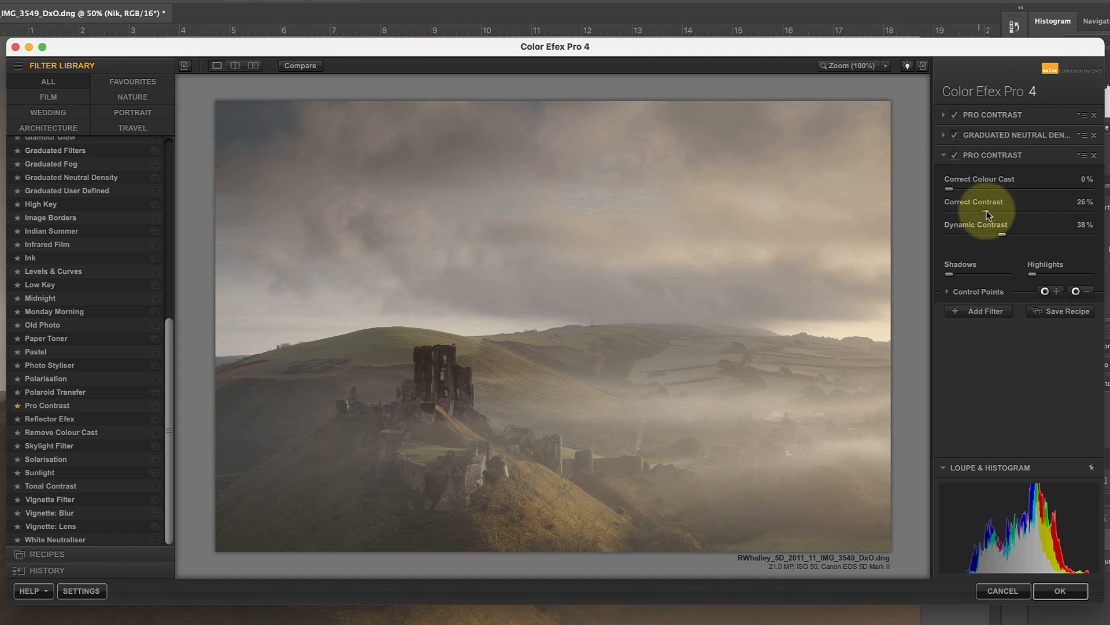
pyautogui.moveTo(991, 211); pyautogui.dragTo(1005, 211)
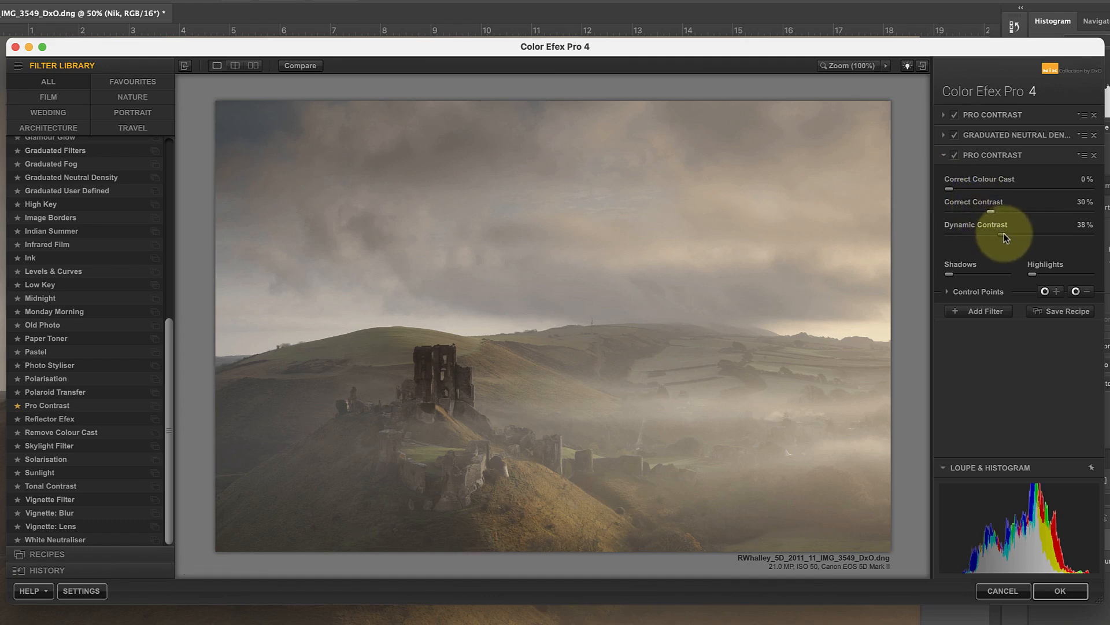
pyautogui.moveTo(1003, 237); pyautogui.dragTo(1029, 238)
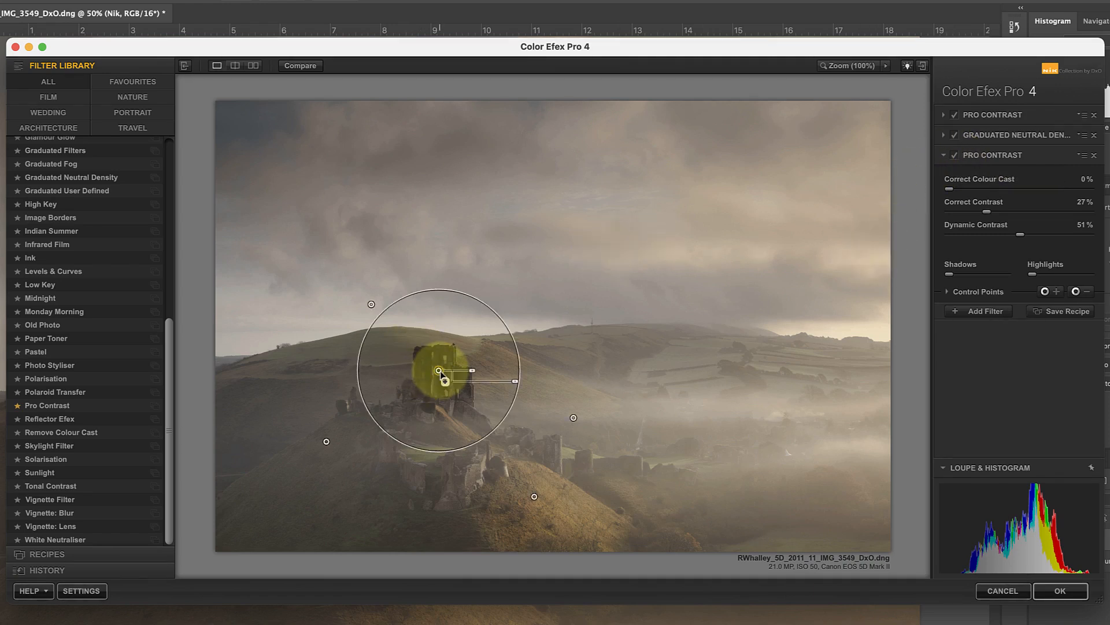
# - Resize the castle control point and set its opacity to 46%, and the lower hill point's to 72%
pyautogui.moveTo(470, 370); pyautogui.dragTo(516, 386)
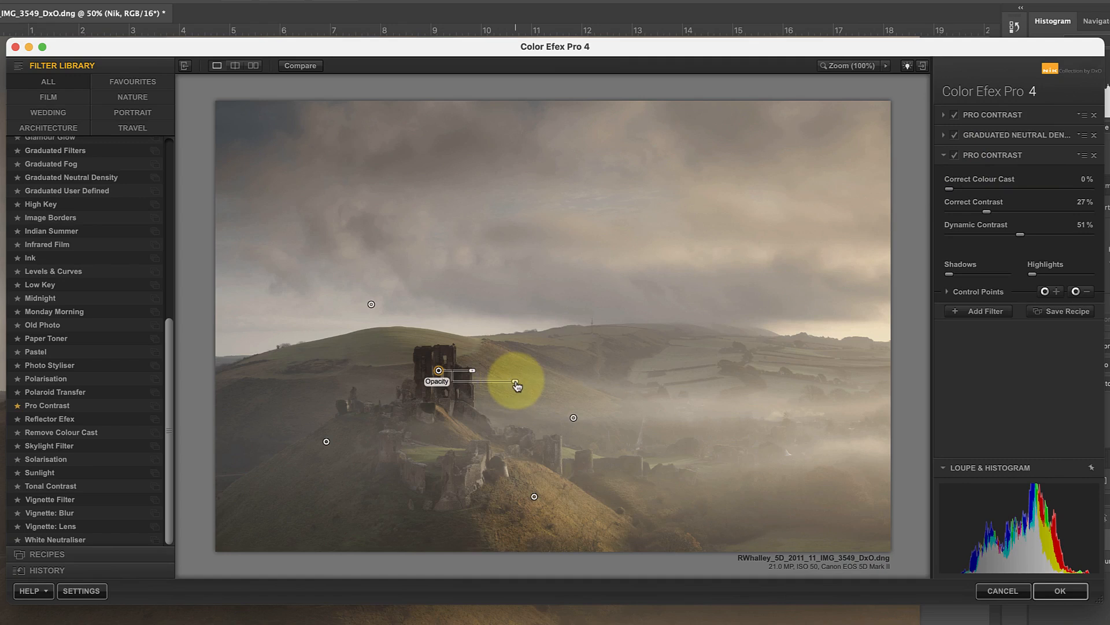
pyautogui.moveTo(517, 385); pyautogui.dragTo(487, 388)
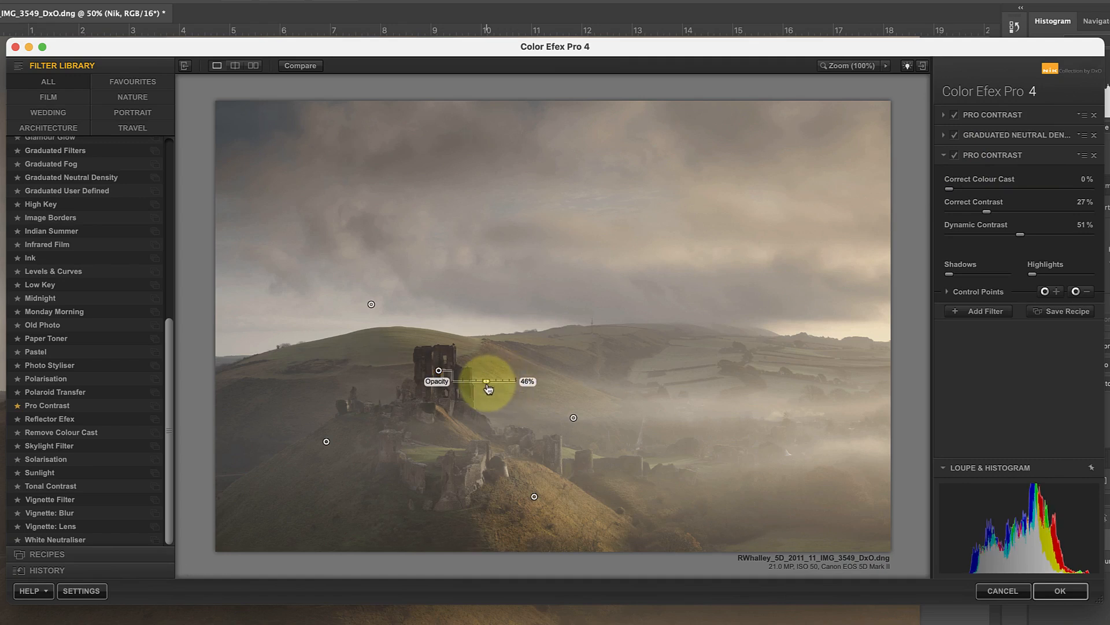
pyautogui.moveTo(487, 381); pyautogui.dragTo(483, 381)
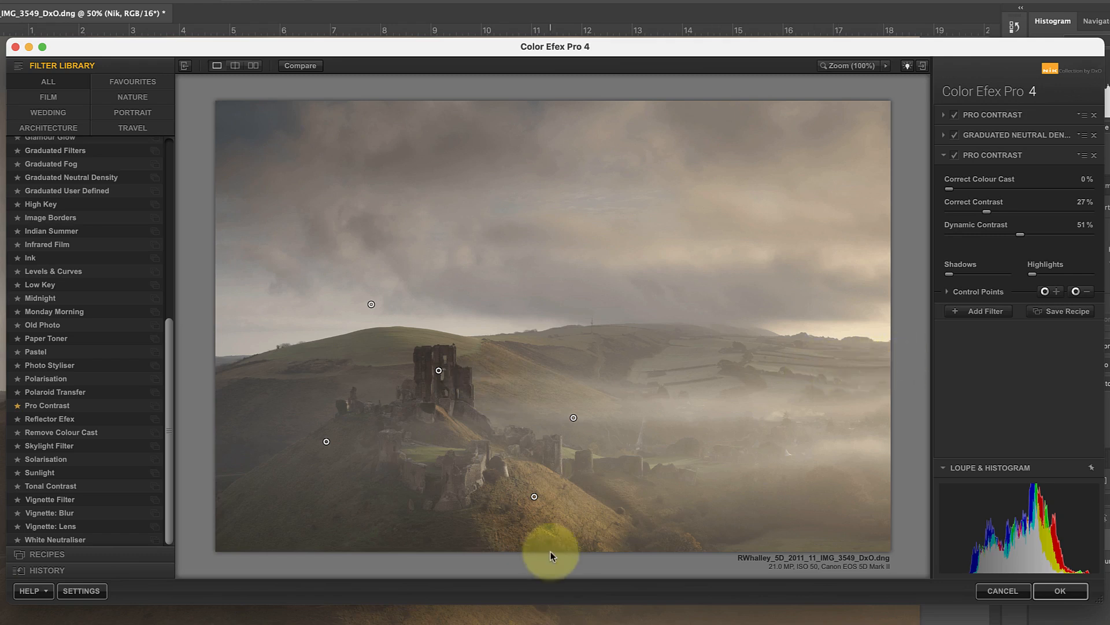
pyautogui.click(533, 499)
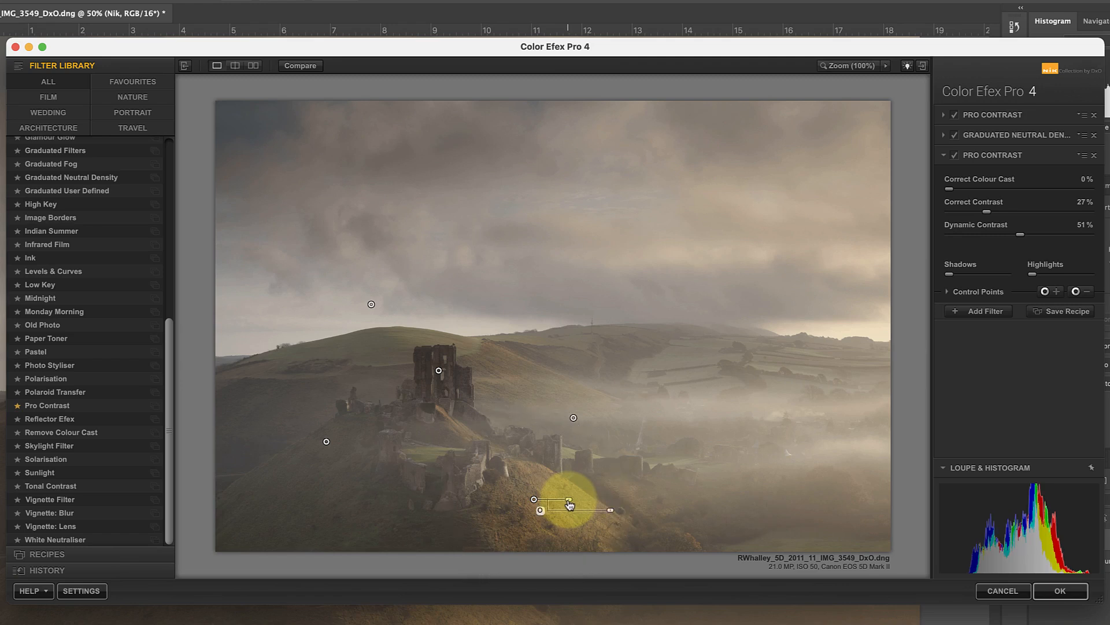
pyautogui.moveTo(542, 509); pyautogui.dragTo(595, 509)
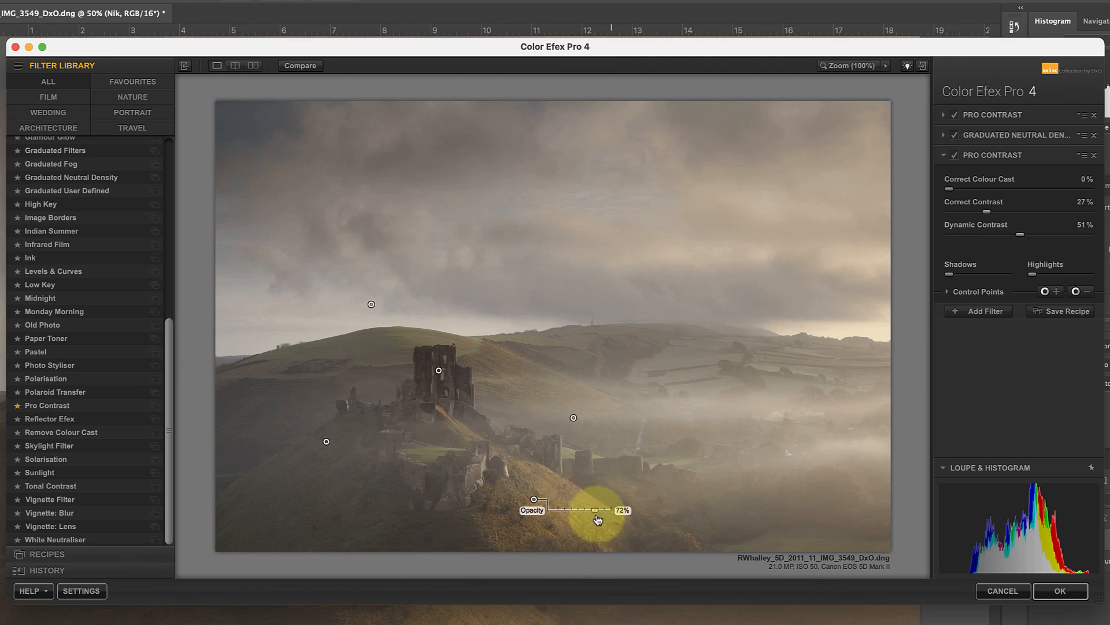
pyautogui.moveTo(593, 510); pyautogui.dragTo(603, 510)
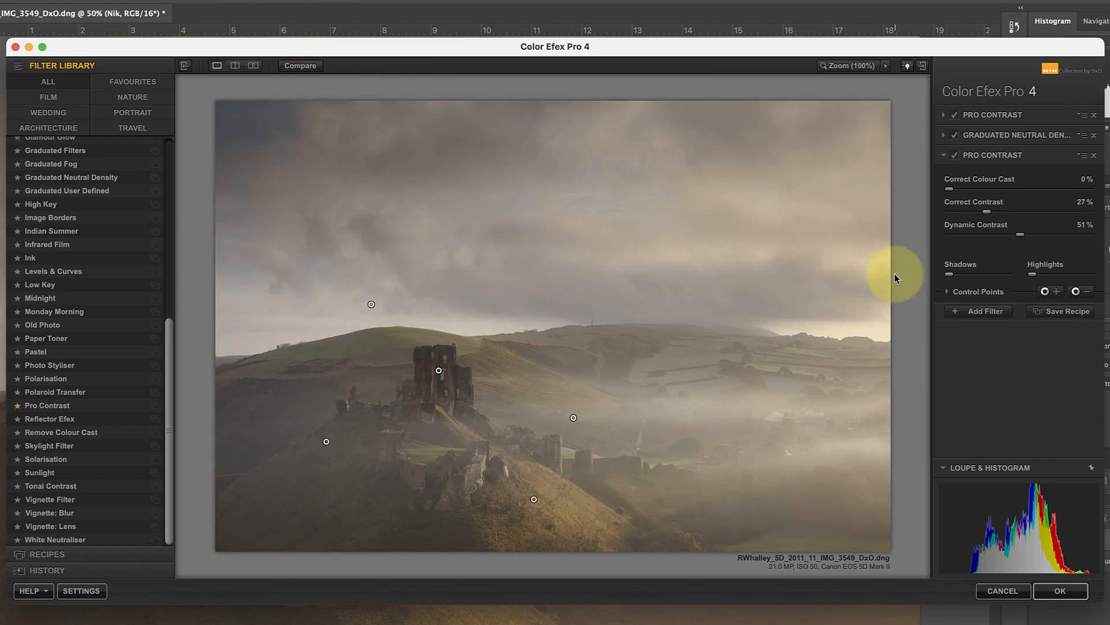
pyautogui.moveTo(908, 282)
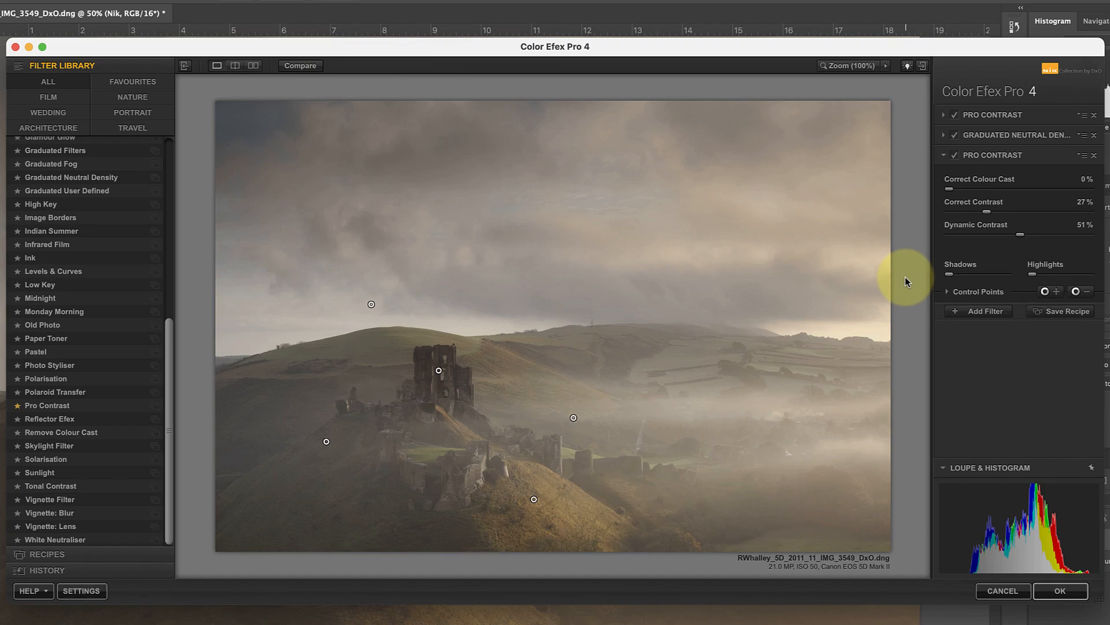
pyautogui.moveTo(902, 278)
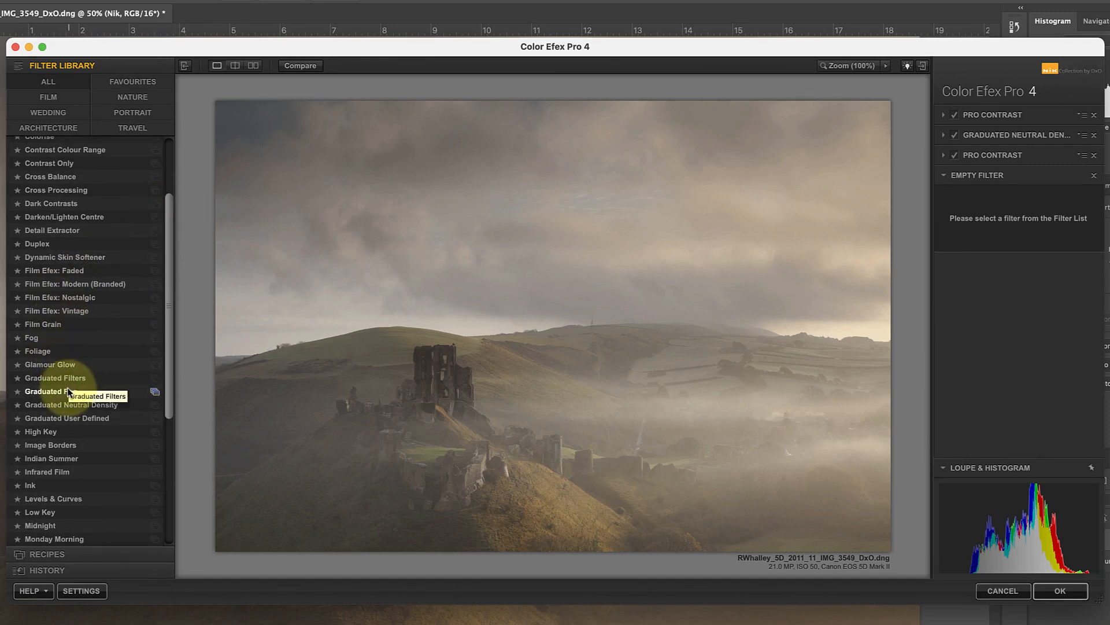
# - Add Graduated Fog rotated to 0° and begin a negative control point for the castle
pyautogui.click(51, 391)
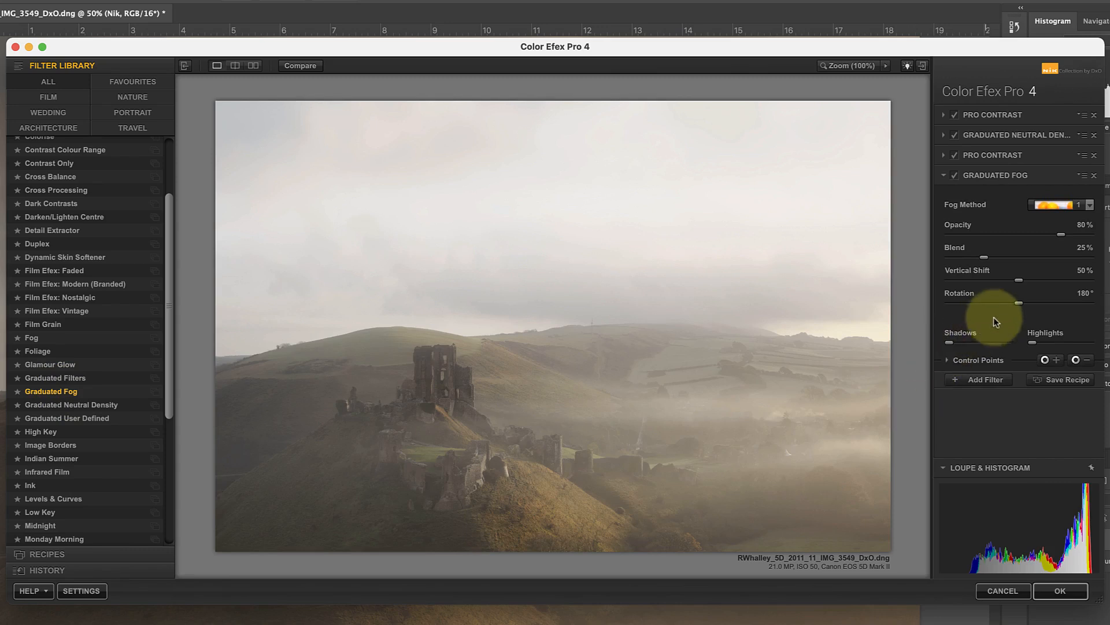
pyautogui.moveTo(1020, 303); pyautogui.dragTo(983, 303)
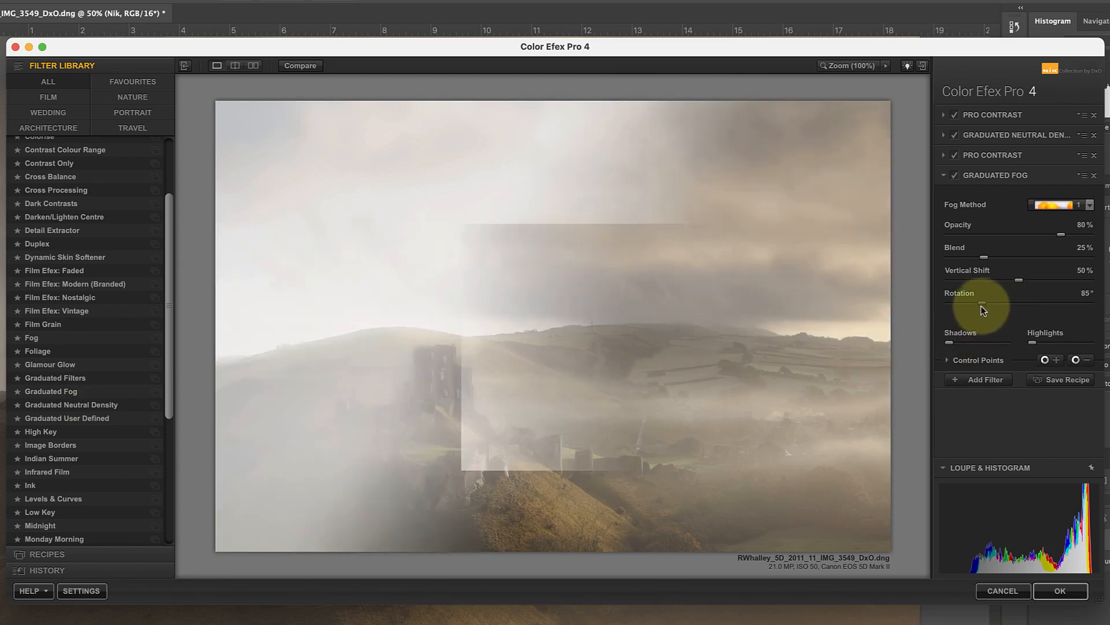
pyautogui.moveTo(982, 303); pyautogui.dragTo(947, 303)
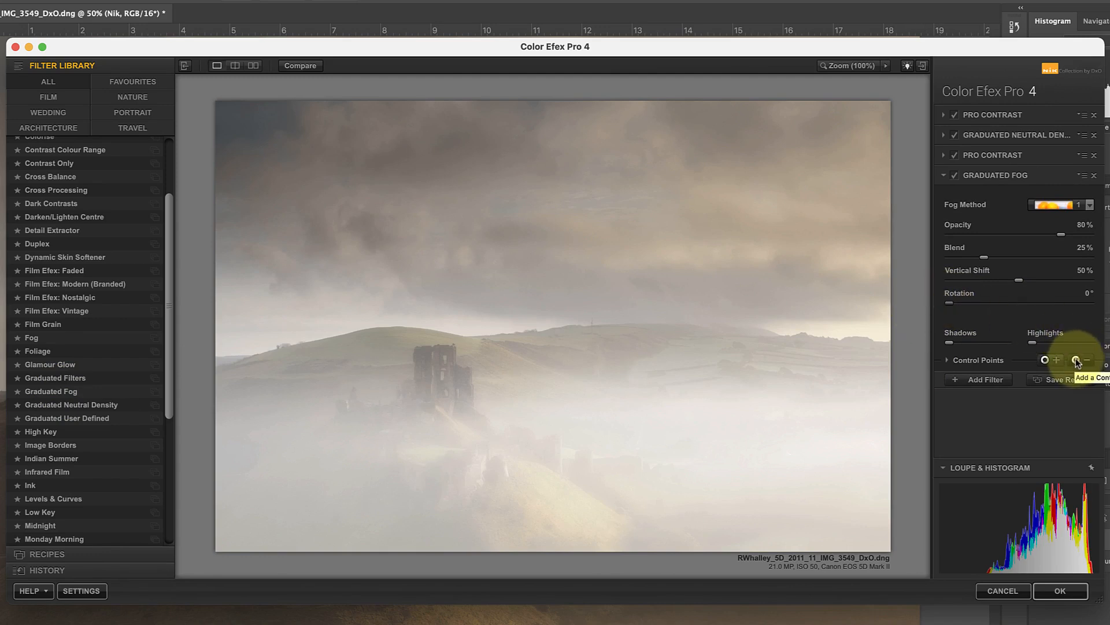
pyautogui.click(1056, 360)
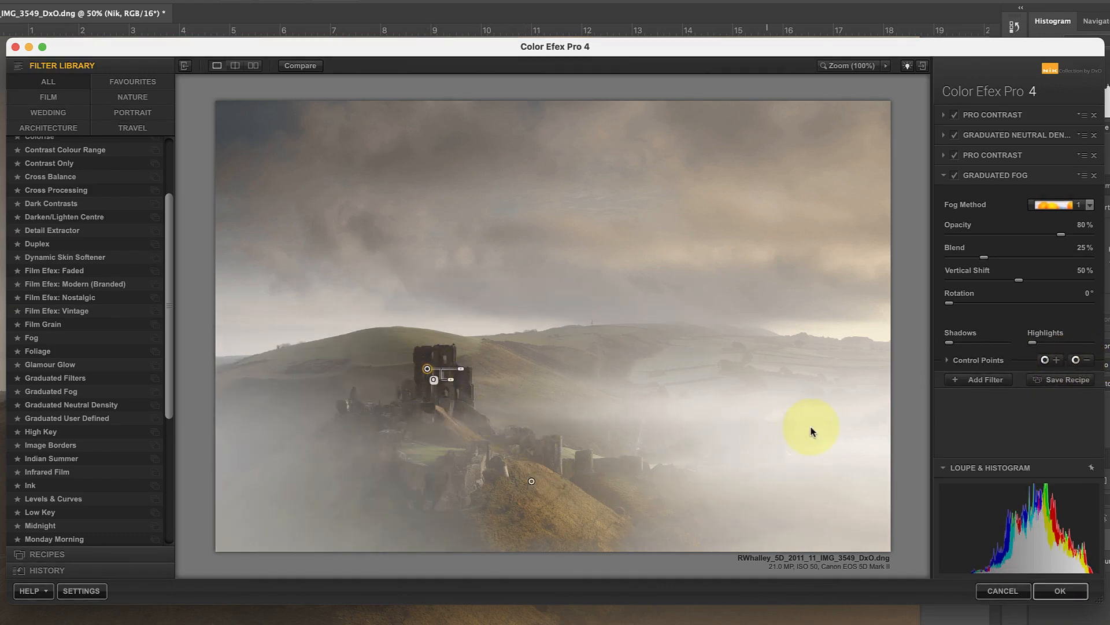
# - Choose Fog Method 3 and lower the fog opacity to about 58%
pyautogui.click(1089, 204)
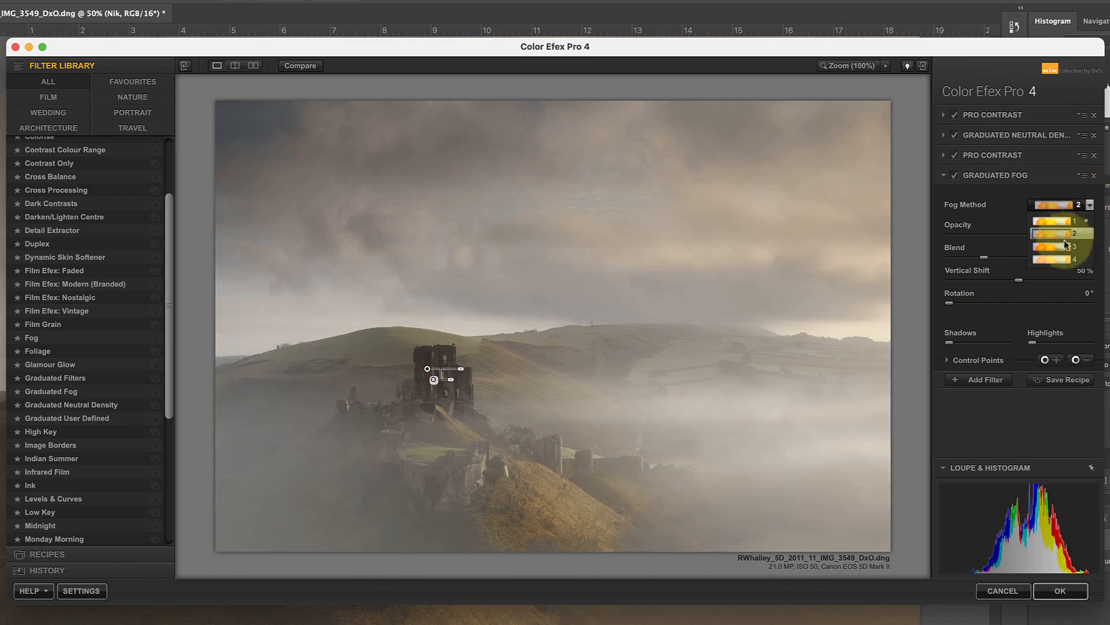
pyautogui.click(1062, 258)
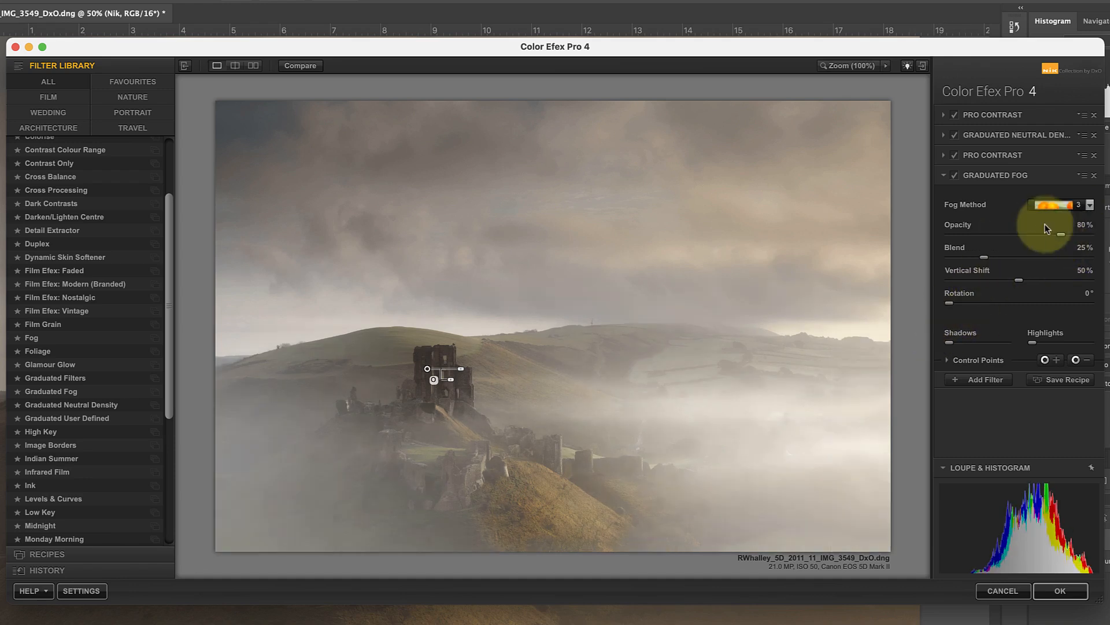
pyautogui.moveTo(1062, 236); pyautogui.dragTo(1054, 236)
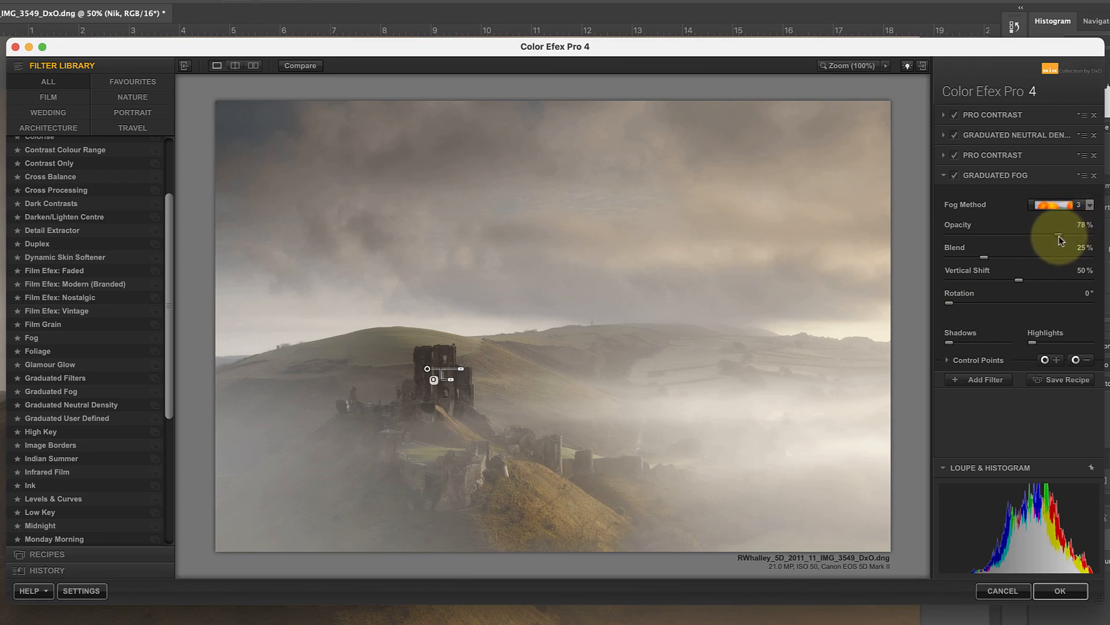
pyautogui.moveTo(1055, 236); pyautogui.dragTo(1034, 236)
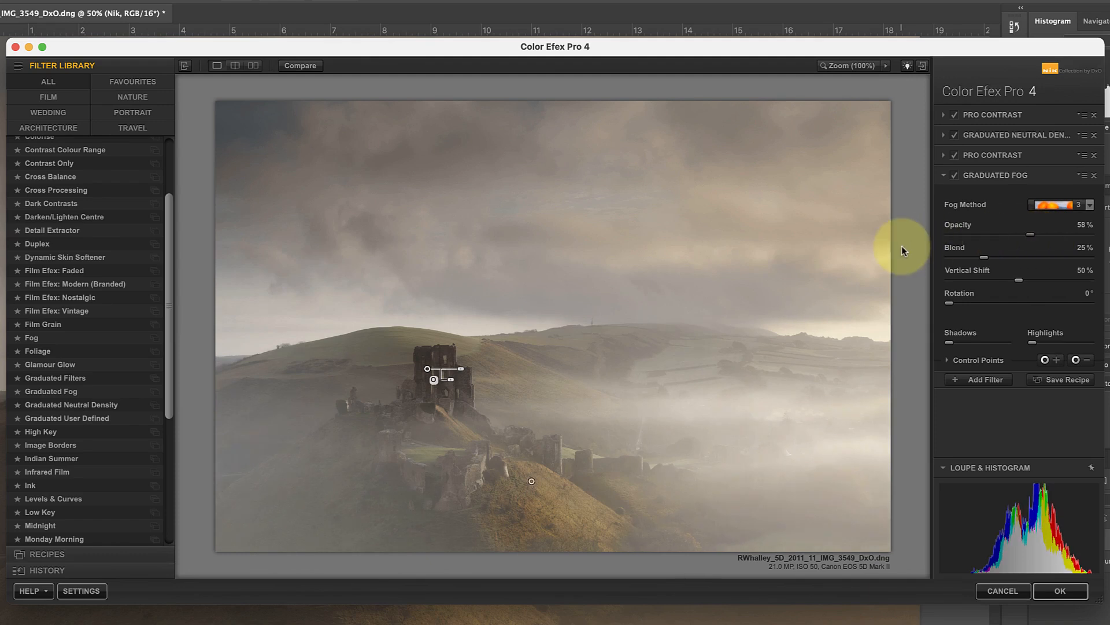
pyautogui.click(953, 175)
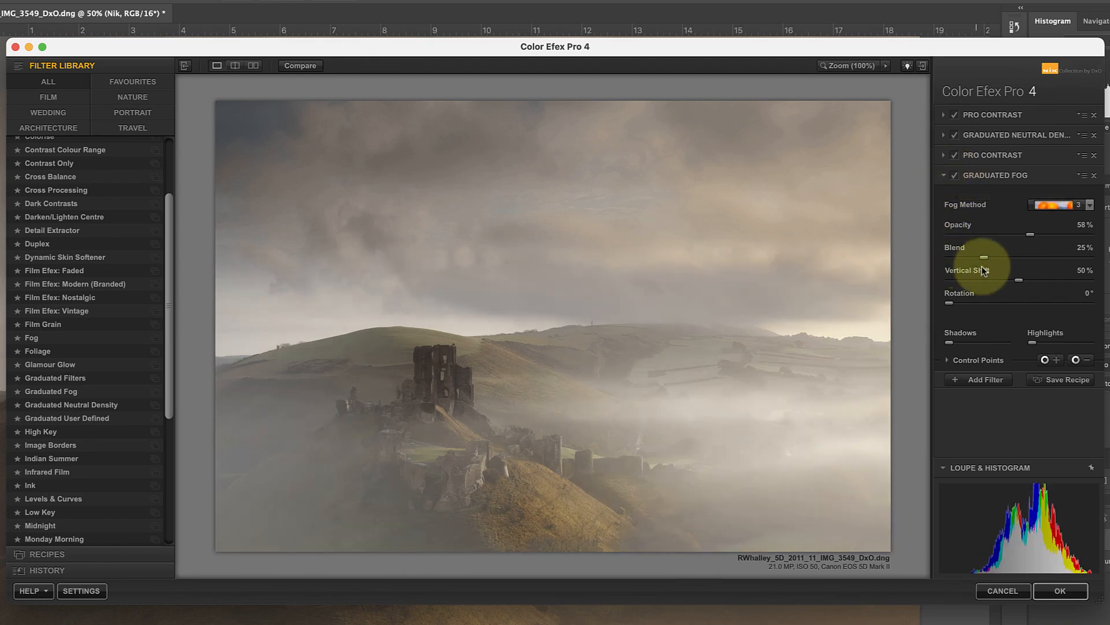
# - Set the fog blend to 26%, vertical shift to 42%, and opacity to 65%
pyautogui.moveTo(979, 255); pyautogui.dragTo(1009, 256)
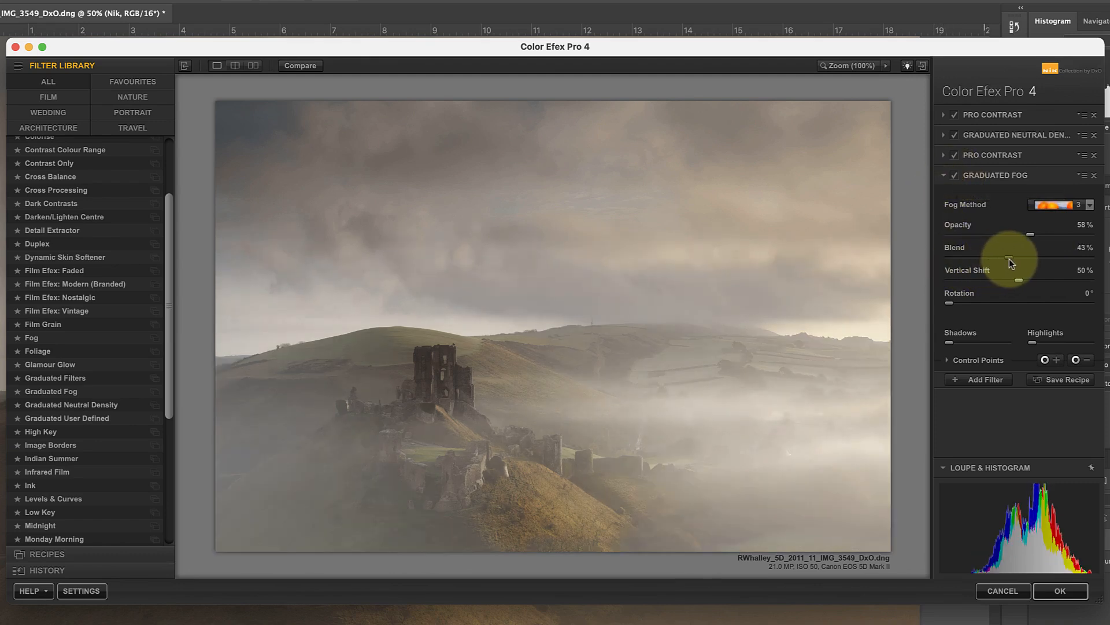
pyautogui.moveTo(1009, 258); pyautogui.dragTo(979, 259)
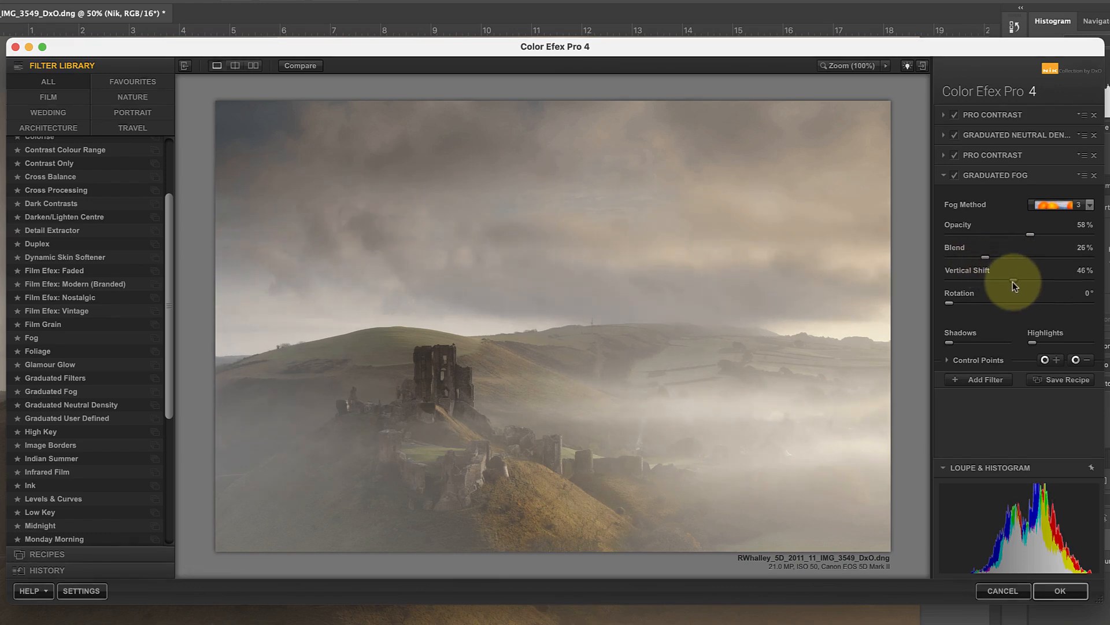
pyautogui.moveTo(1034, 281); pyautogui.dragTo(1016, 281)
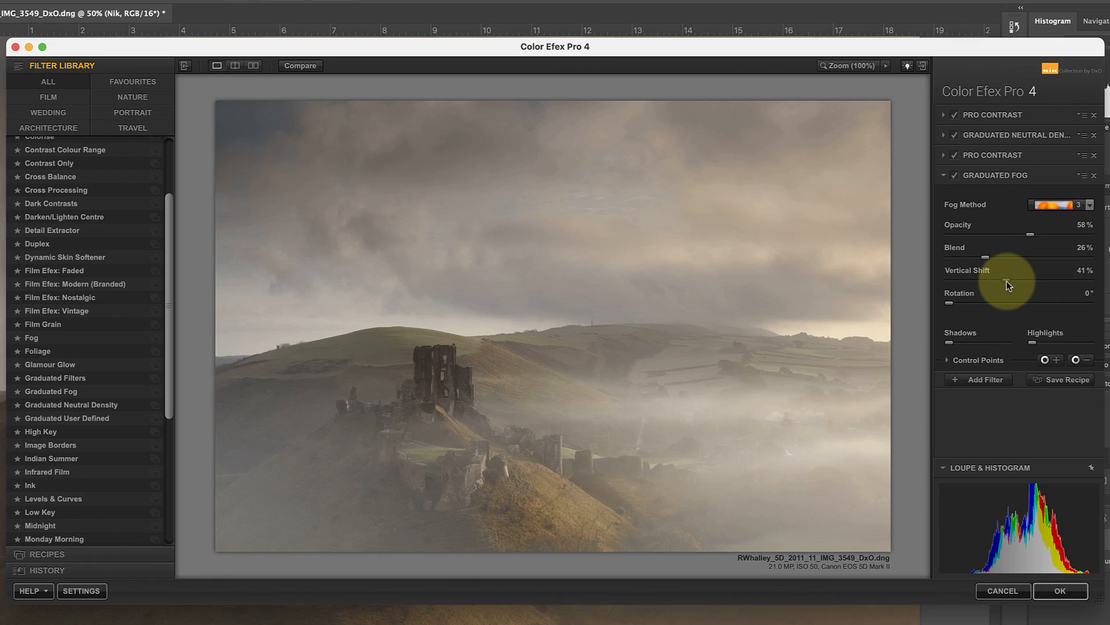
pyautogui.moveTo(1034, 278); pyautogui.dragTo(1031, 278)
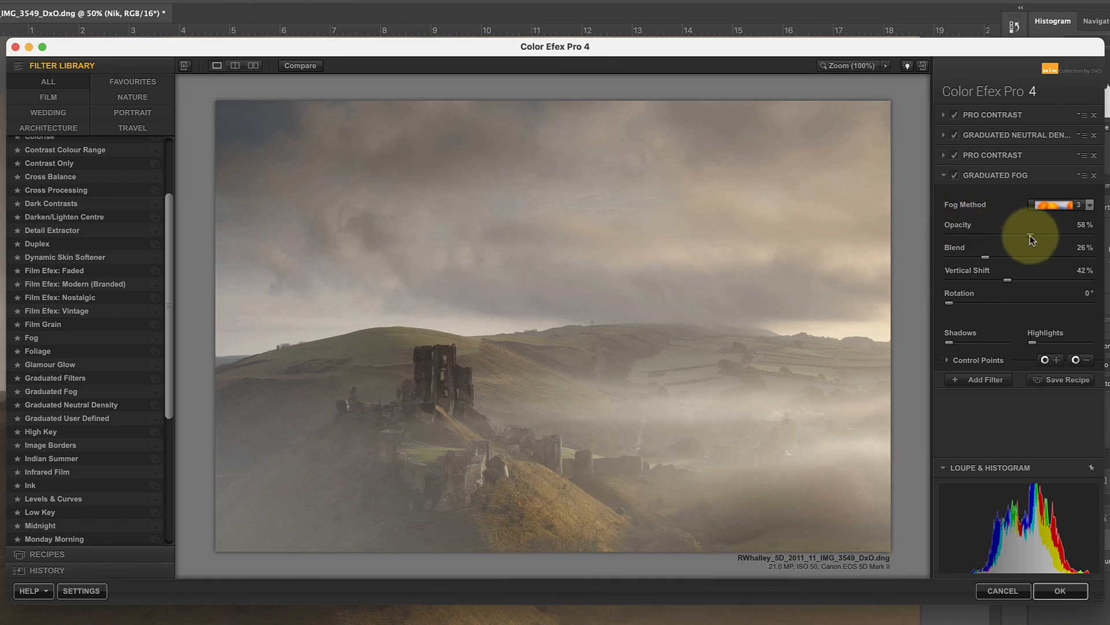
pyautogui.moveTo(1030, 240); pyautogui.dragTo(1044, 239)
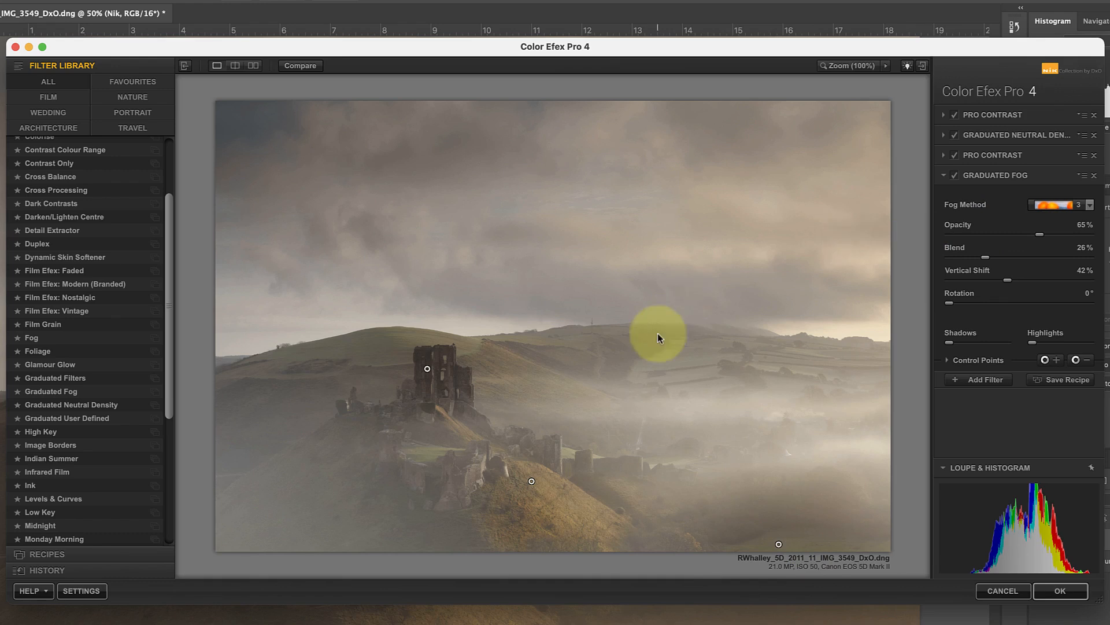
# - Reduce the hillside and castle fog control points to about 19% and 22% opacity, then add a filter slot
pyautogui.moveTo(659, 338); pyautogui.dragTo(560, 492)
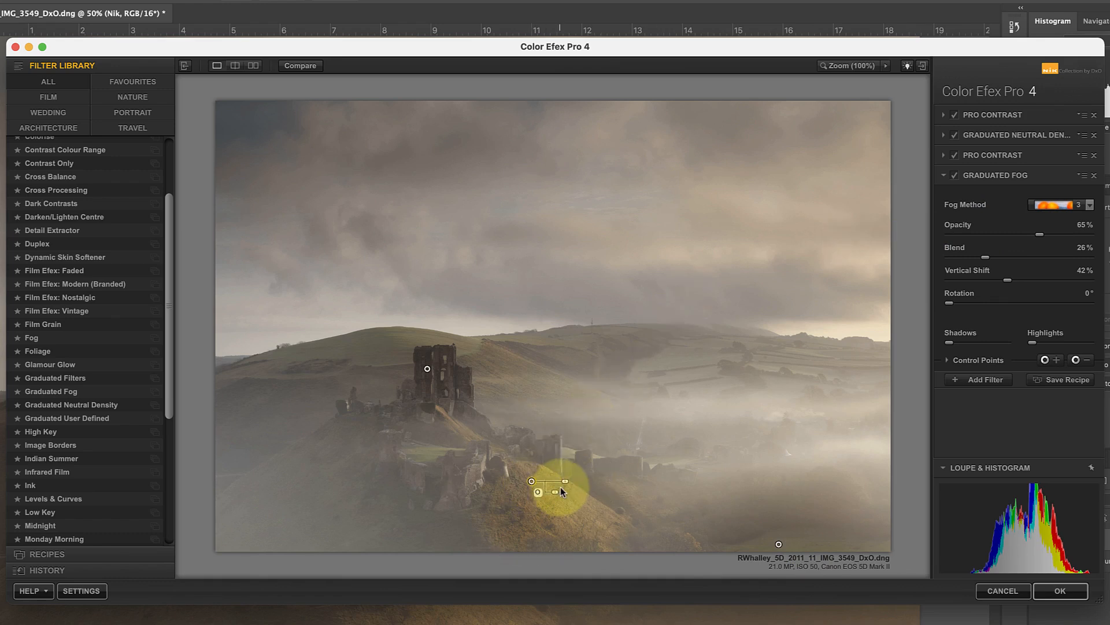
pyautogui.moveTo(539, 492); pyautogui.dragTo(565, 496)
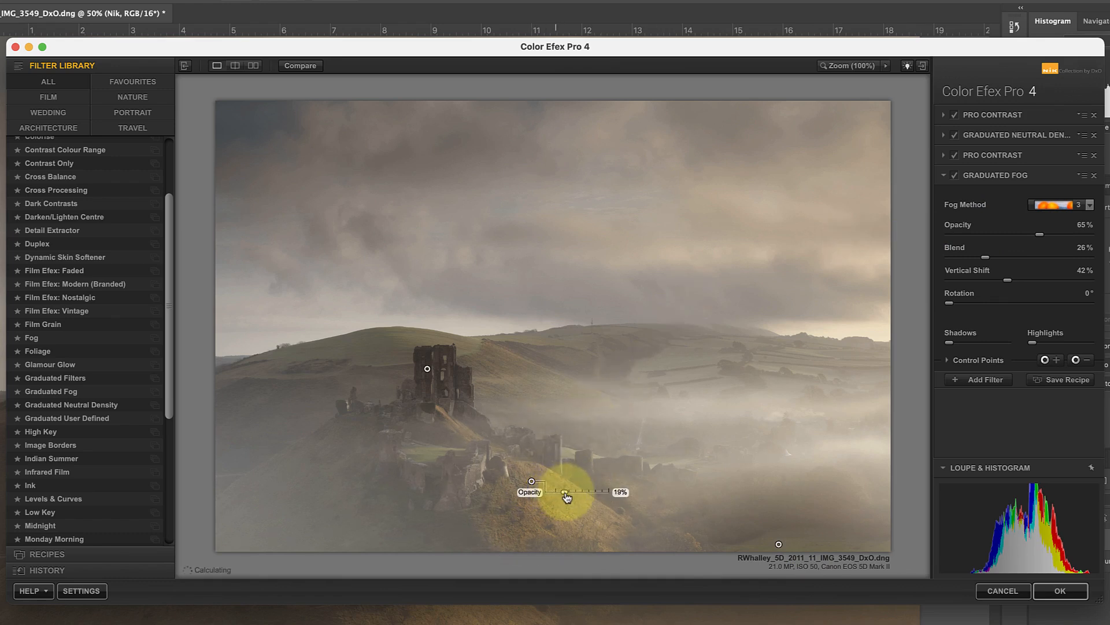
pyautogui.moveTo(565, 495); pyautogui.dragTo(427, 370)
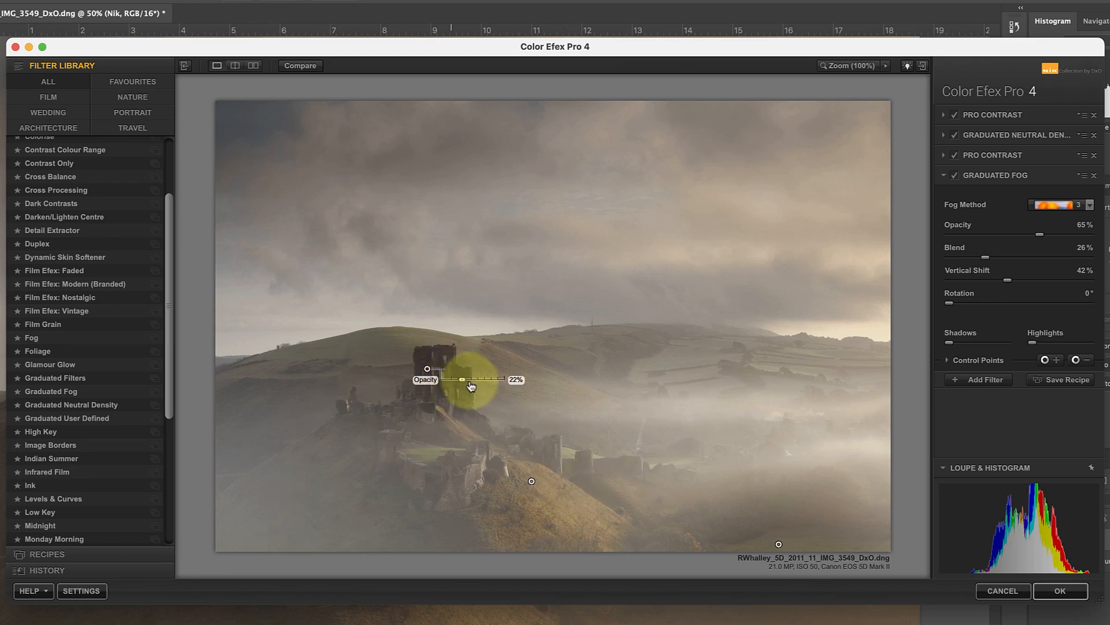
pyautogui.moveTo(461, 379); pyautogui.dragTo(475, 380)
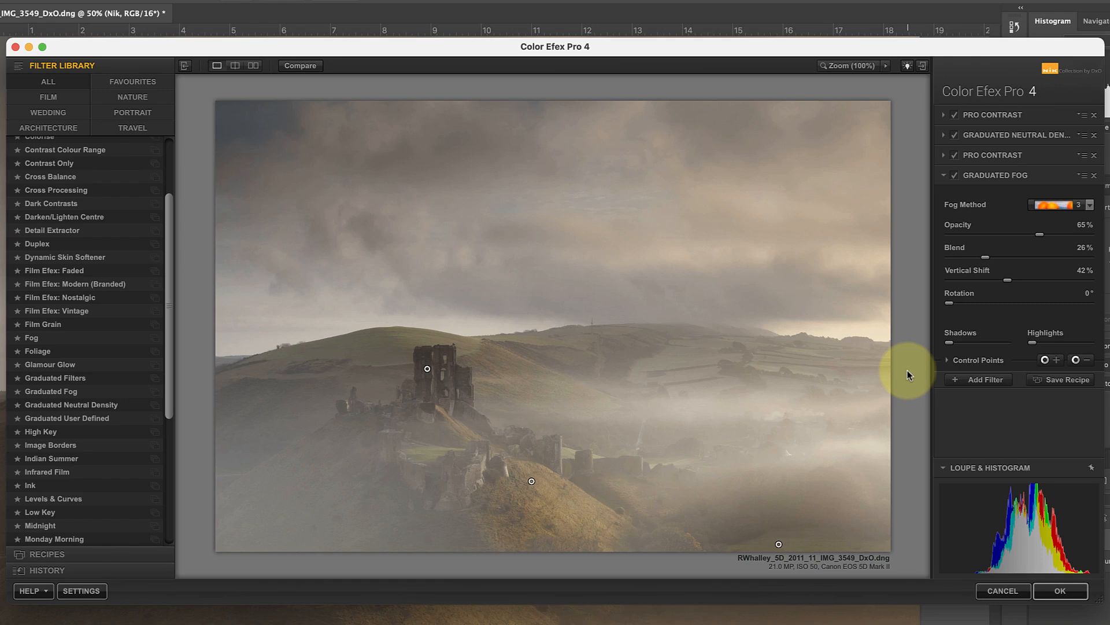
pyautogui.click(978, 378)
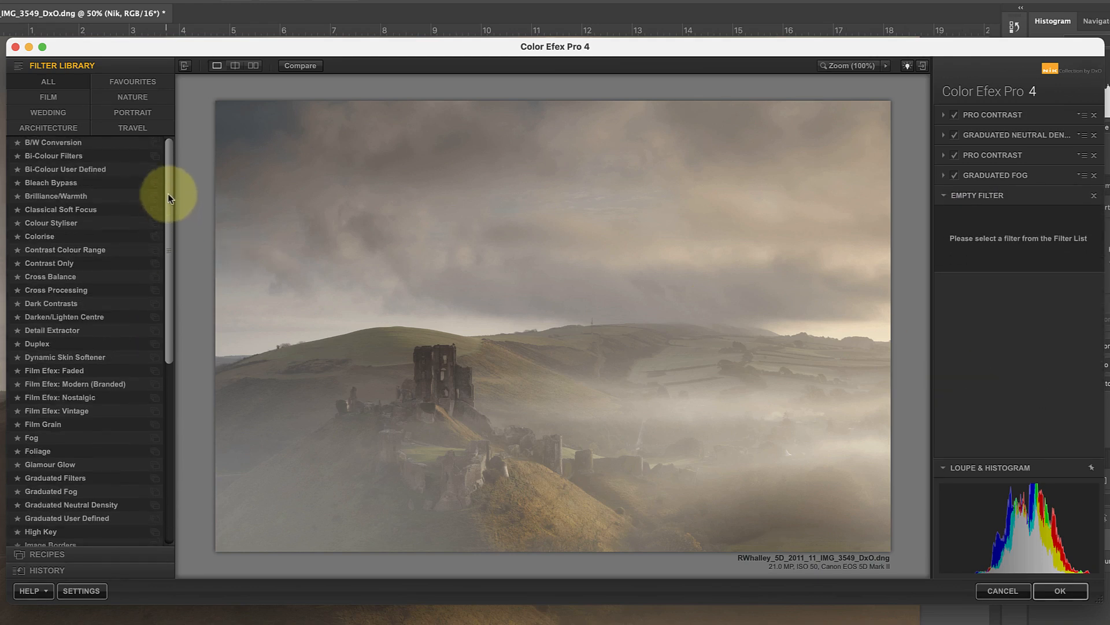
# - Add a Brilliance/Warmth filter and raise its Warmth to 40%
pyautogui.click(56, 195)
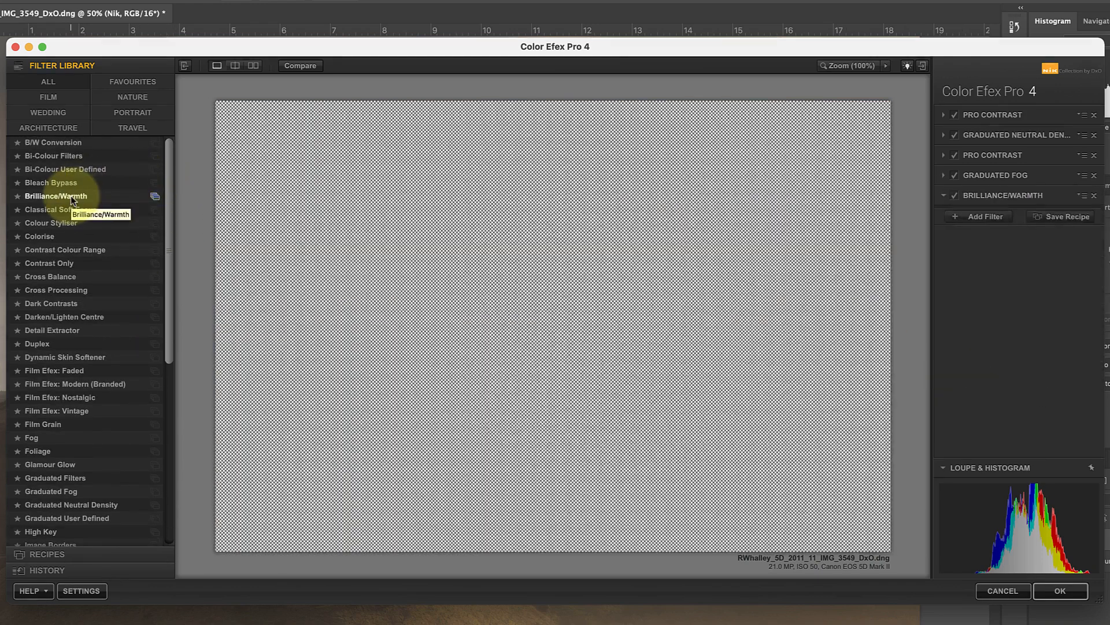
pyautogui.click(56, 196)
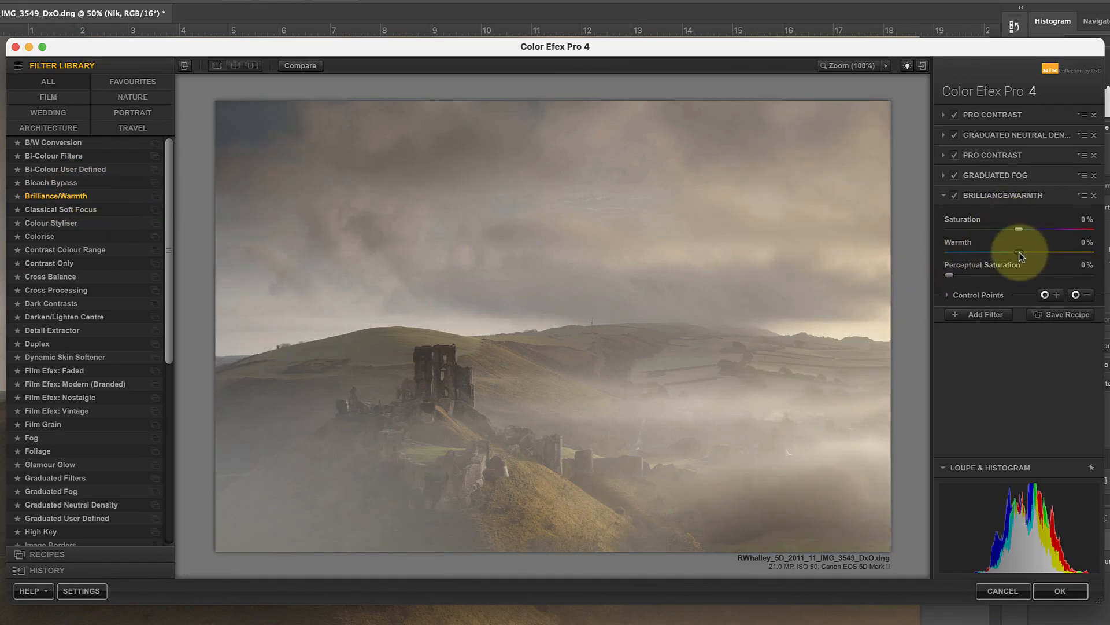
pyautogui.moveTo(1018, 250); pyautogui.dragTo(1028, 250)
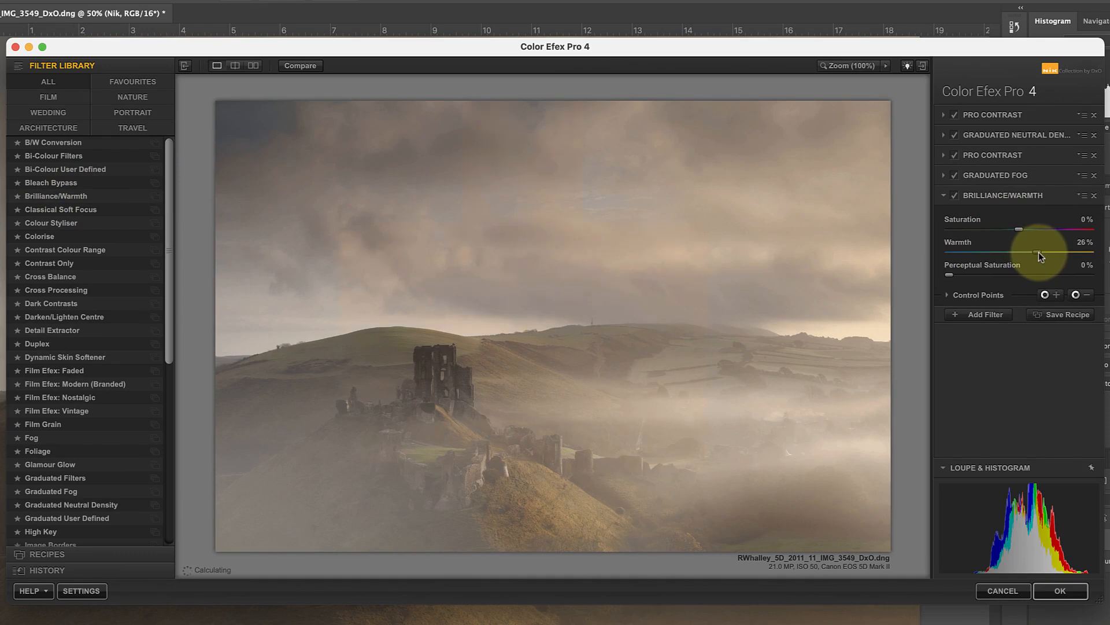
pyautogui.moveTo(1019, 253); pyautogui.dragTo(1034, 253)
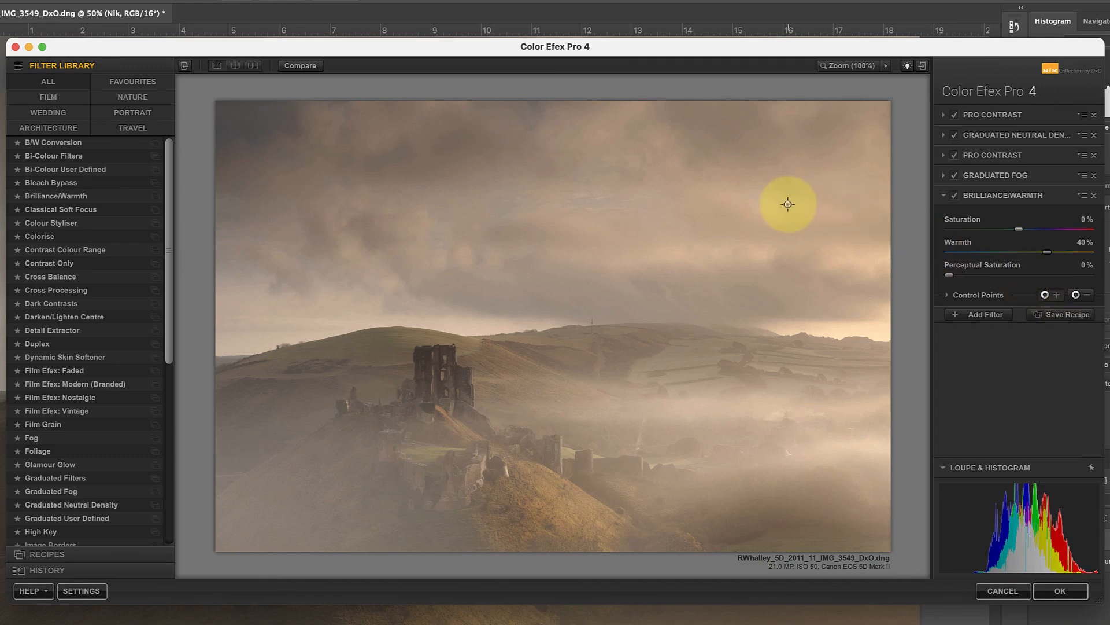
# - Place control points in the upper-right and upper-left sky, setting the left one to 100% opacity
pyautogui.moveTo(788, 204); pyautogui.dragTo(828, 205)
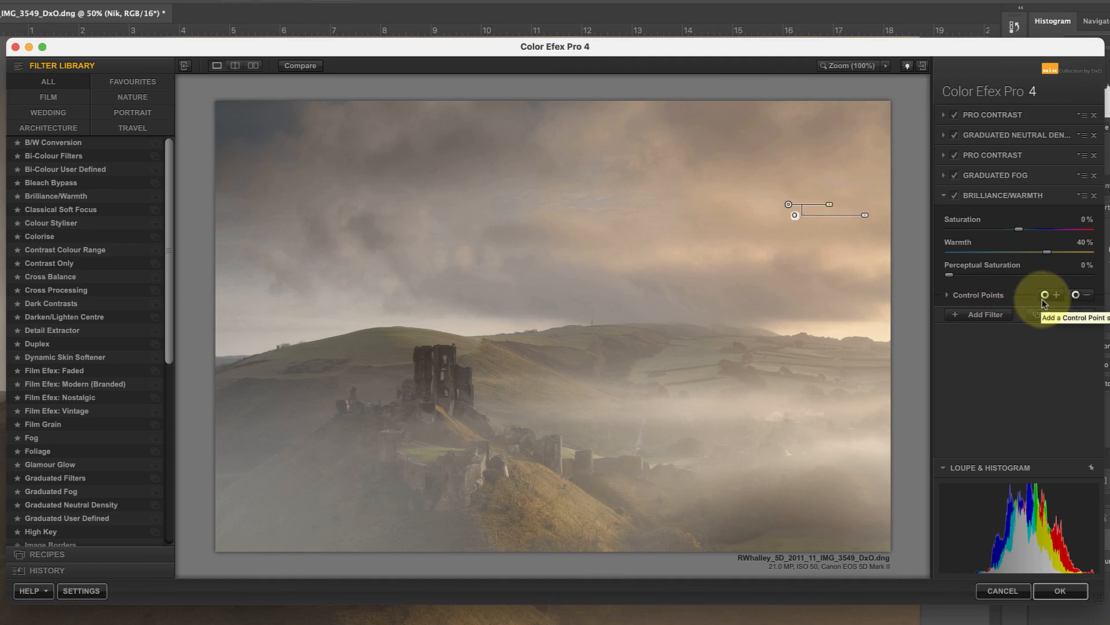
pyautogui.click(1043, 295)
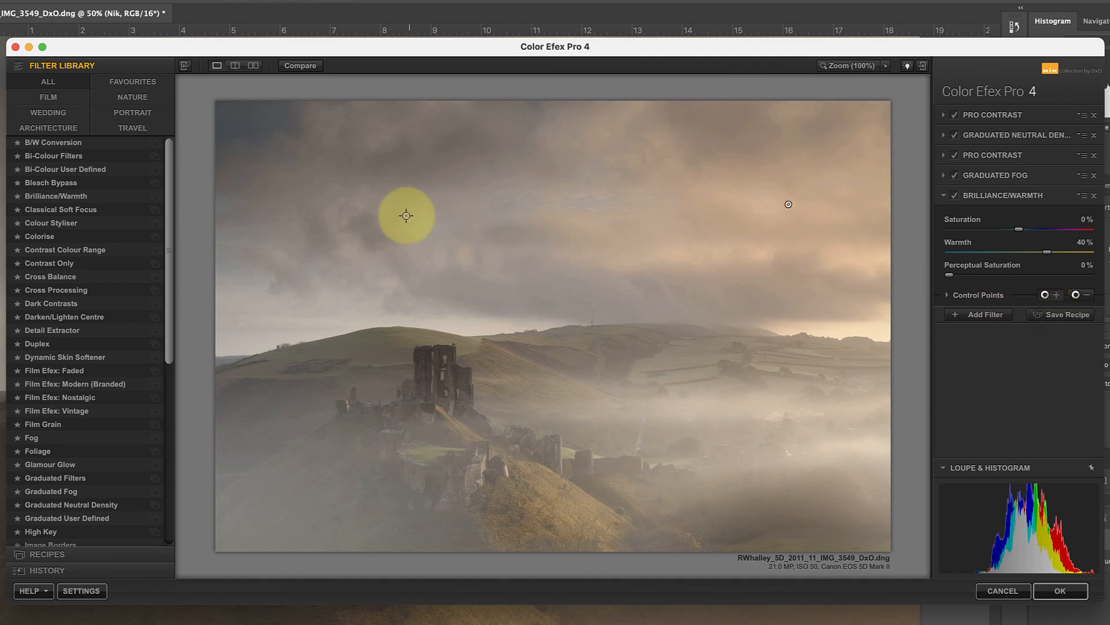
pyautogui.moveTo(406, 216); pyautogui.dragTo(430, 215)
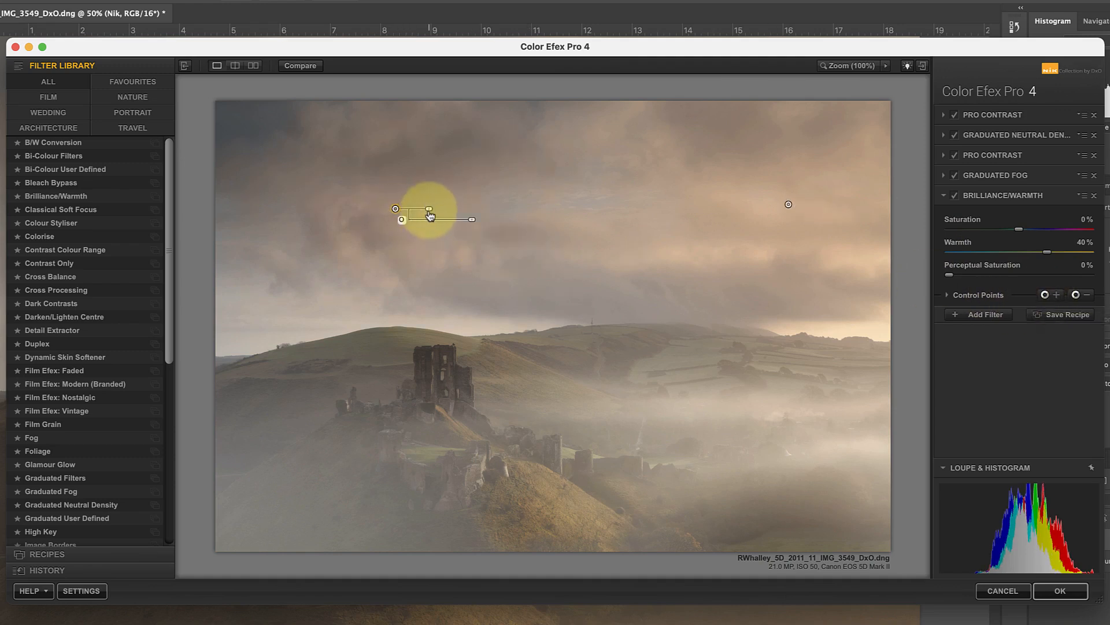
pyautogui.moveTo(430, 218); pyautogui.dragTo(471, 220)
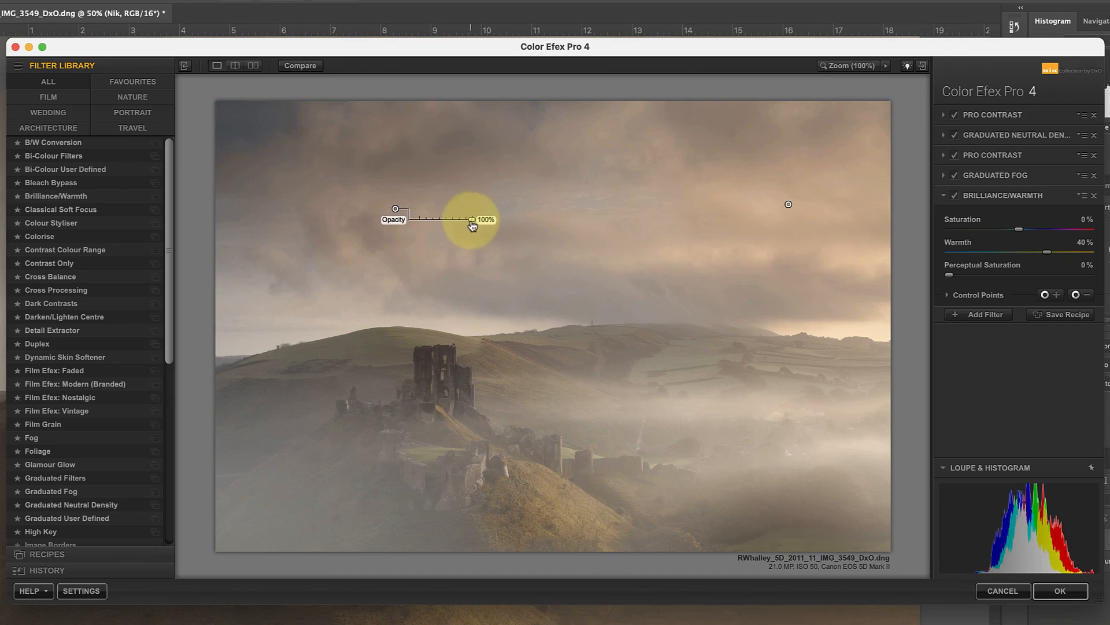
pyautogui.moveTo(473, 220); pyautogui.dragTo(447, 220)
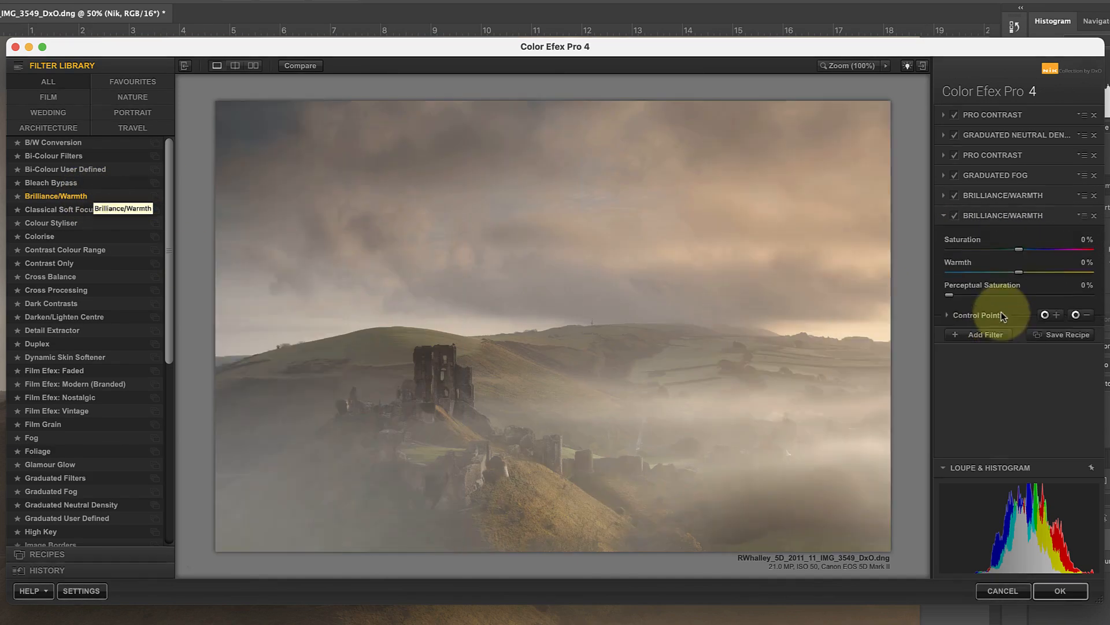
# - Set the second Brilliance/Warmth to 27% warmth with a 60% control point by the castle
pyautogui.moveTo(1018, 272); pyautogui.dragTo(1037, 272)
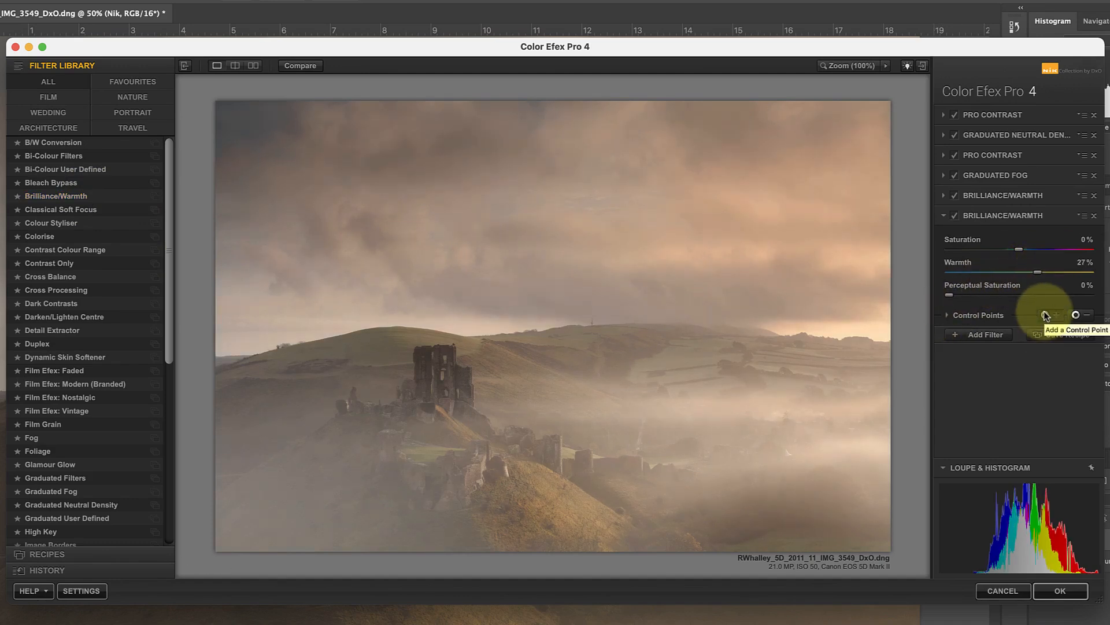
pyautogui.click(1043, 315)
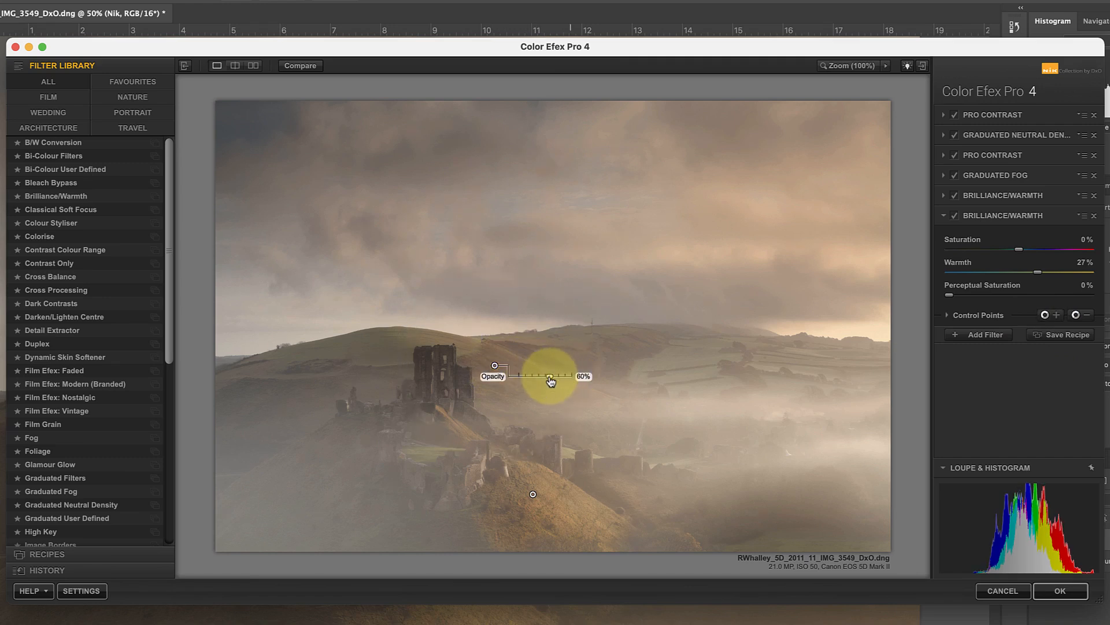
pyautogui.moveTo(552, 380); pyautogui.dragTo(607, 381)
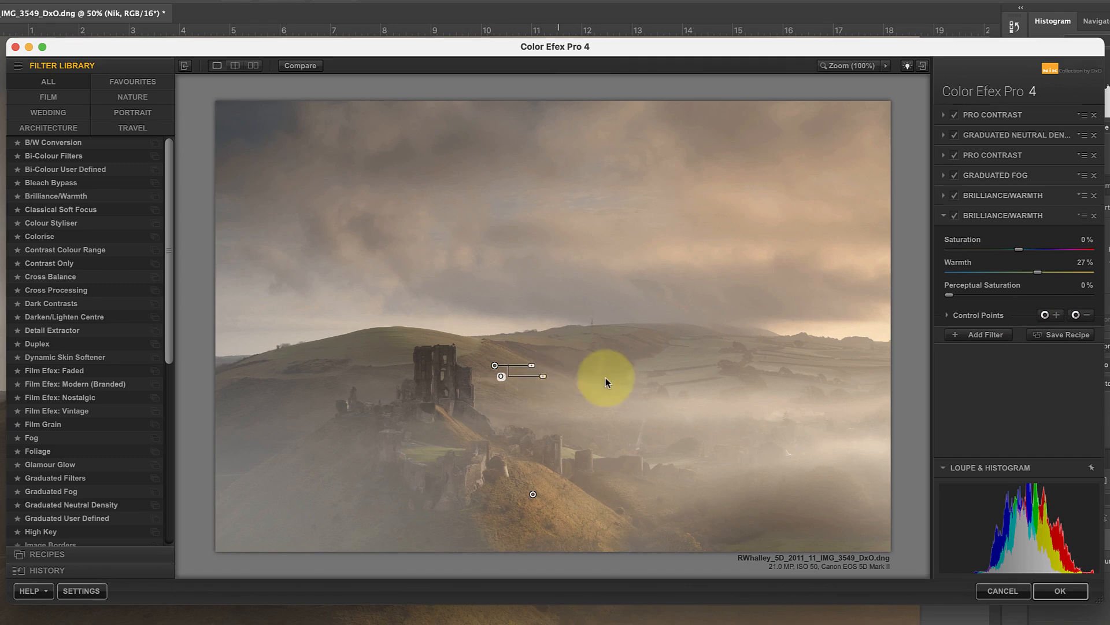
pyautogui.moveTo(1018, 250); pyautogui.dragTo(1025, 249)
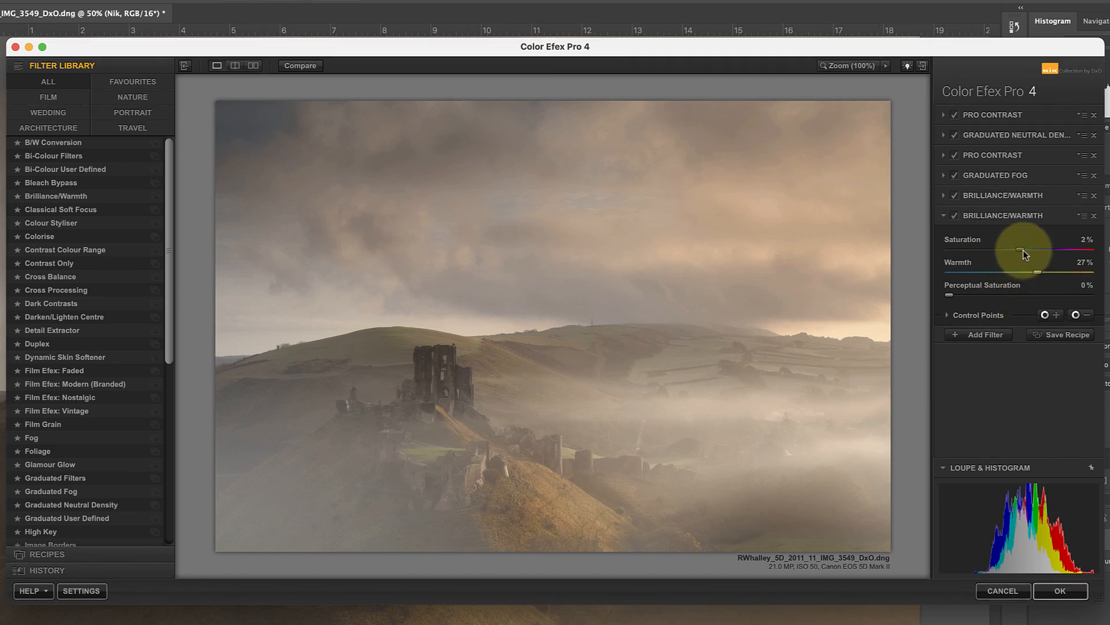
# - Raise the first Brilliance/Warmth filter's saturation to 14%
pyautogui.moveTo(1019, 253); pyautogui.dragTo(1025, 253)
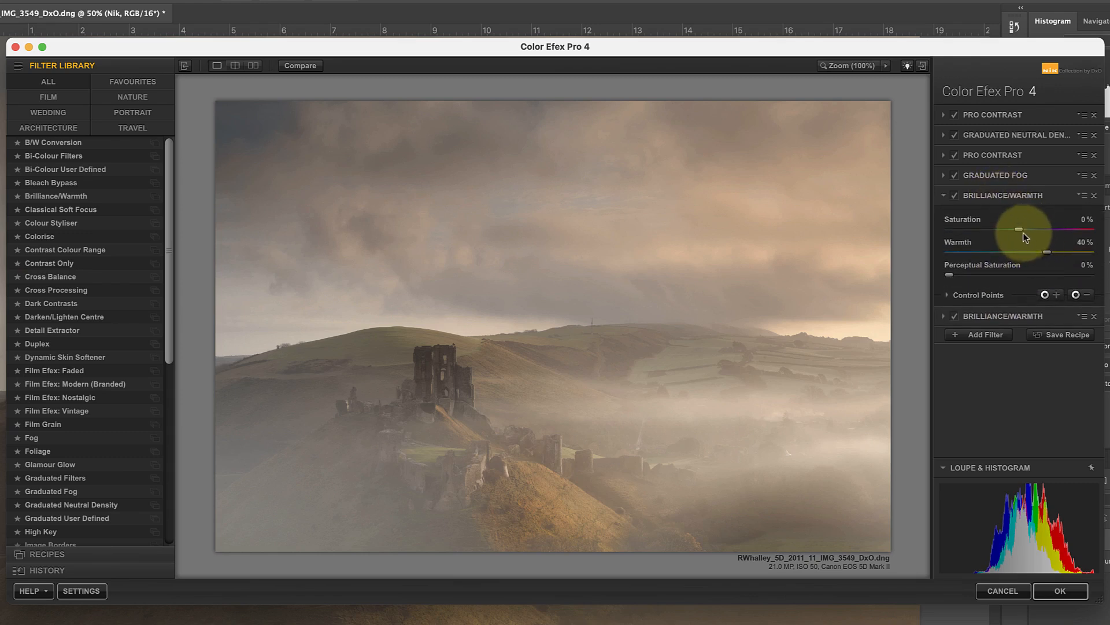
pyautogui.moveTo(1018, 231); pyautogui.dragTo(1034, 231)
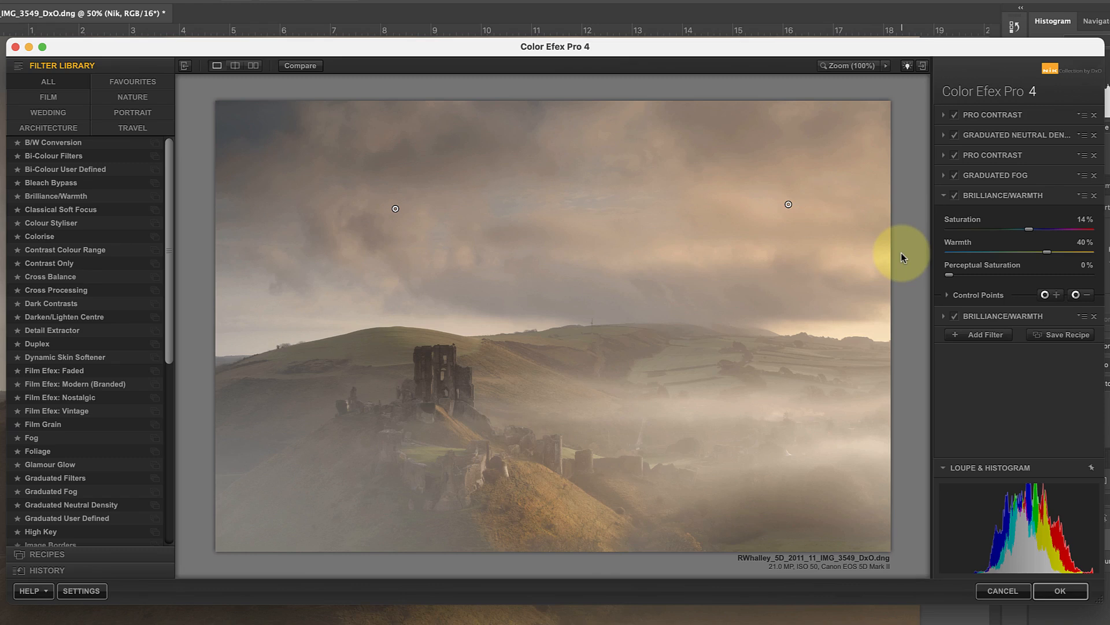
pyautogui.click(983, 334)
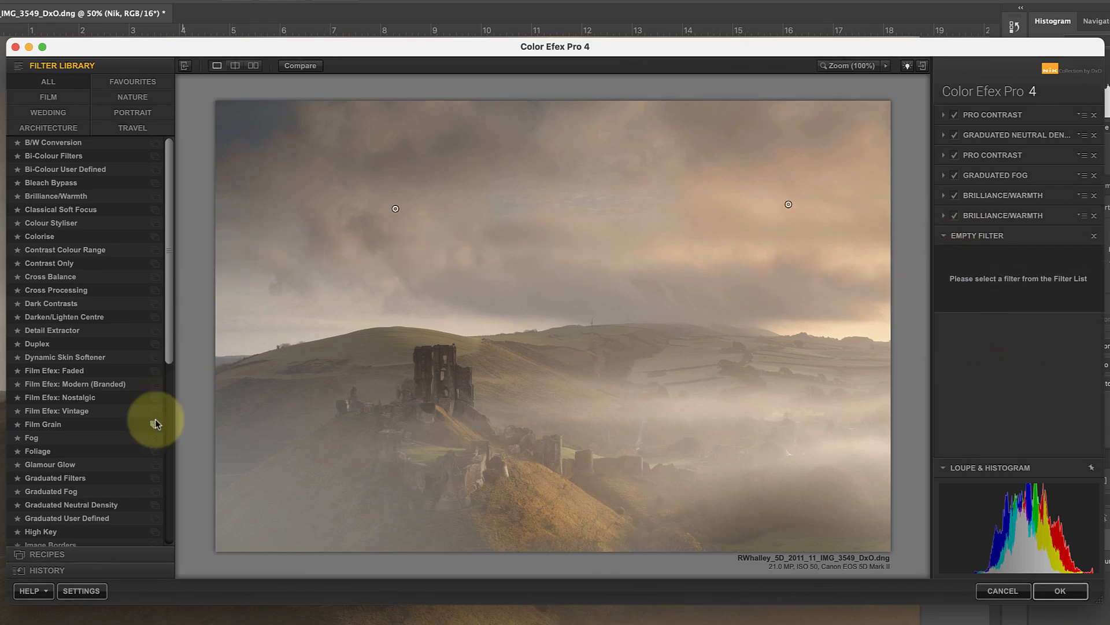
# - Add a Graduated Neutral Density filter and raise Upper Tonality to about 33%
pyautogui.click(70, 504)
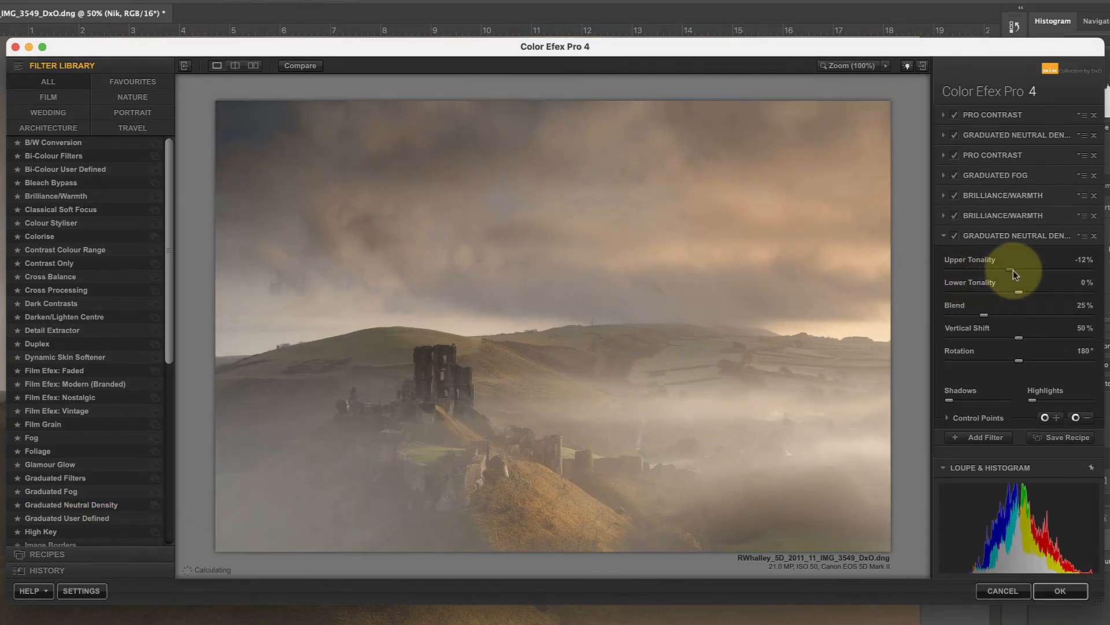
pyautogui.moveTo(1008, 272); pyautogui.dragTo(1025, 272)
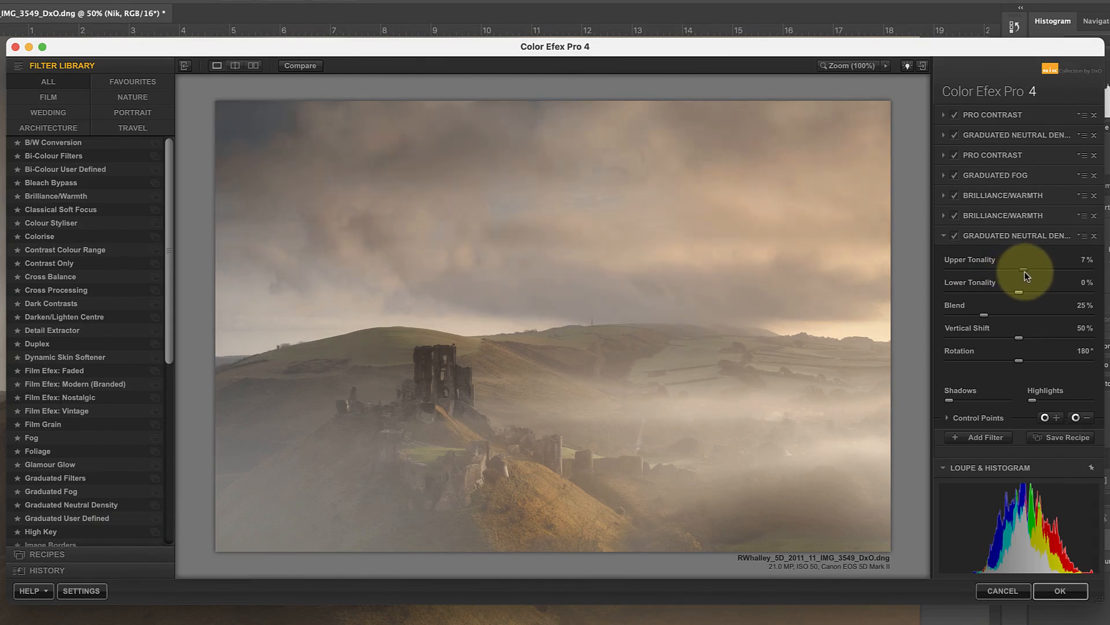
pyautogui.moveTo(1024, 272); pyautogui.dragTo(1041, 271)
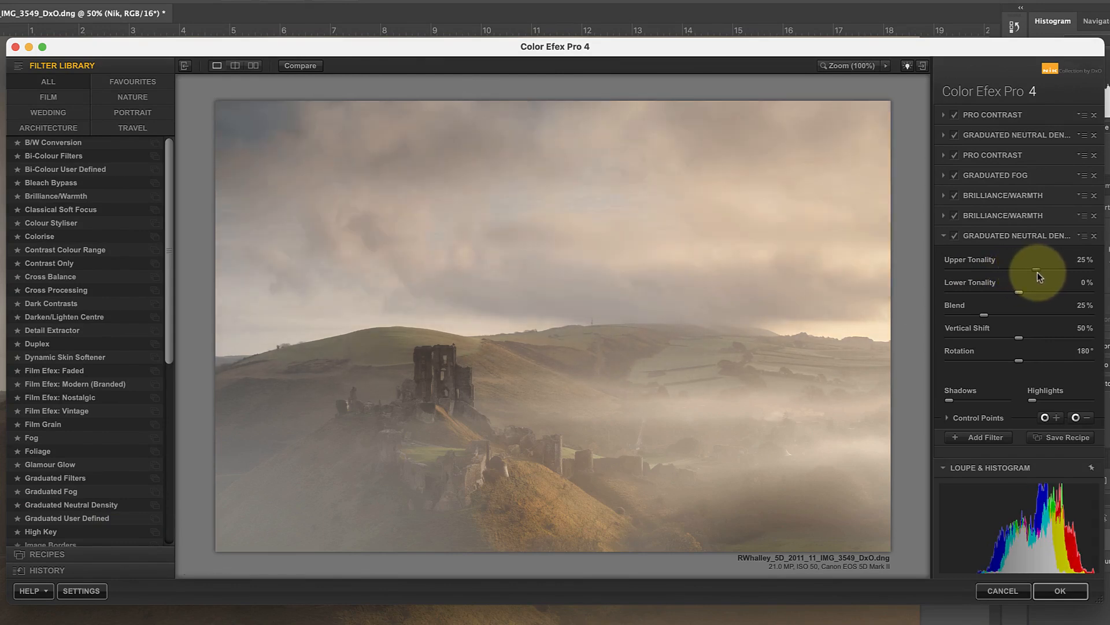
pyautogui.moveTo(1018, 270); pyautogui.dragTo(1047, 271)
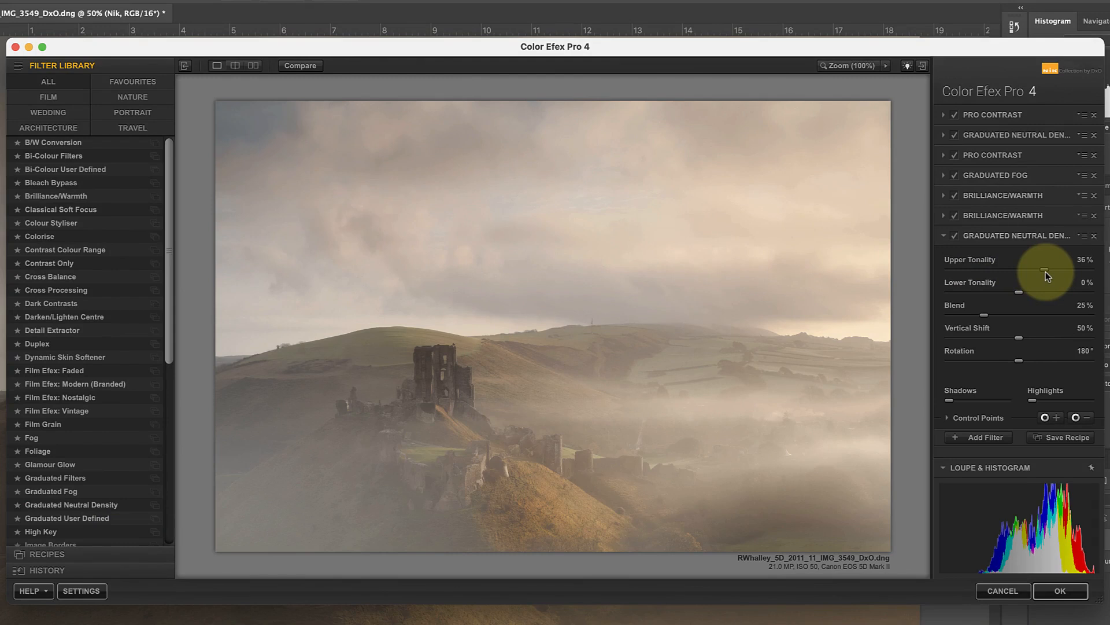
pyautogui.moveTo(1041, 270); pyautogui.dragTo(1050, 271)
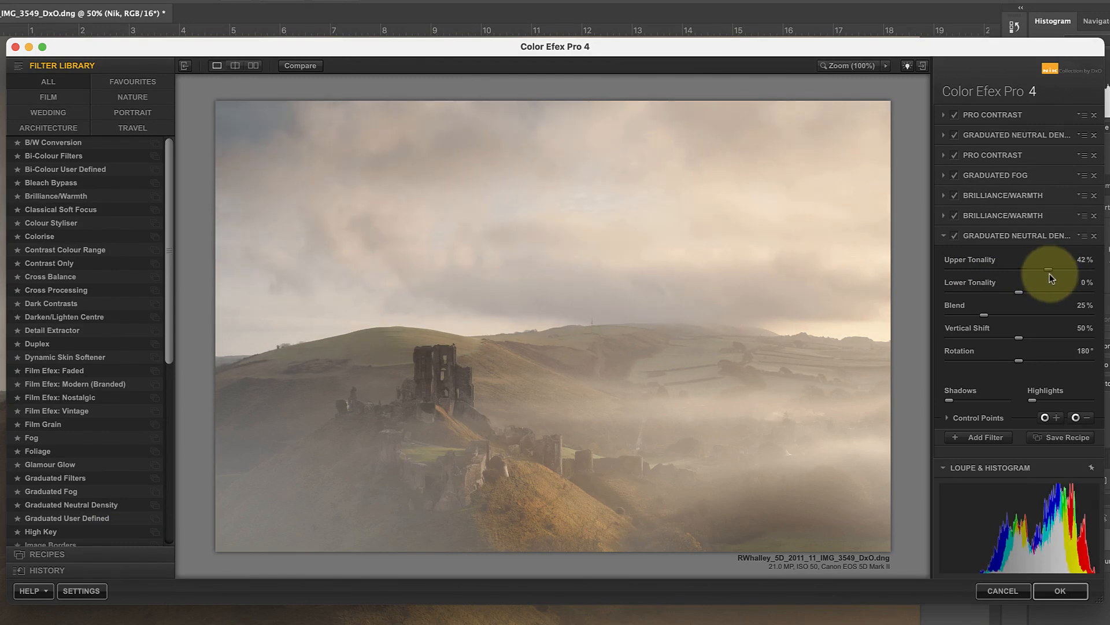
pyautogui.moveTo(1051, 271); pyautogui.dragTo(1048, 271)
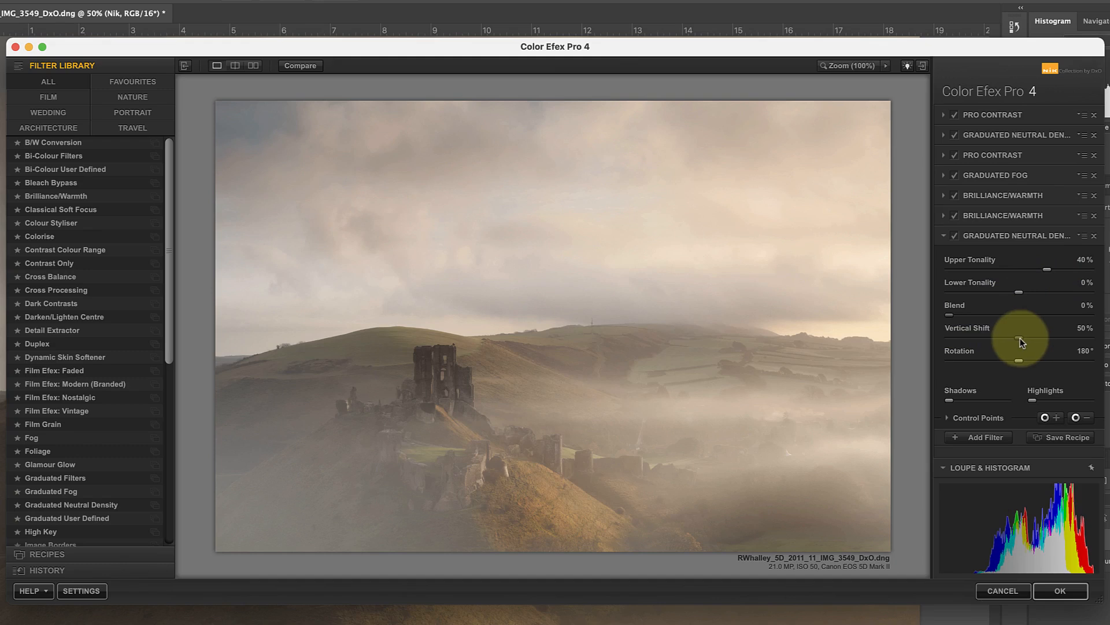
# - Lower the gradient transition toward the hills (Vertical Shift 36%) and set Blend to 20%
pyautogui.moveTo(1023, 341); pyautogui.dragTo(1018, 341)
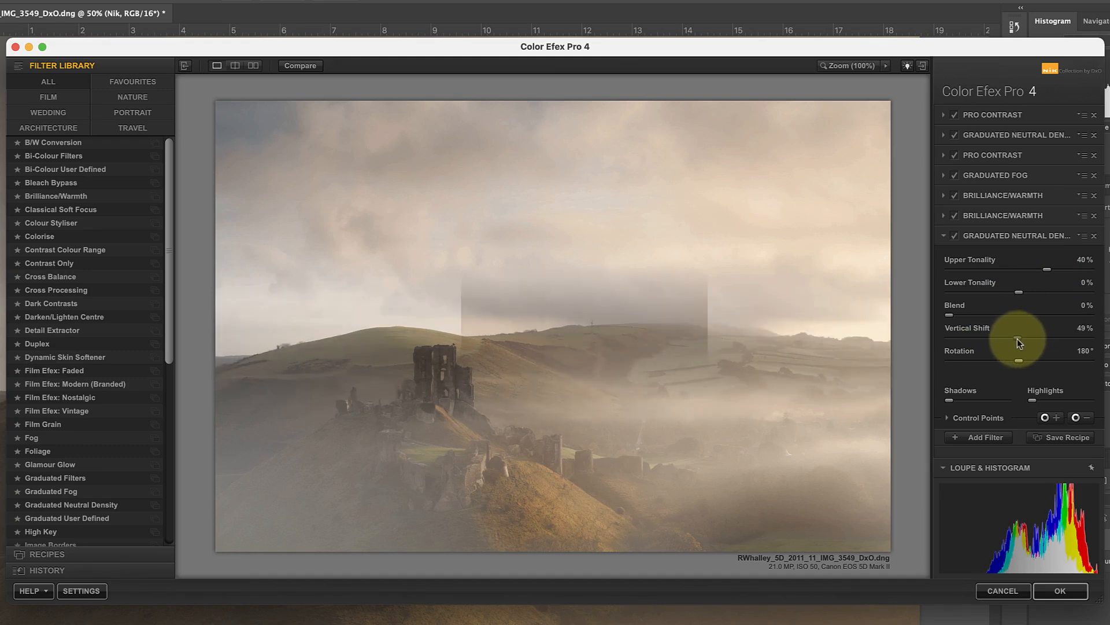
pyautogui.moveTo(1030, 339); pyautogui.dragTo(1006, 339)
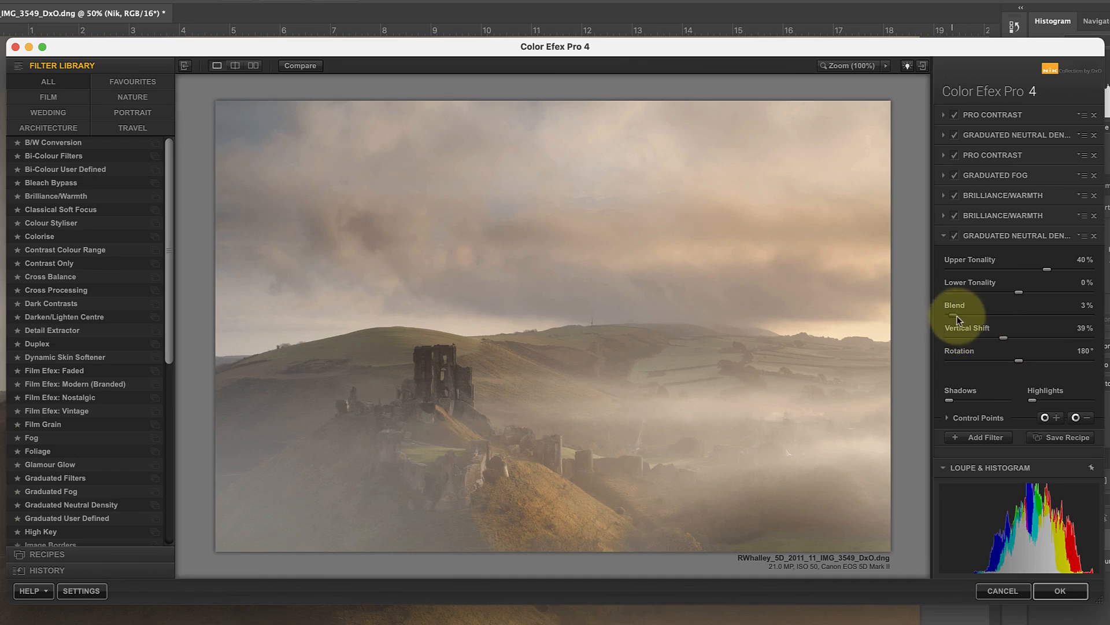
pyautogui.moveTo(958, 316); pyautogui.dragTo(981, 316)
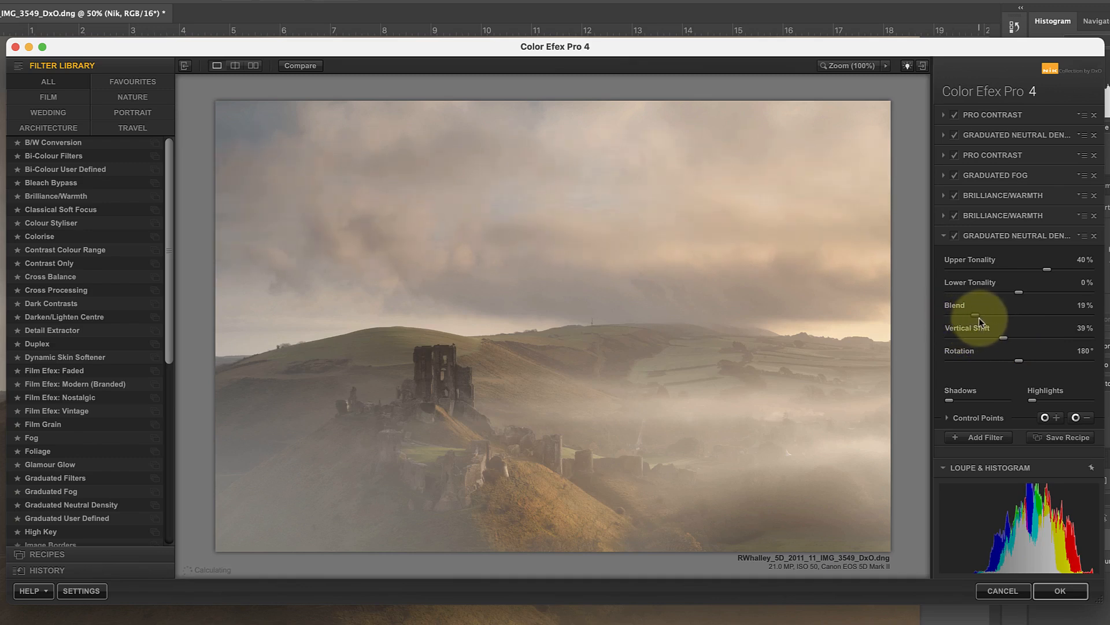
pyautogui.moveTo(977, 316); pyautogui.dragTo(984, 316)
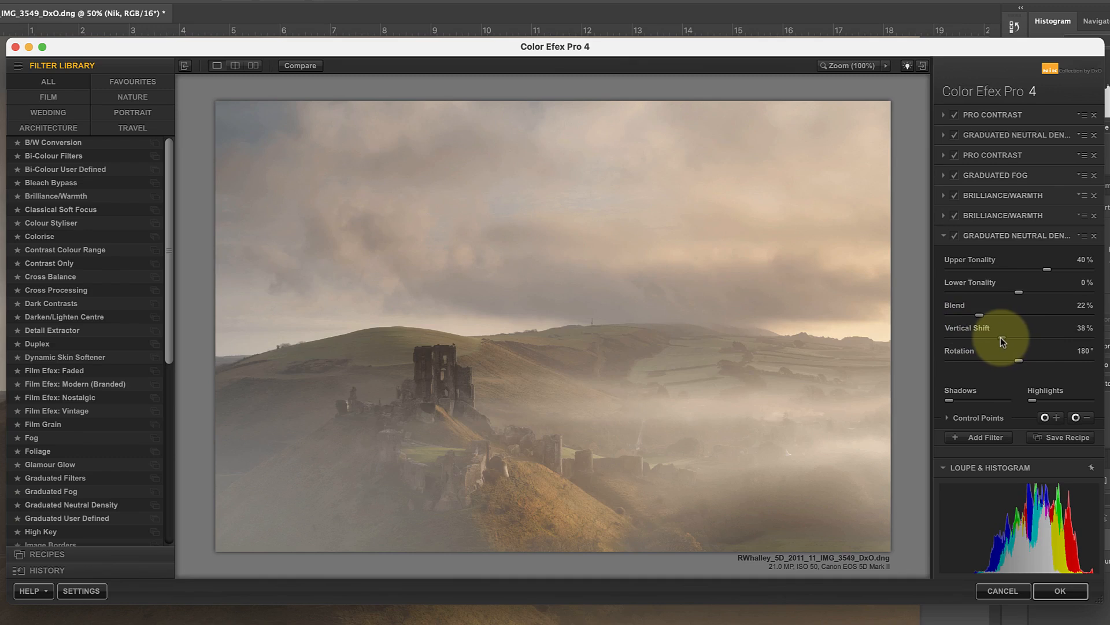
pyautogui.moveTo(1020, 341); pyautogui.dragTo(1018, 340)
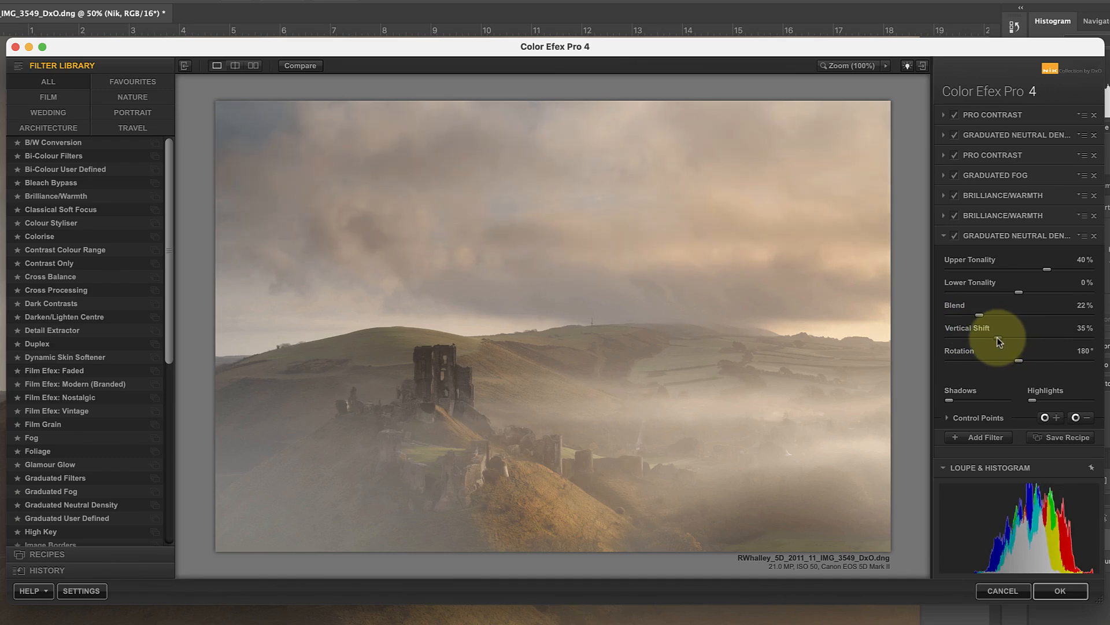
pyautogui.moveTo(981, 314); pyautogui.dragTo(1019, 313)
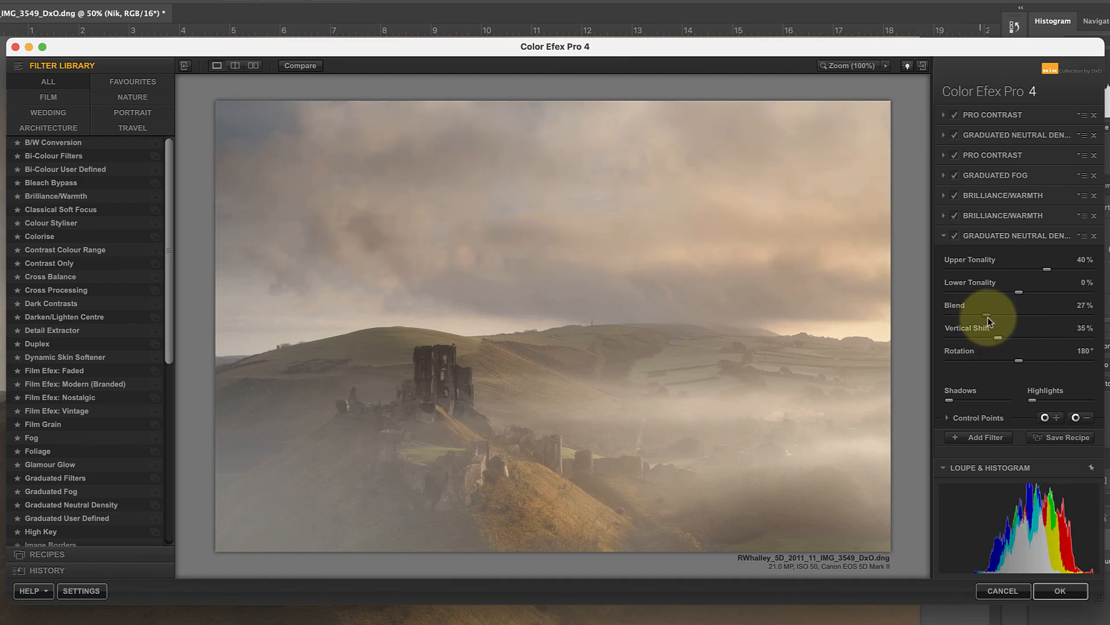
pyautogui.moveTo(990, 317); pyautogui.dragTo(979, 317)
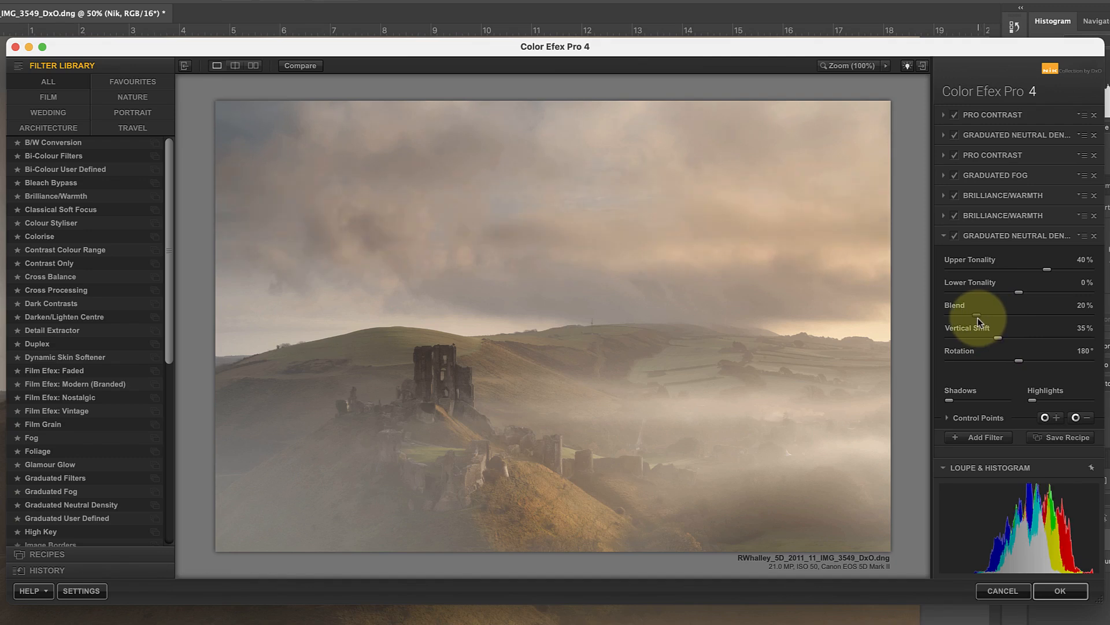
pyautogui.moveTo(1000, 340)
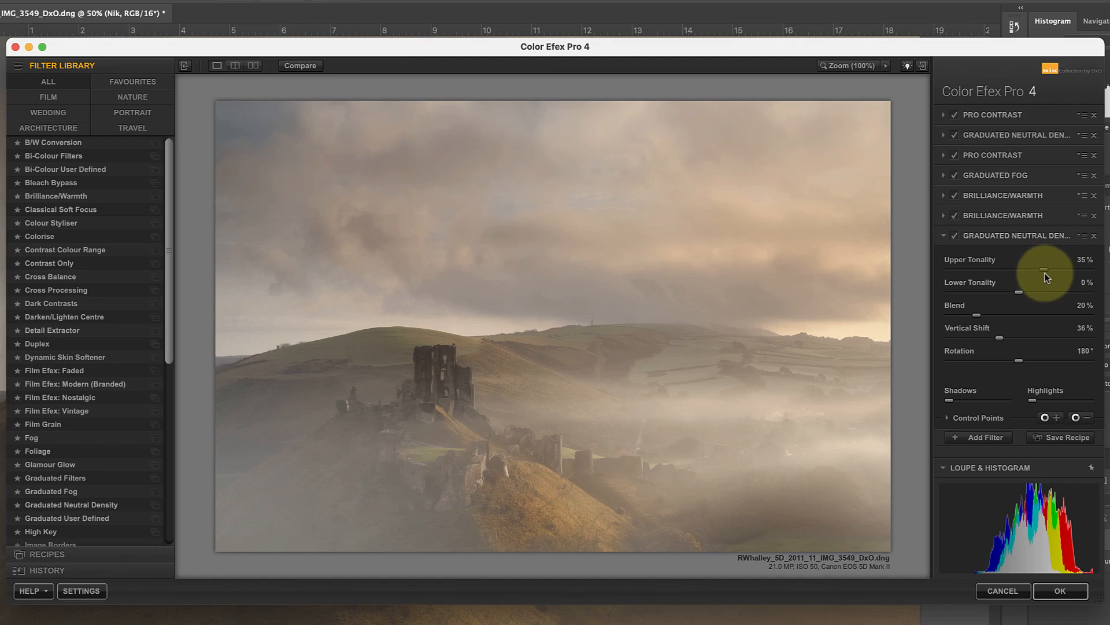
pyautogui.moveTo(1046, 268); pyautogui.dragTo(1041, 269)
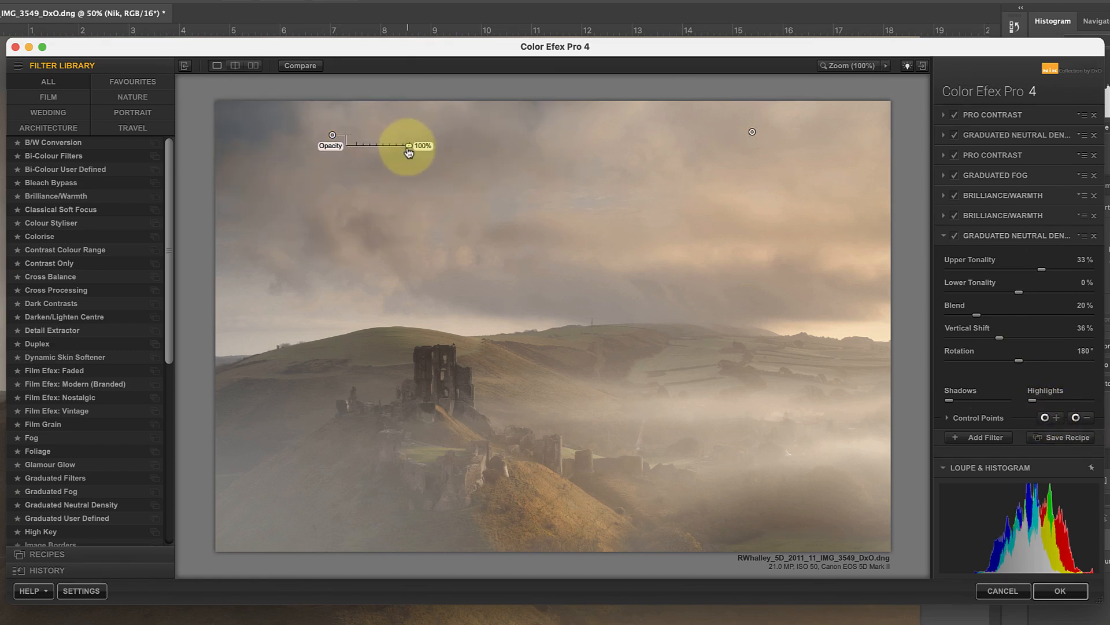
# - Place and size control points over the upper-left and upper-right sky, adjusting their strength
pyautogui.moveTo(411, 146); pyautogui.dragTo(398, 145)
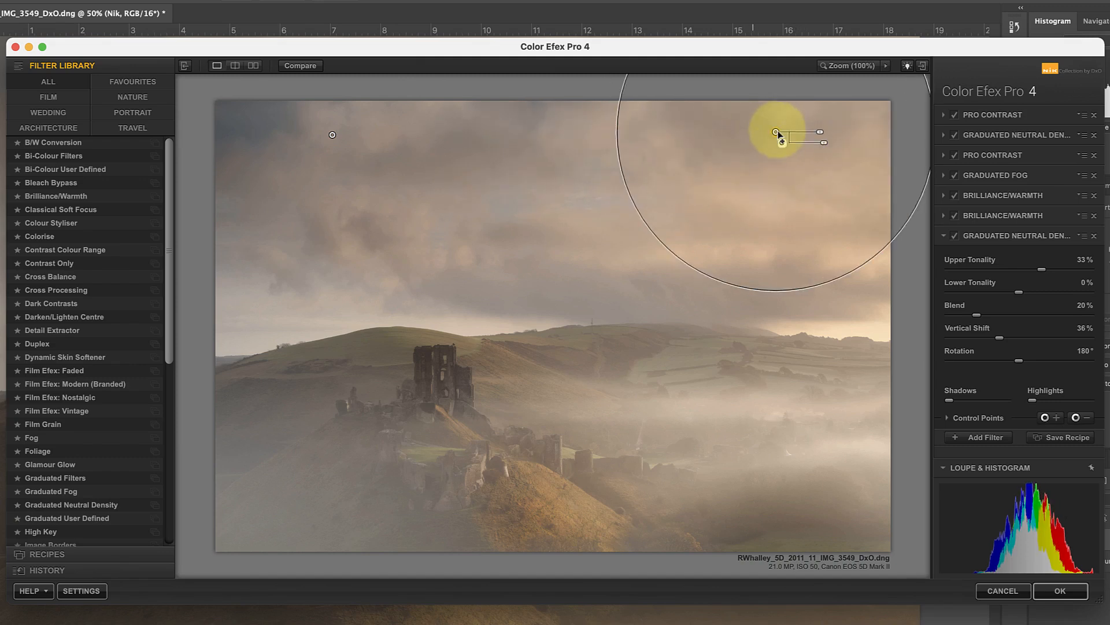
pyautogui.moveTo(777, 133); pyautogui.dragTo(294, 131)
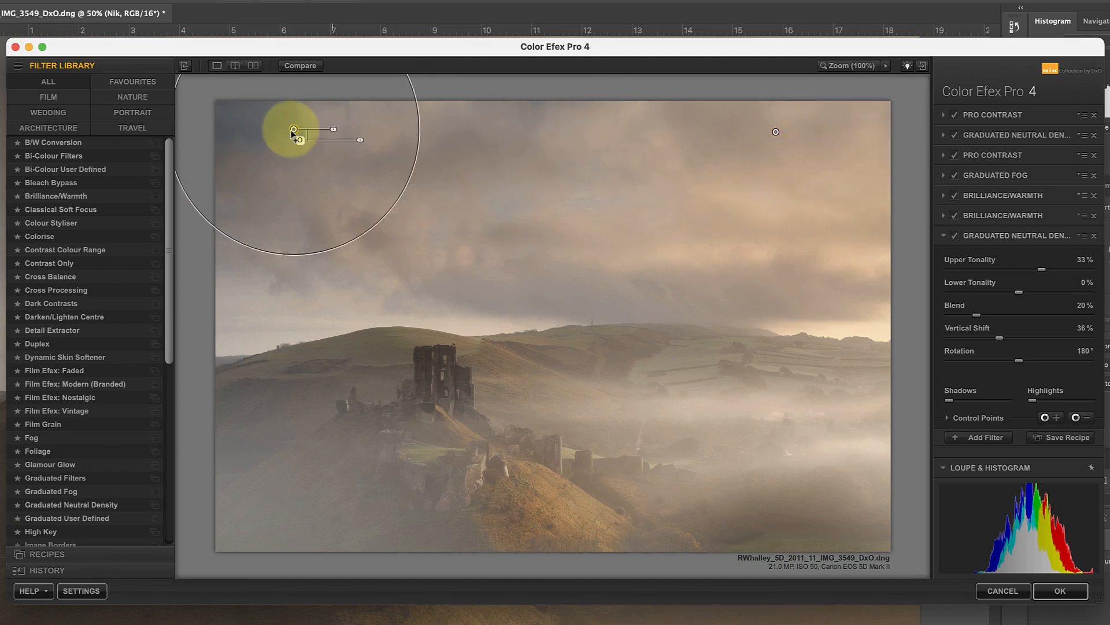
pyautogui.moveTo(294, 135); pyautogui.dragTo(329, 133)
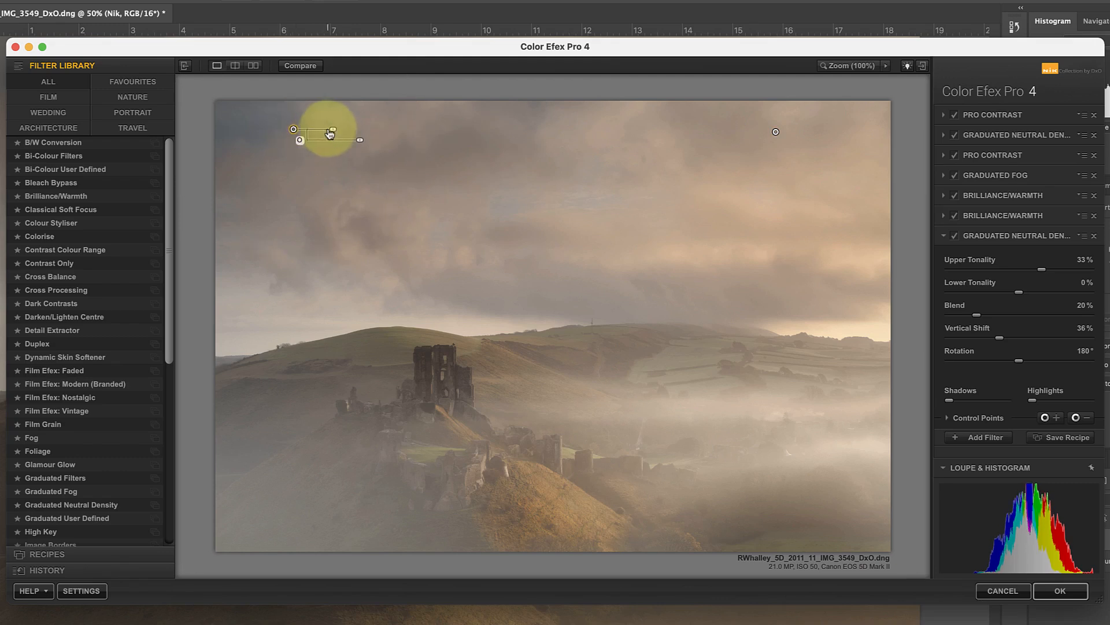
pyautogui.moveTo(329, 133); pyautogui.dragTo(294, 131)
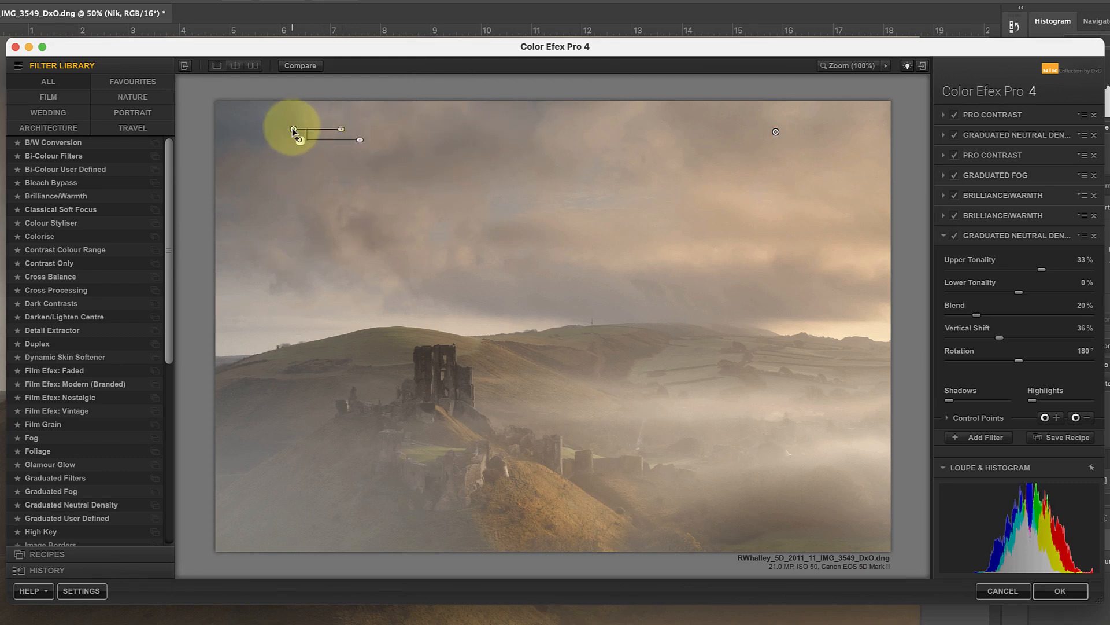
pyautogui.moveTo(292, 130); pyautogui.dragTo(318, 133)
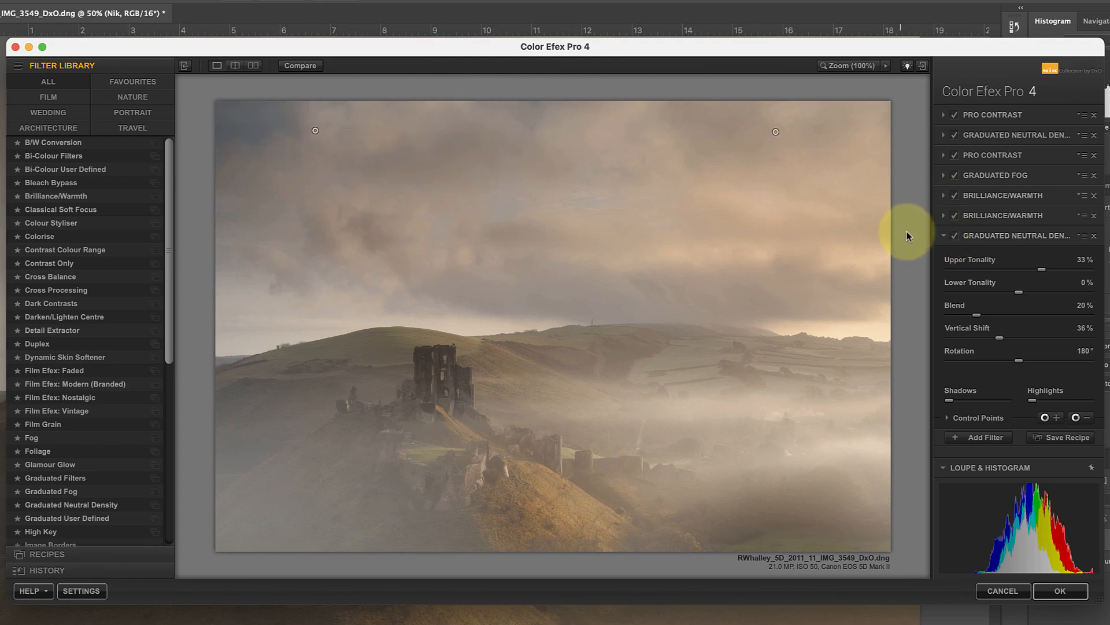
pyautogui.moveTo(1028, 293)
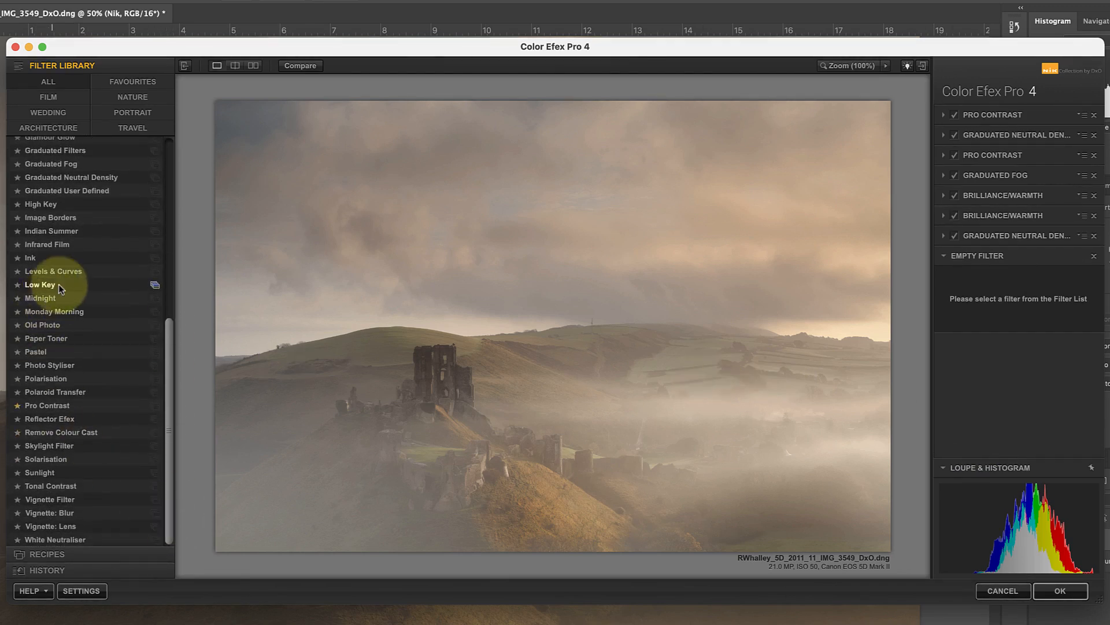
# - Add Levels & Curves and pull two RGB curve points down to darken sky and landscape
pyautogui.click(54, 271)
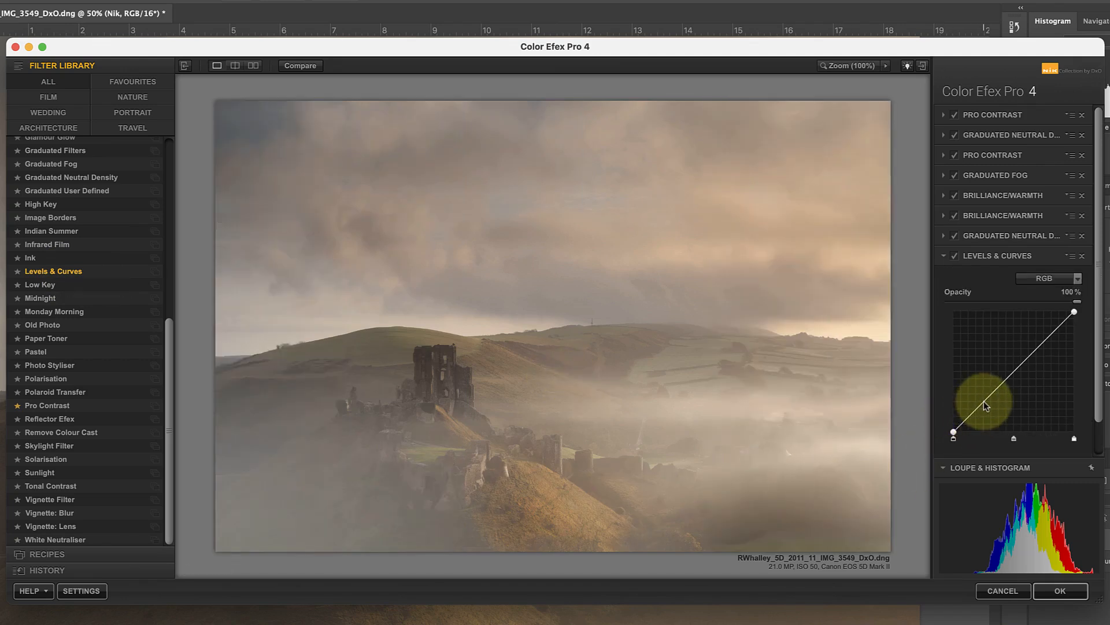
pyautogui.moveTo(985, 406); pyautogui.dragTo(1034, 357)
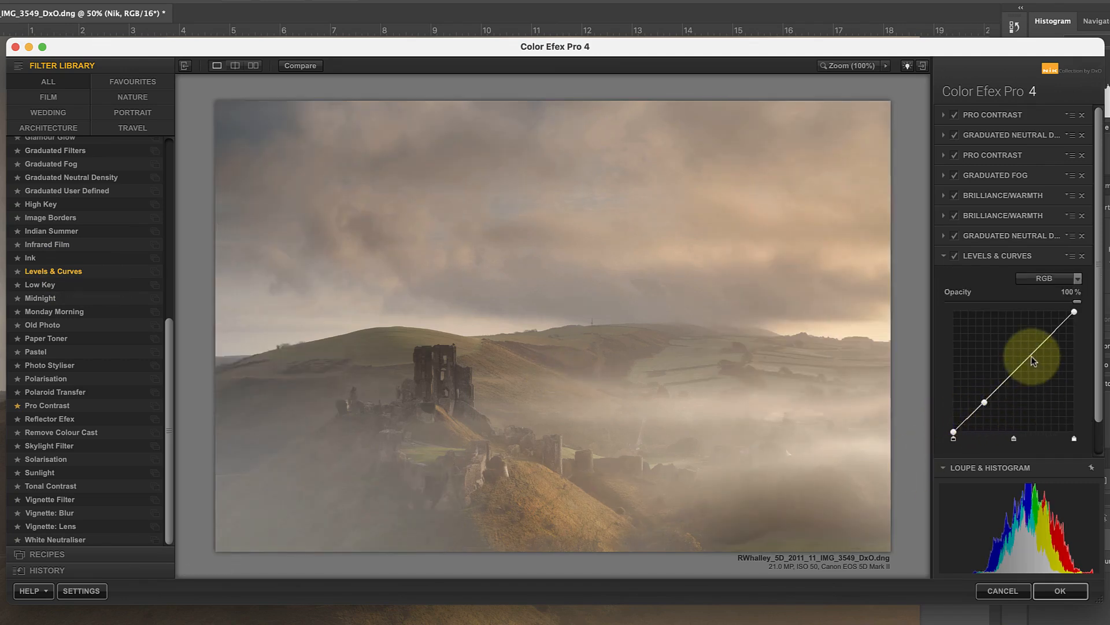
pyautogui.moveTo(1034, 361); pyautogui.dragTo(1034, 358)
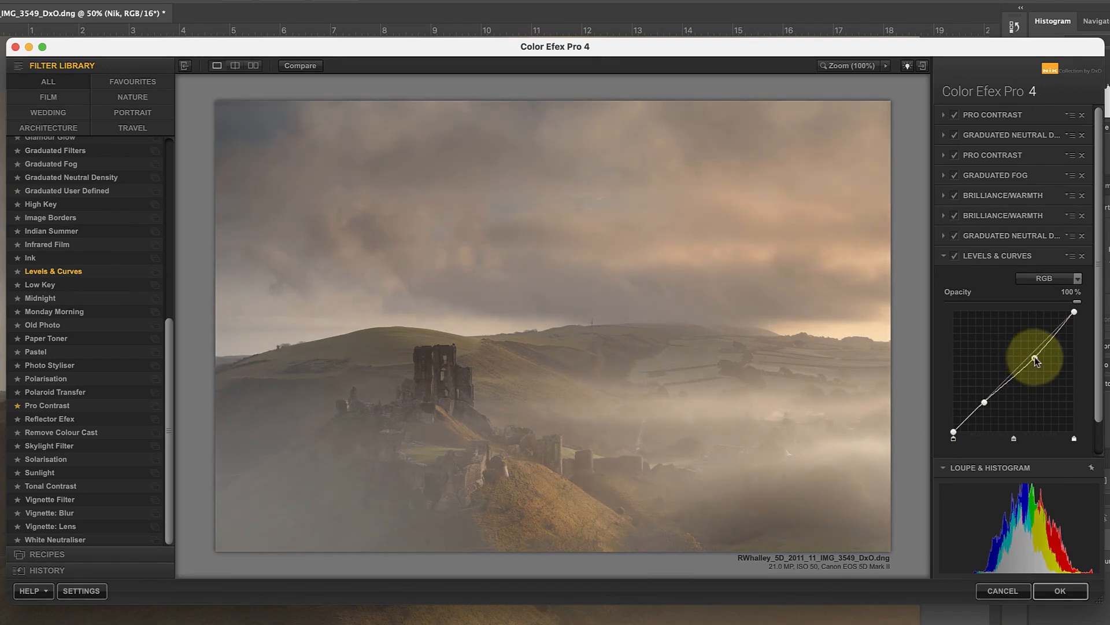
pyautogui.moveTo(1036, 359); pyautogui.dragTo(985, 402)
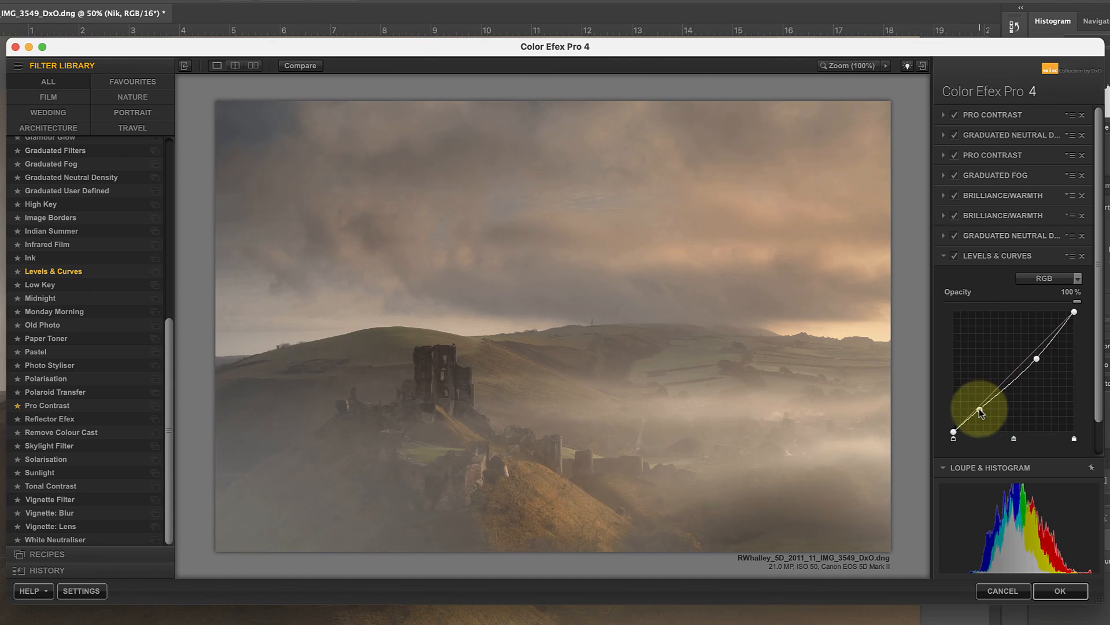
pyautogui.moveTo(980, 414); pyautogui.dragTo(1036, 359)
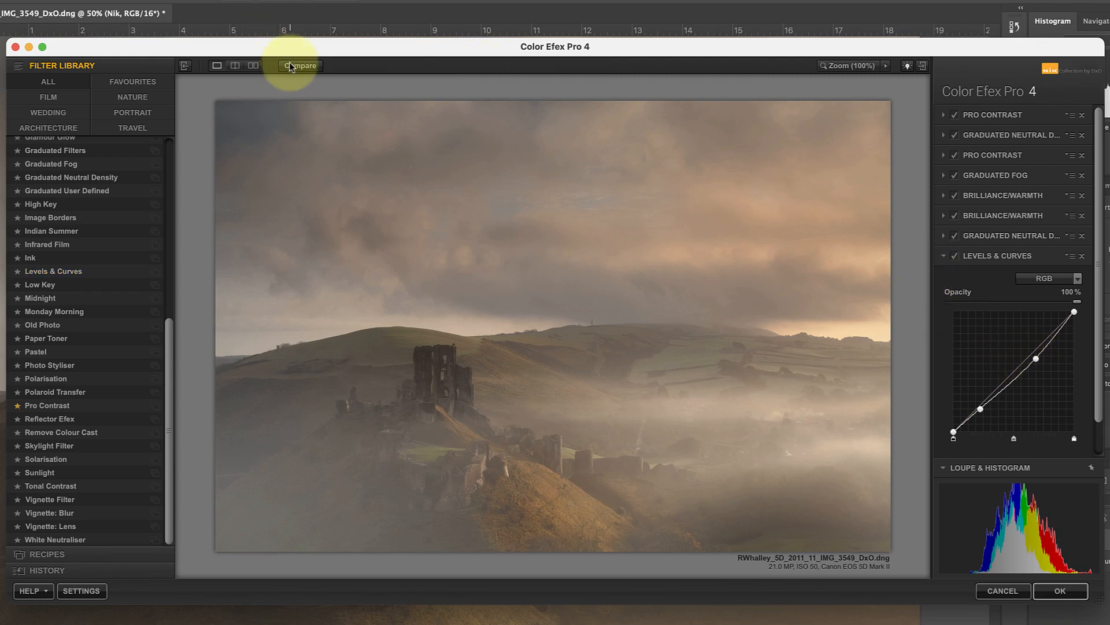
pyautogui.moveTo(300, 66)
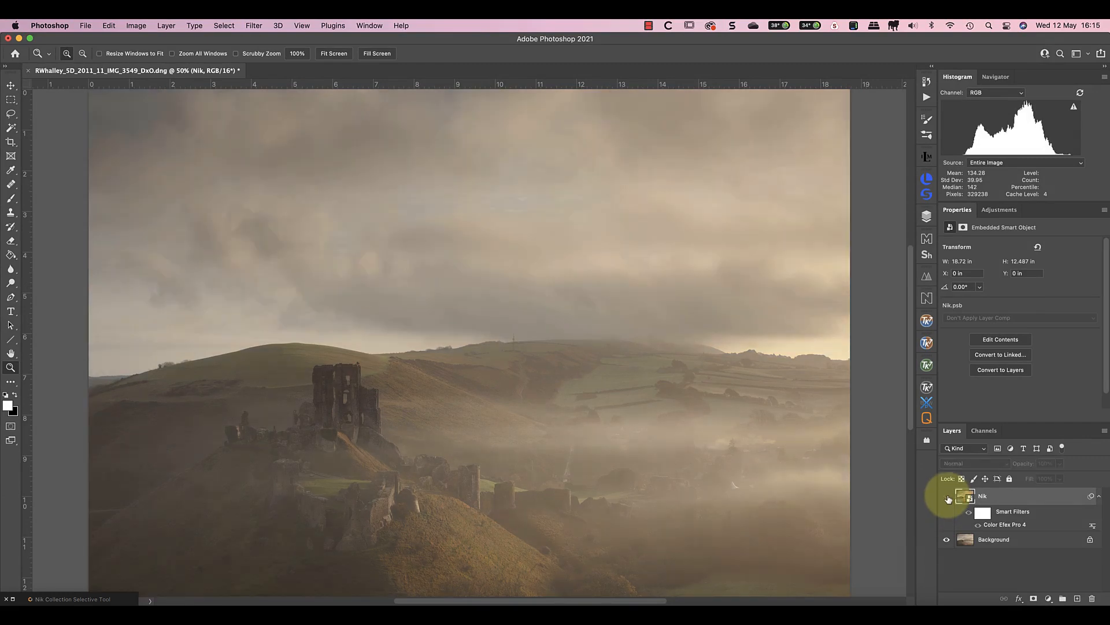
# - Toggle the Nik layer's visibility to compare the smart-filtered image before and after
pyautogui.click(946, 496)
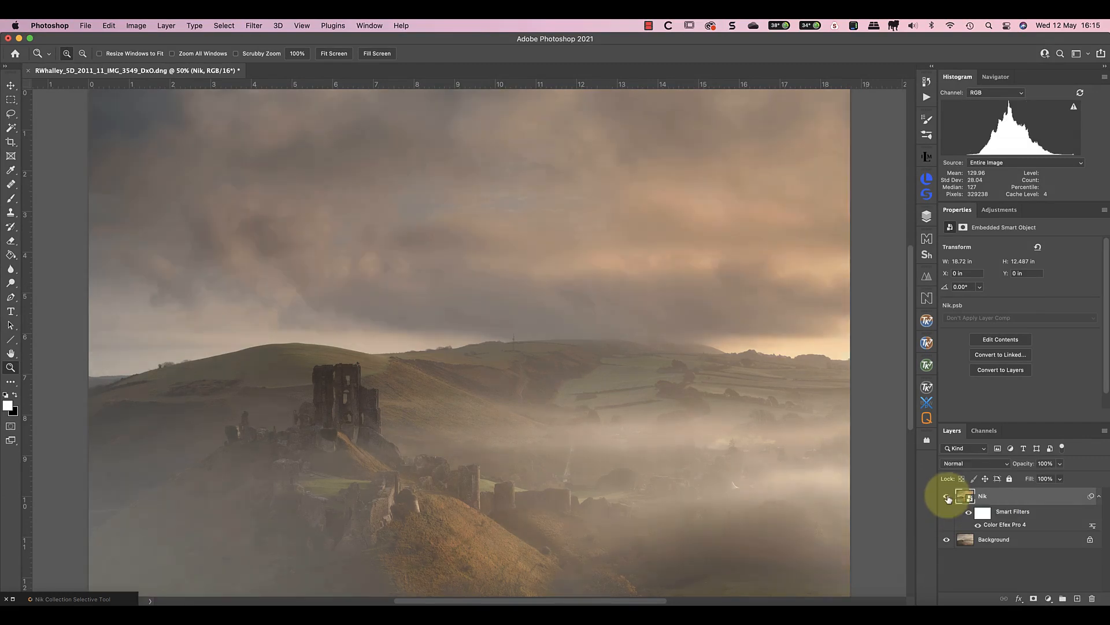